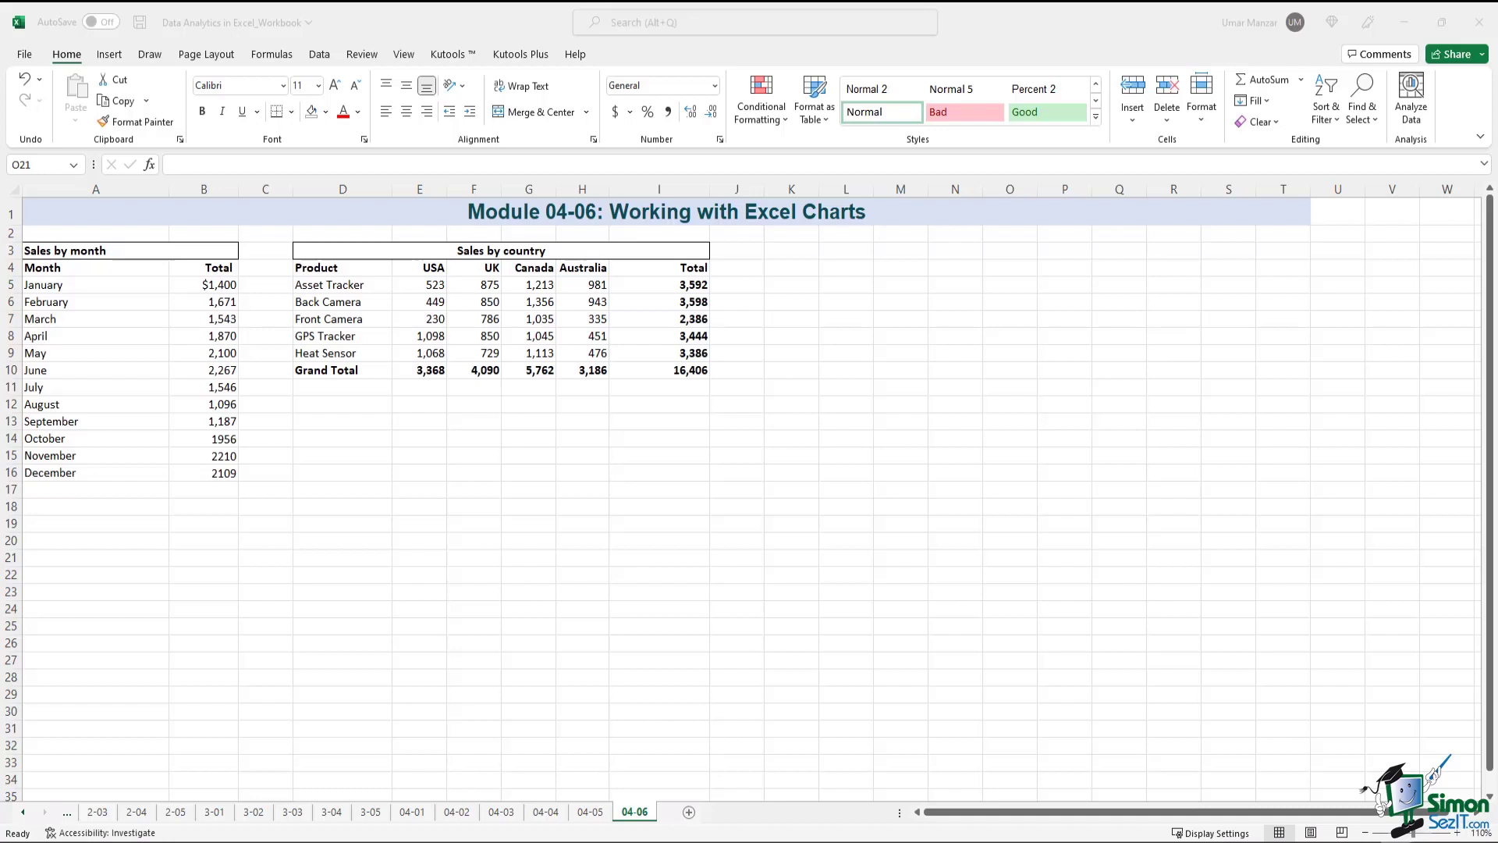
mouse_move(159, 318)
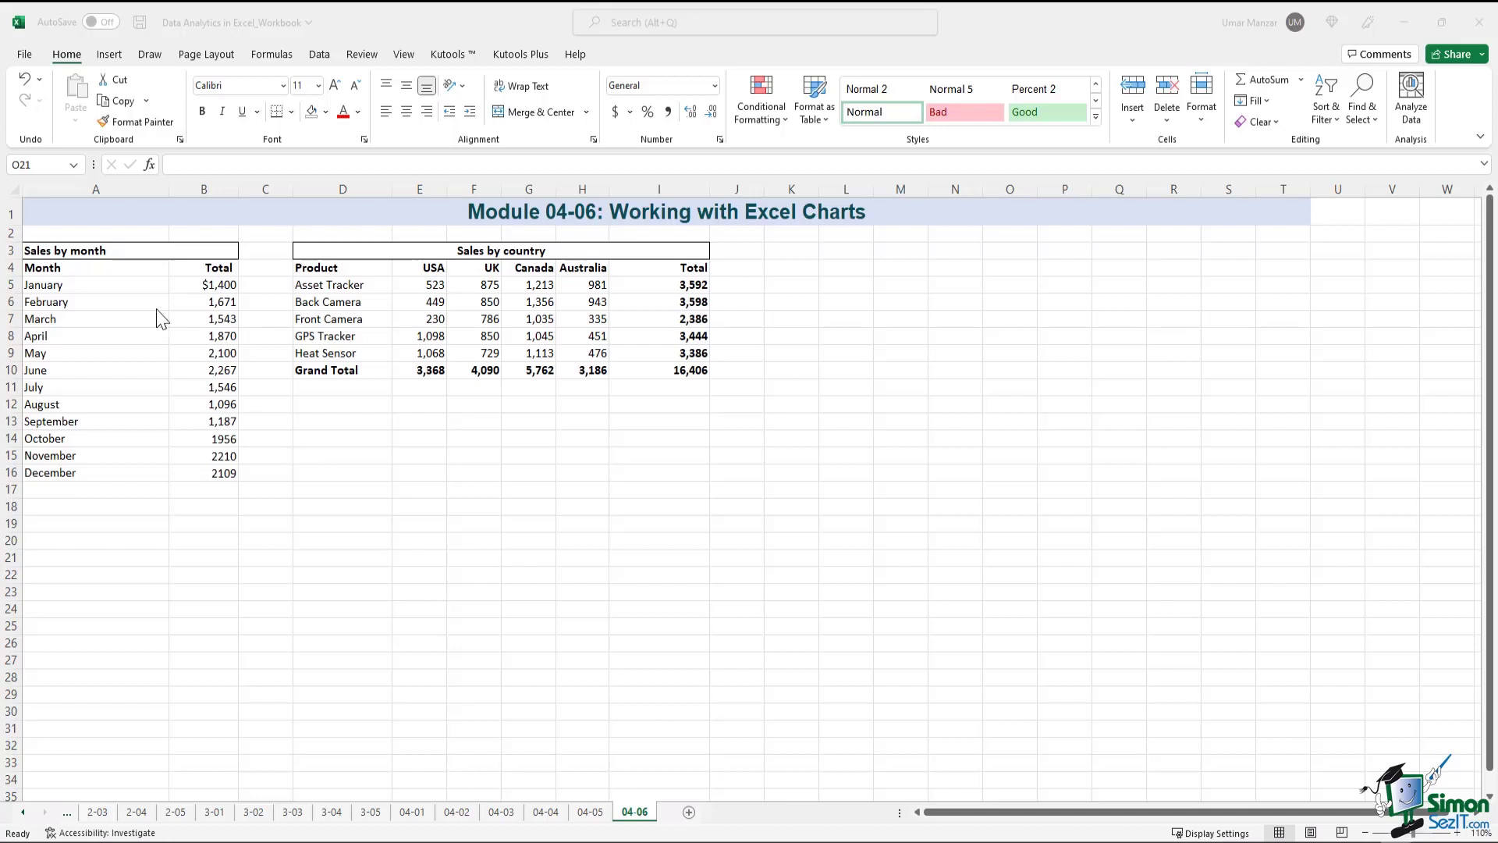
Select the Month and Total columns (A4:B16) of the Sales by month table for charting.
left_click(1008, 559)
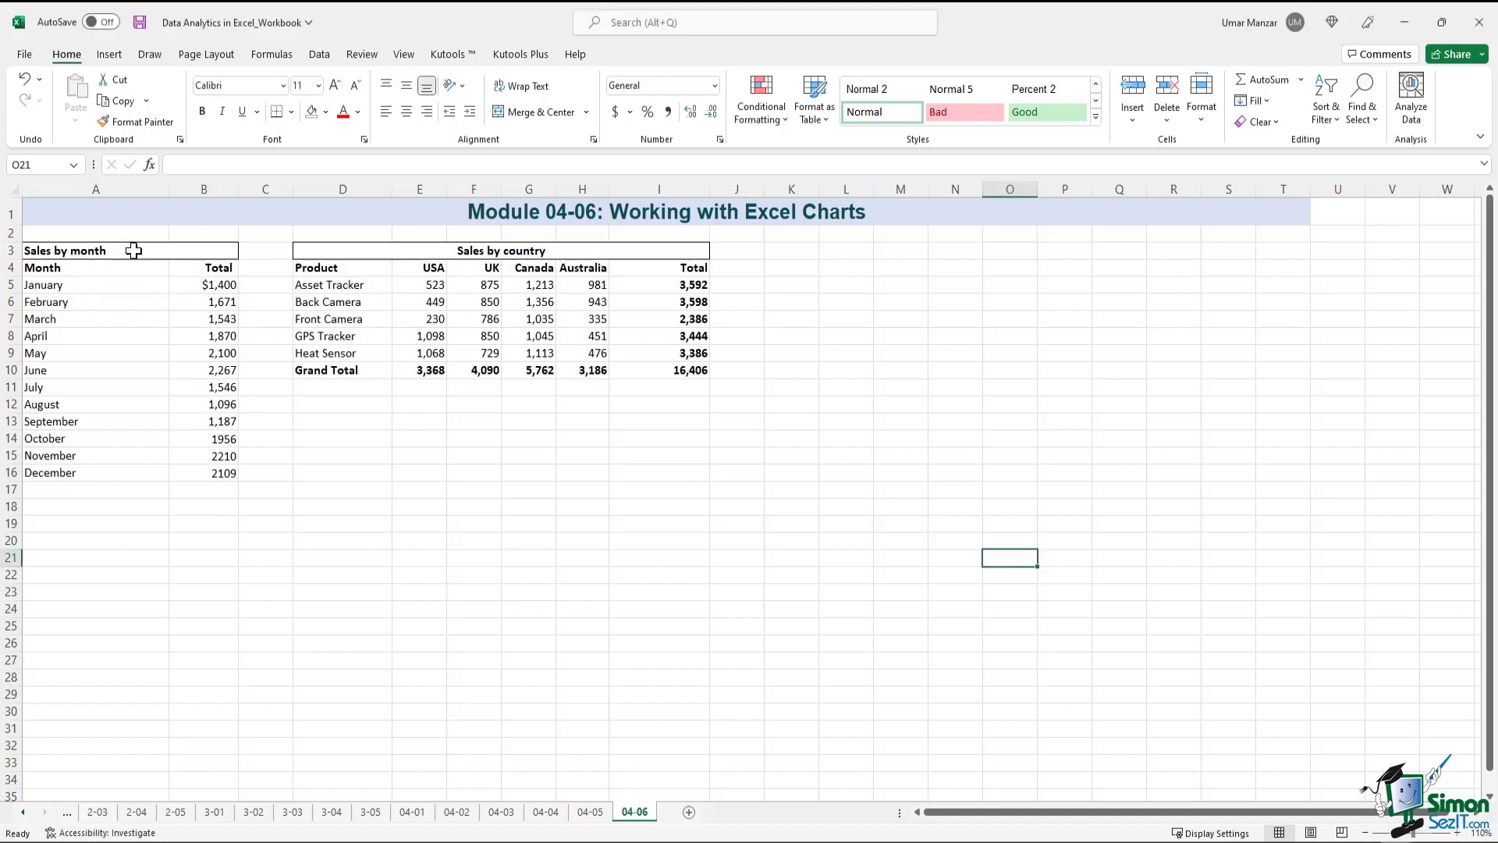
left_click_drag(96, 249, 203, 471)
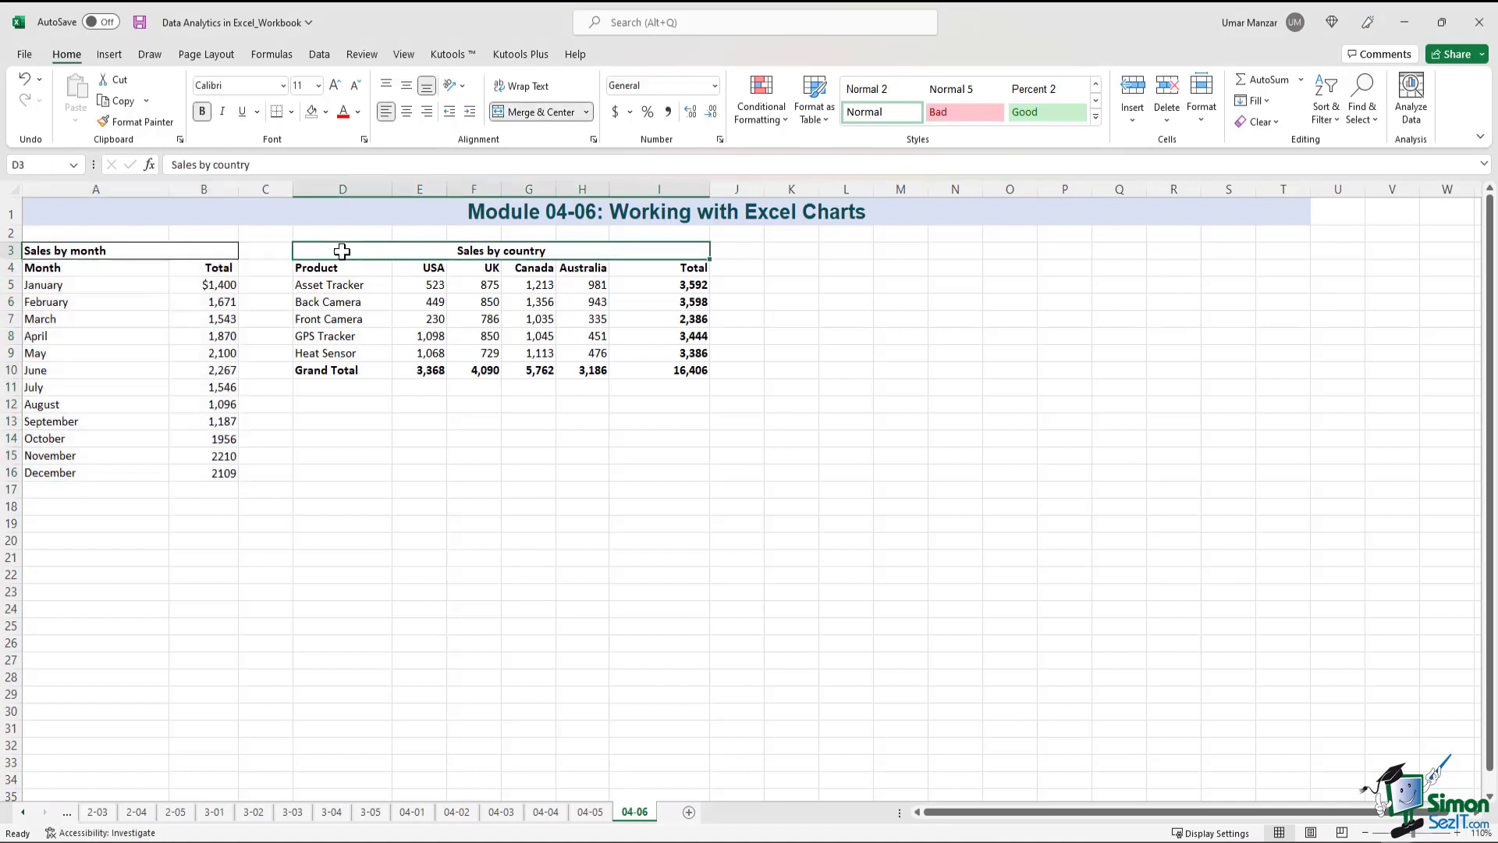
left_click(420, 422)
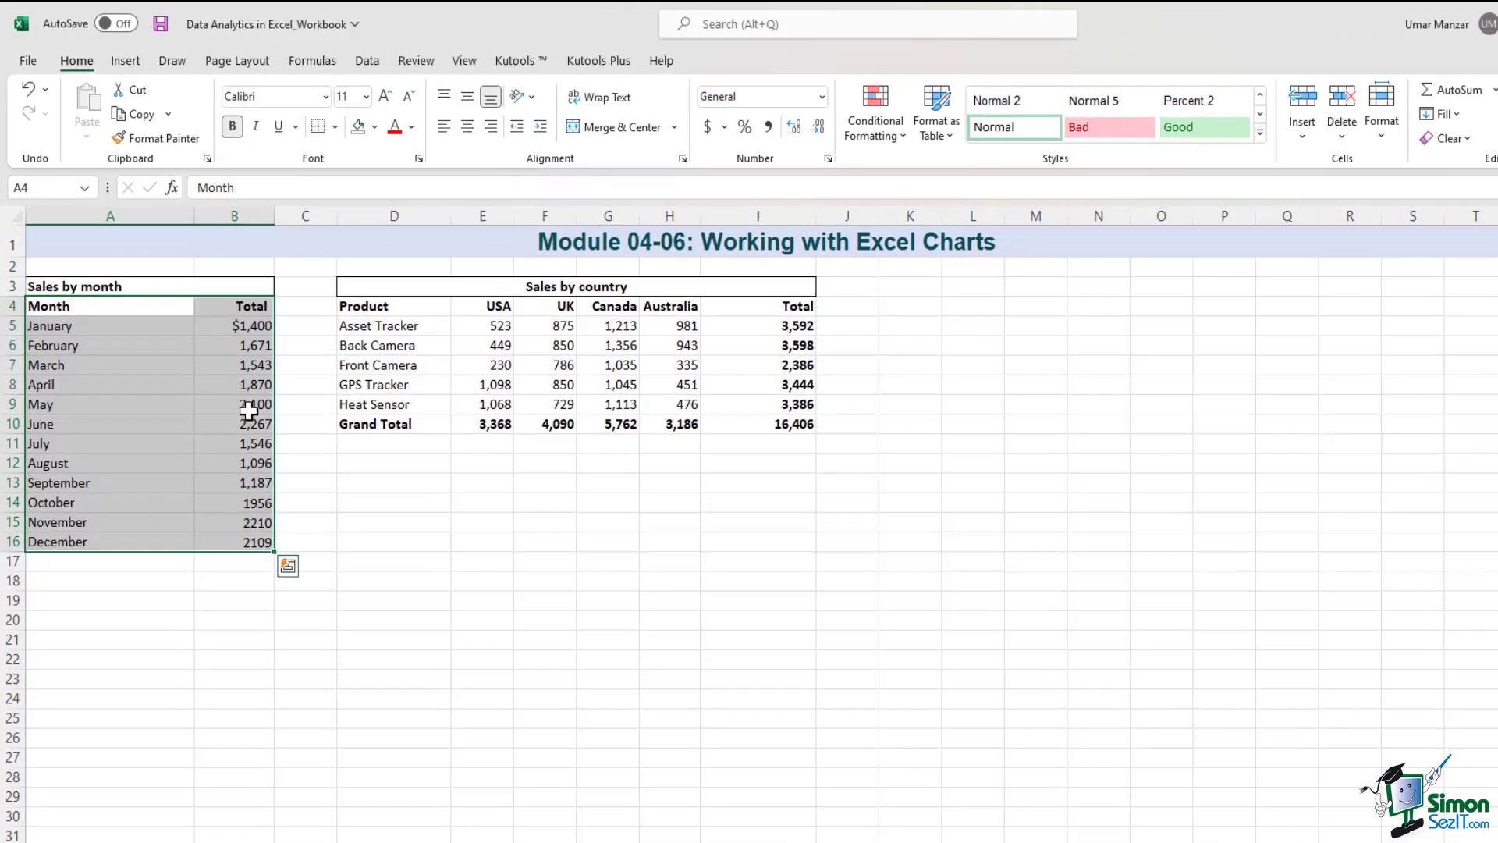
Show Recommended Charts for the monthly data and preview clustered column, stacked area and Pareto.
left_click(125, 60)
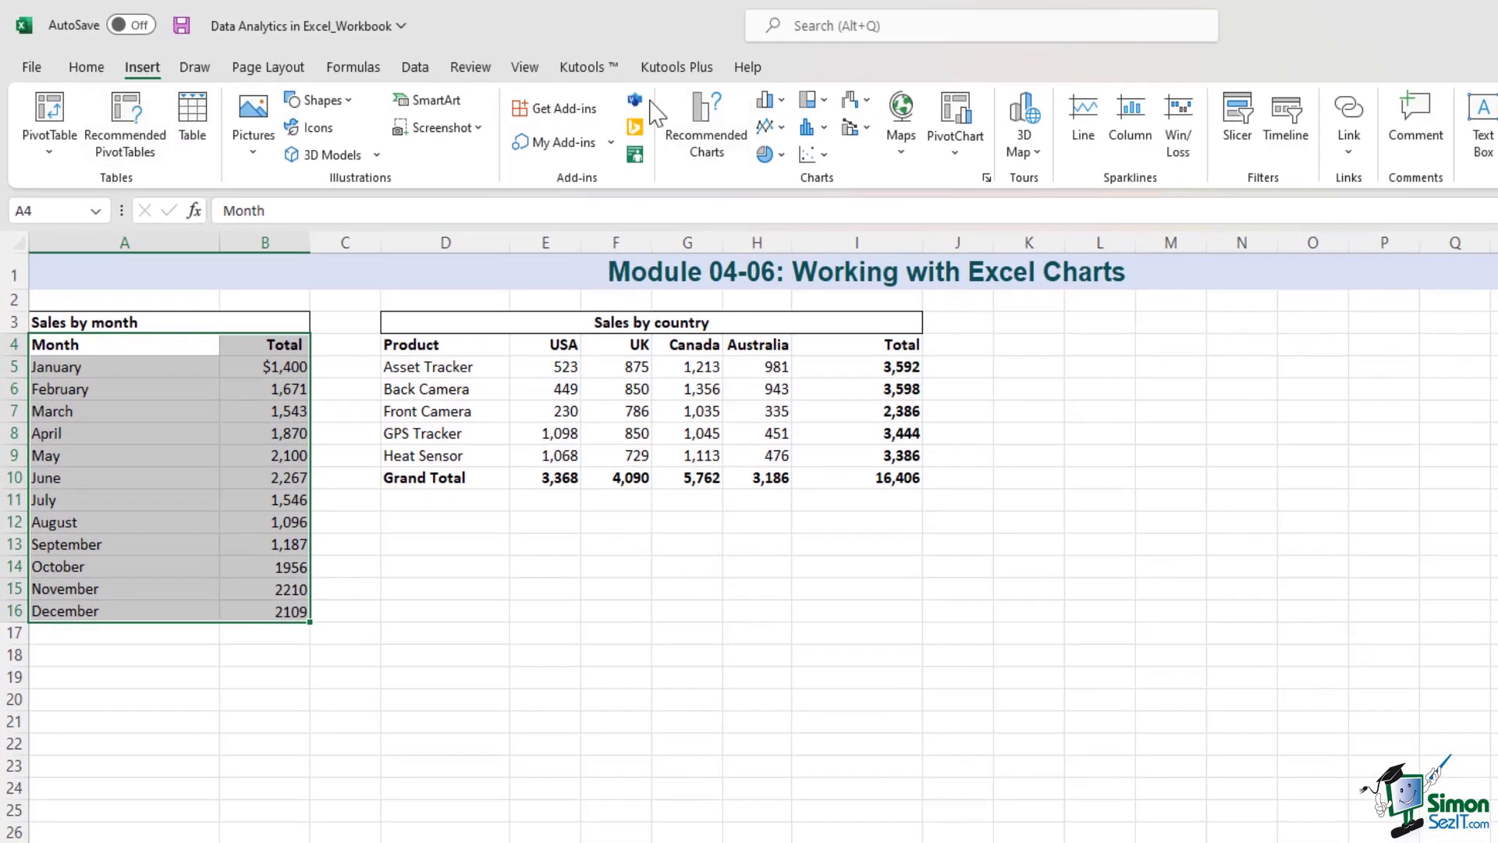
mouse_move(902, 209)
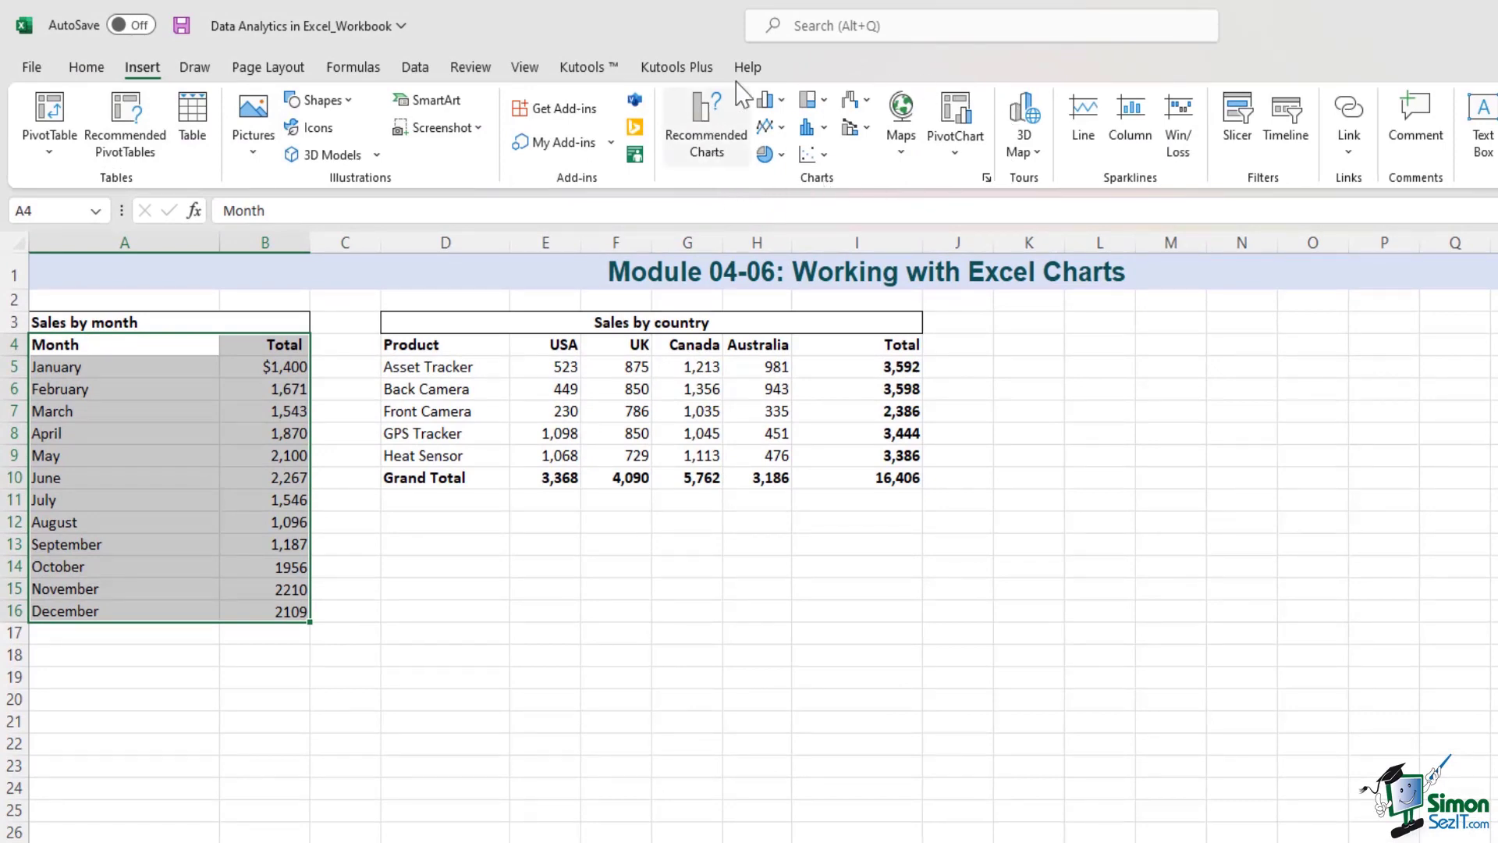
mouse_move(699, 198)
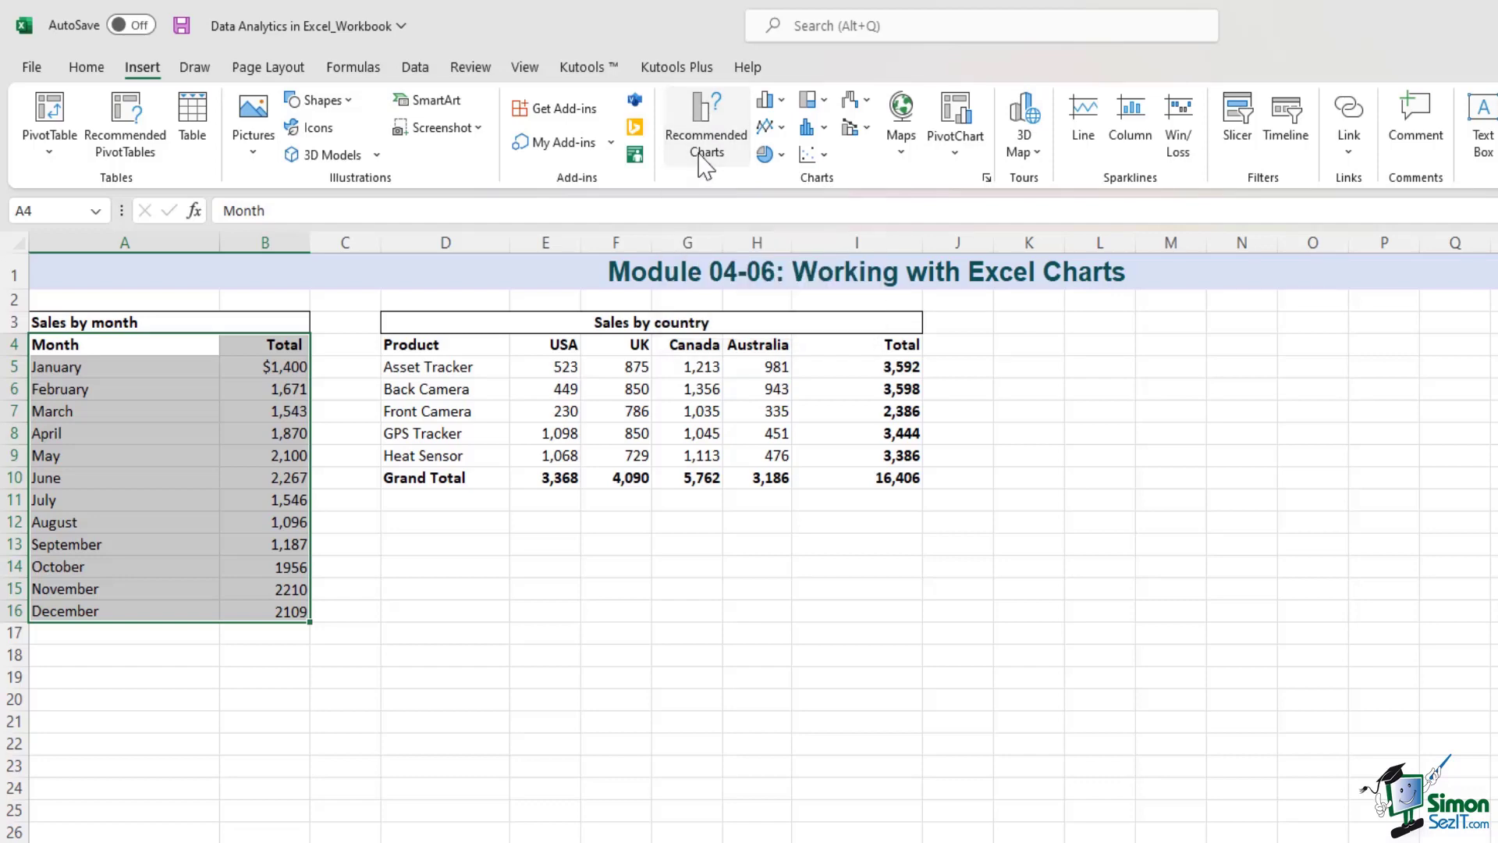
left_click(705, 109)
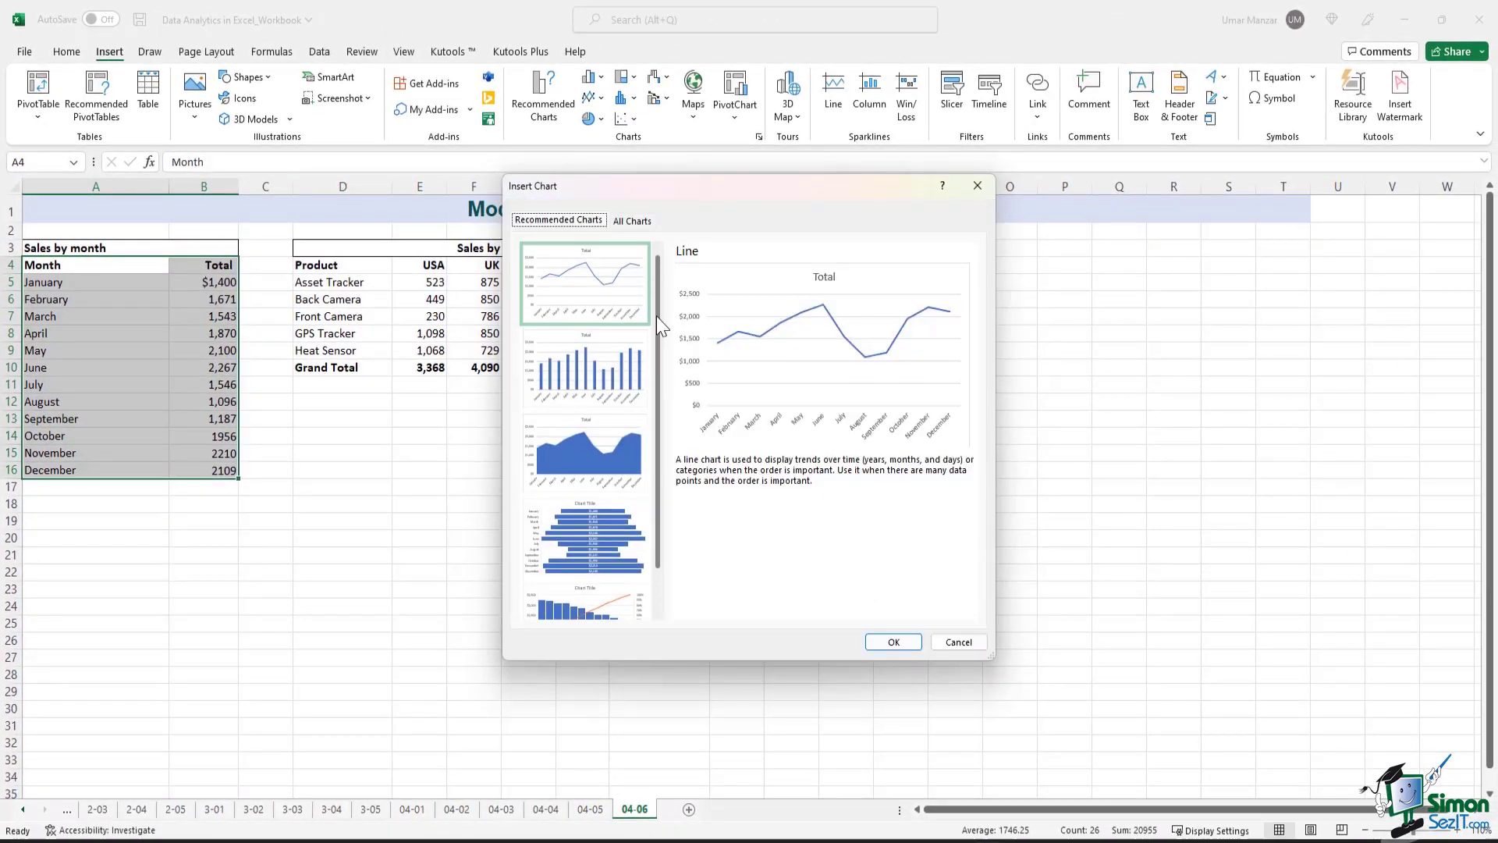
mouse_move(941, 310)
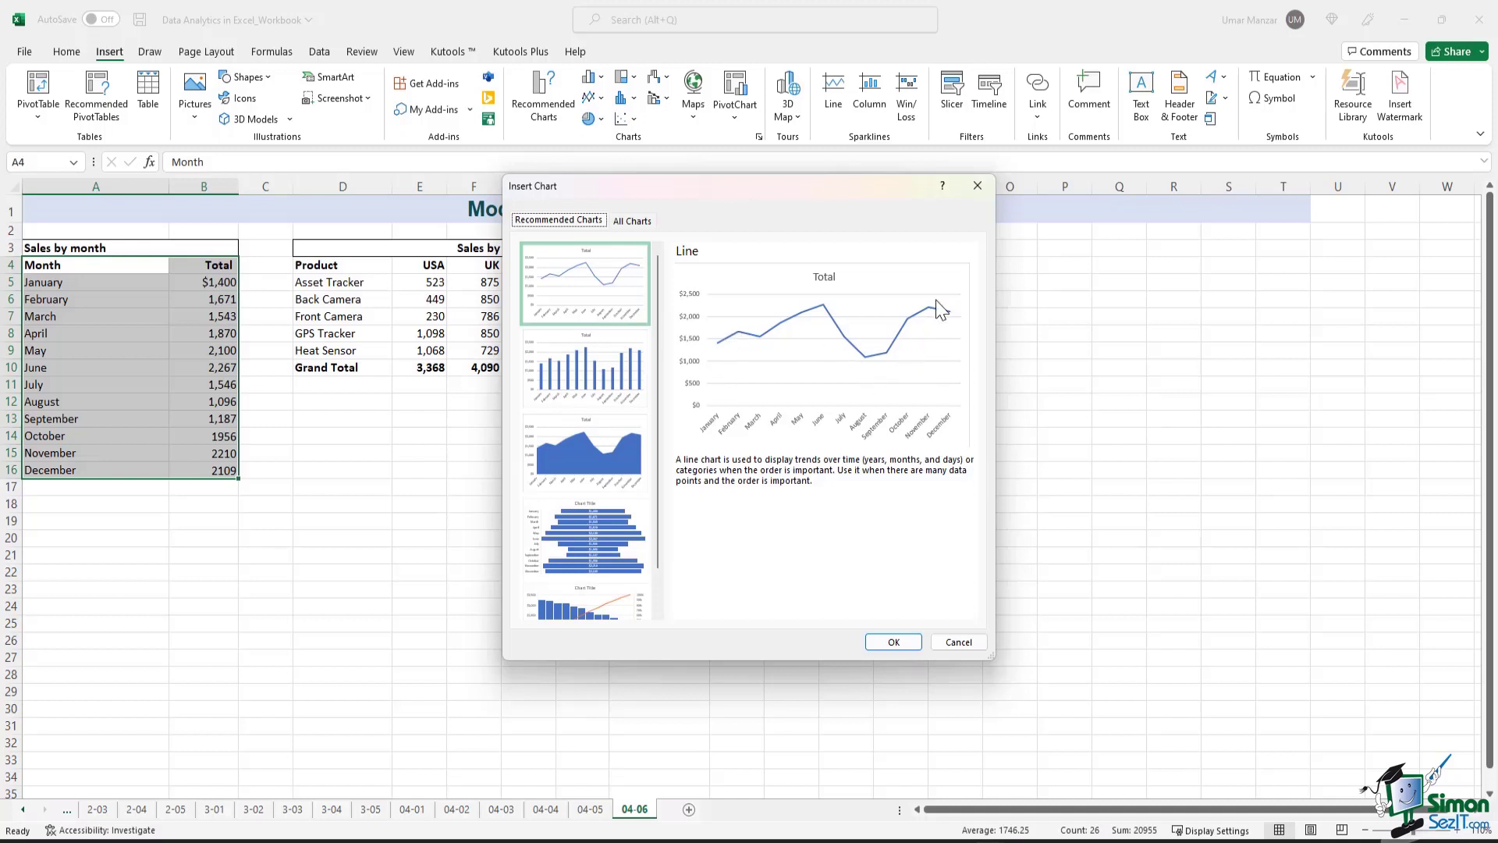
left_click(584, 366)
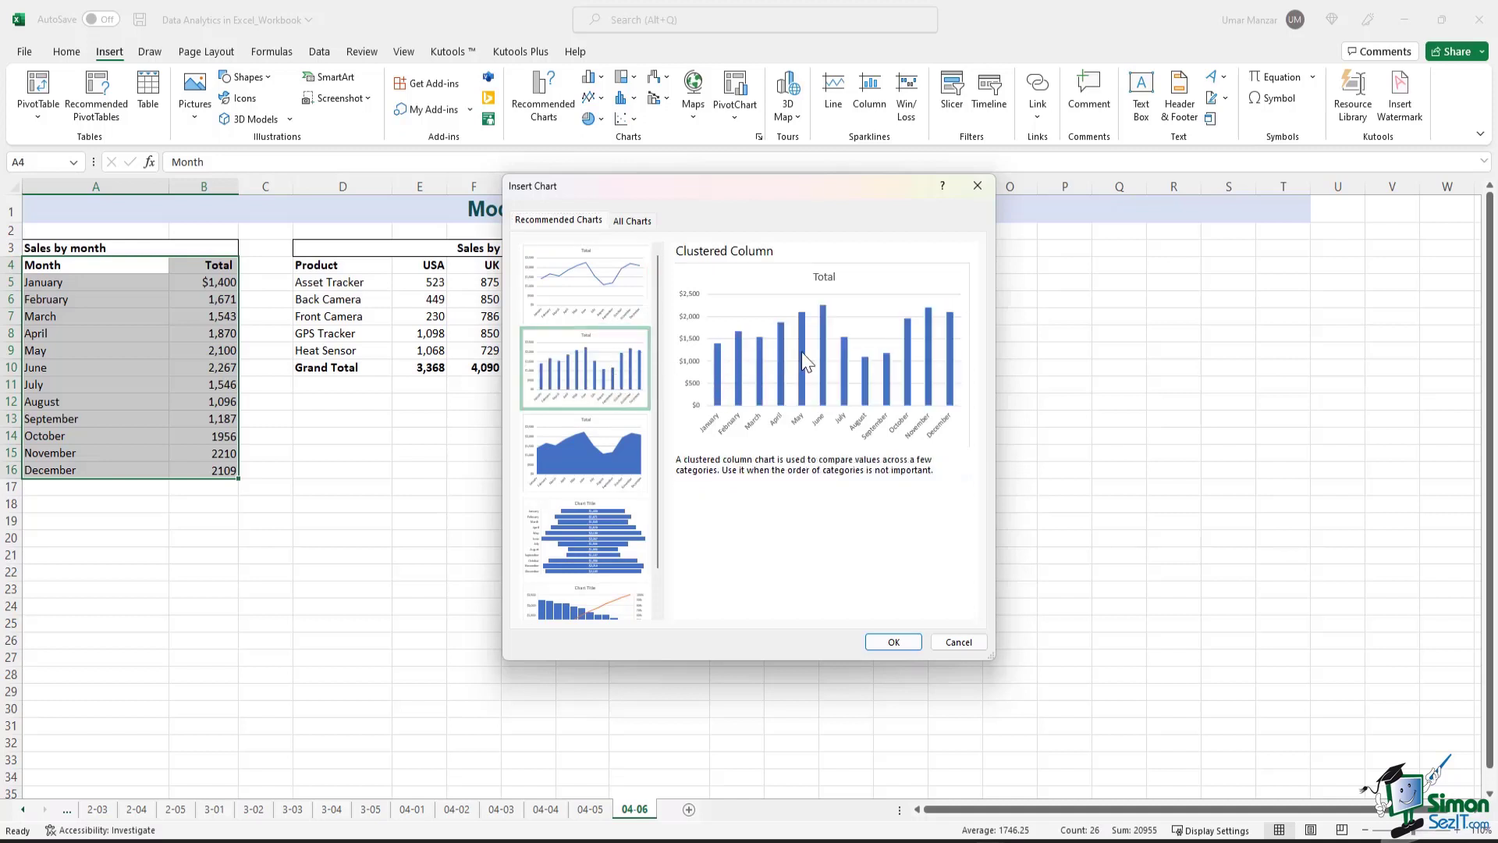
mouse_move(716, 443)
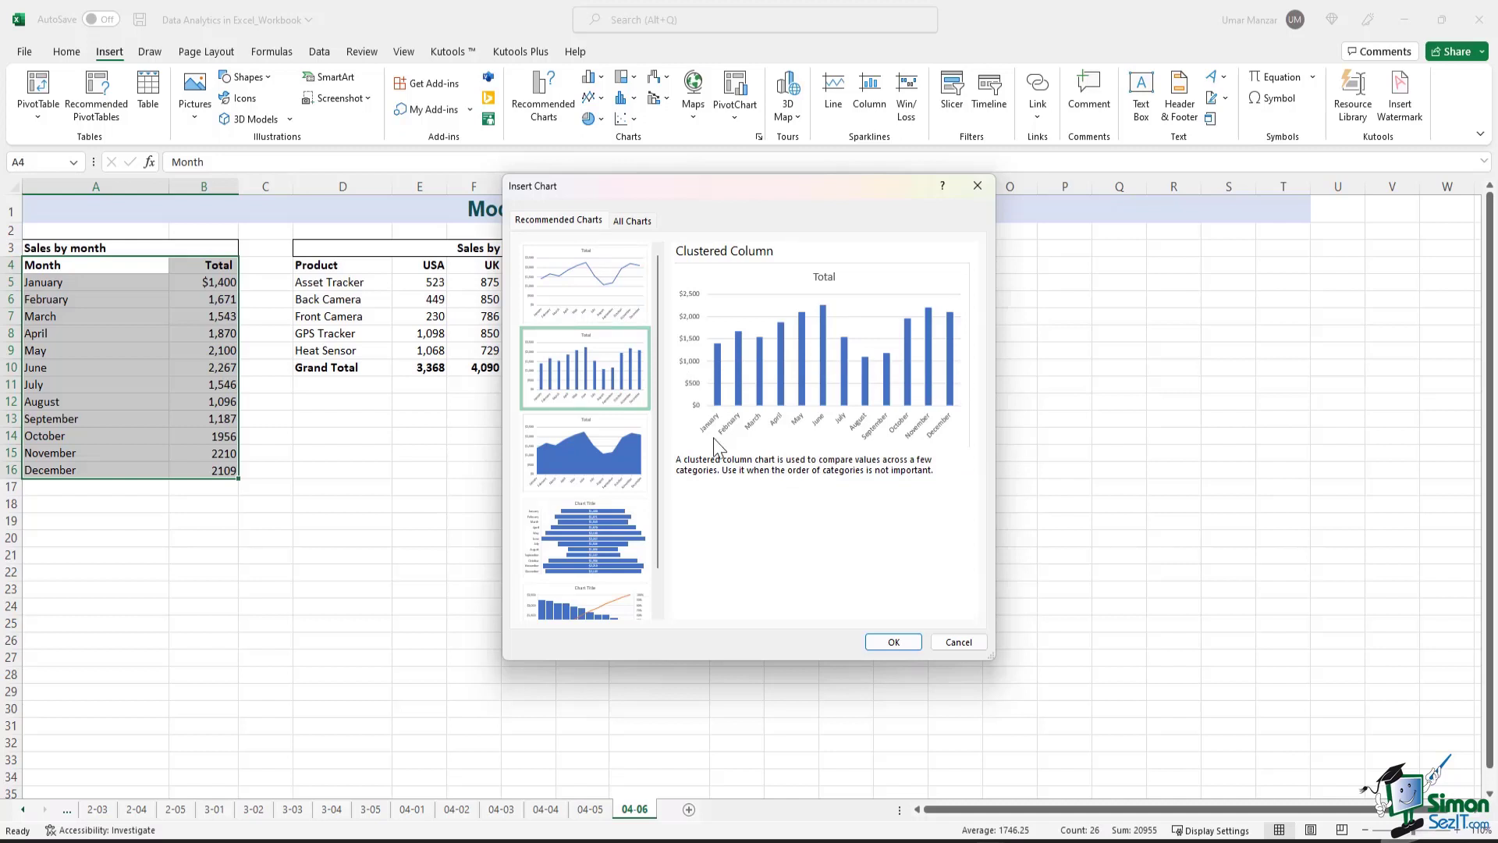
left_click(583, 453)
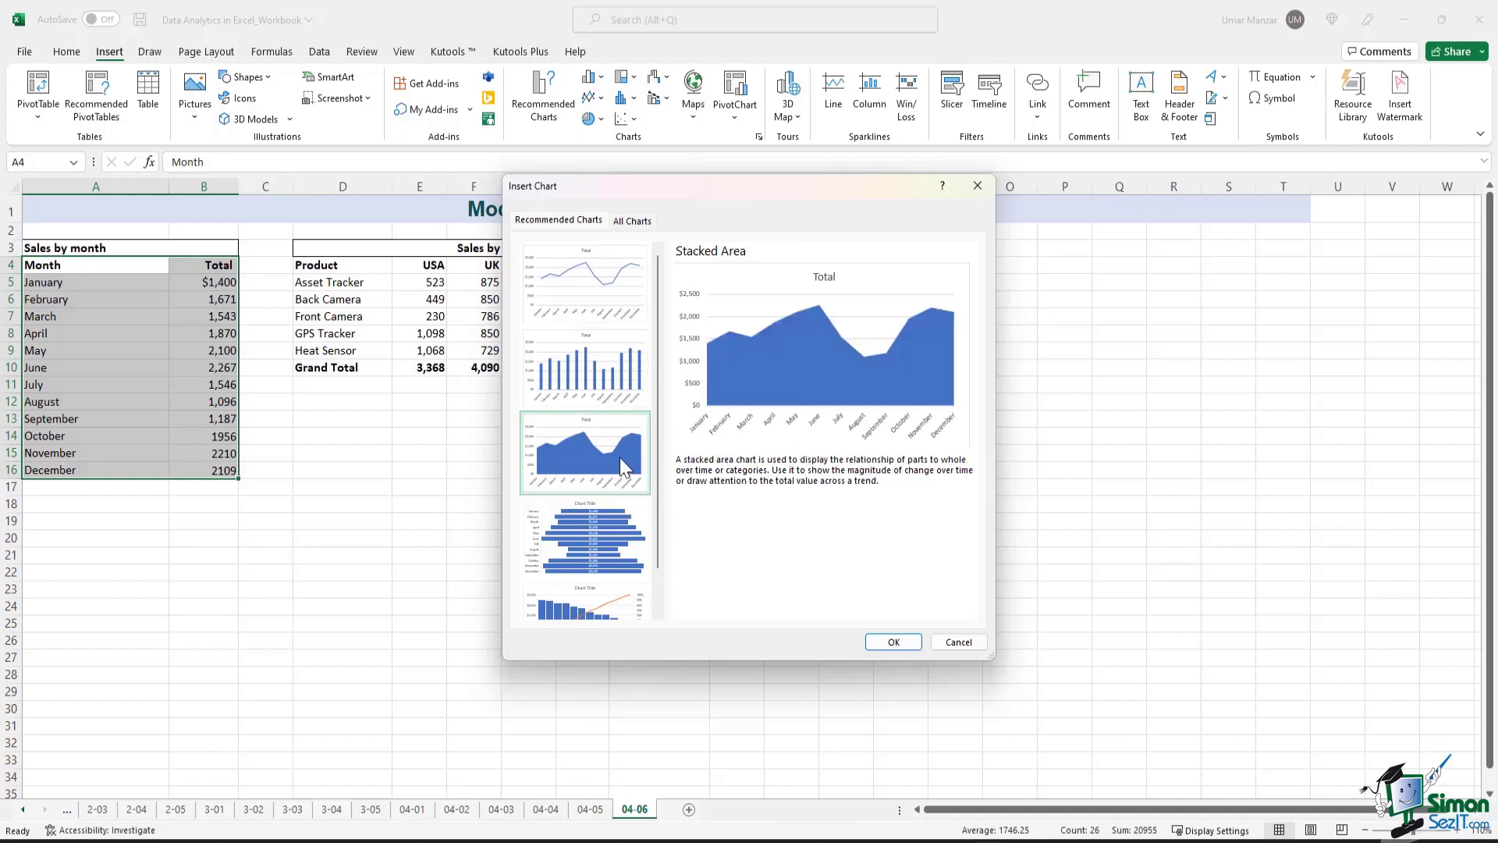
left_click(585, 539)
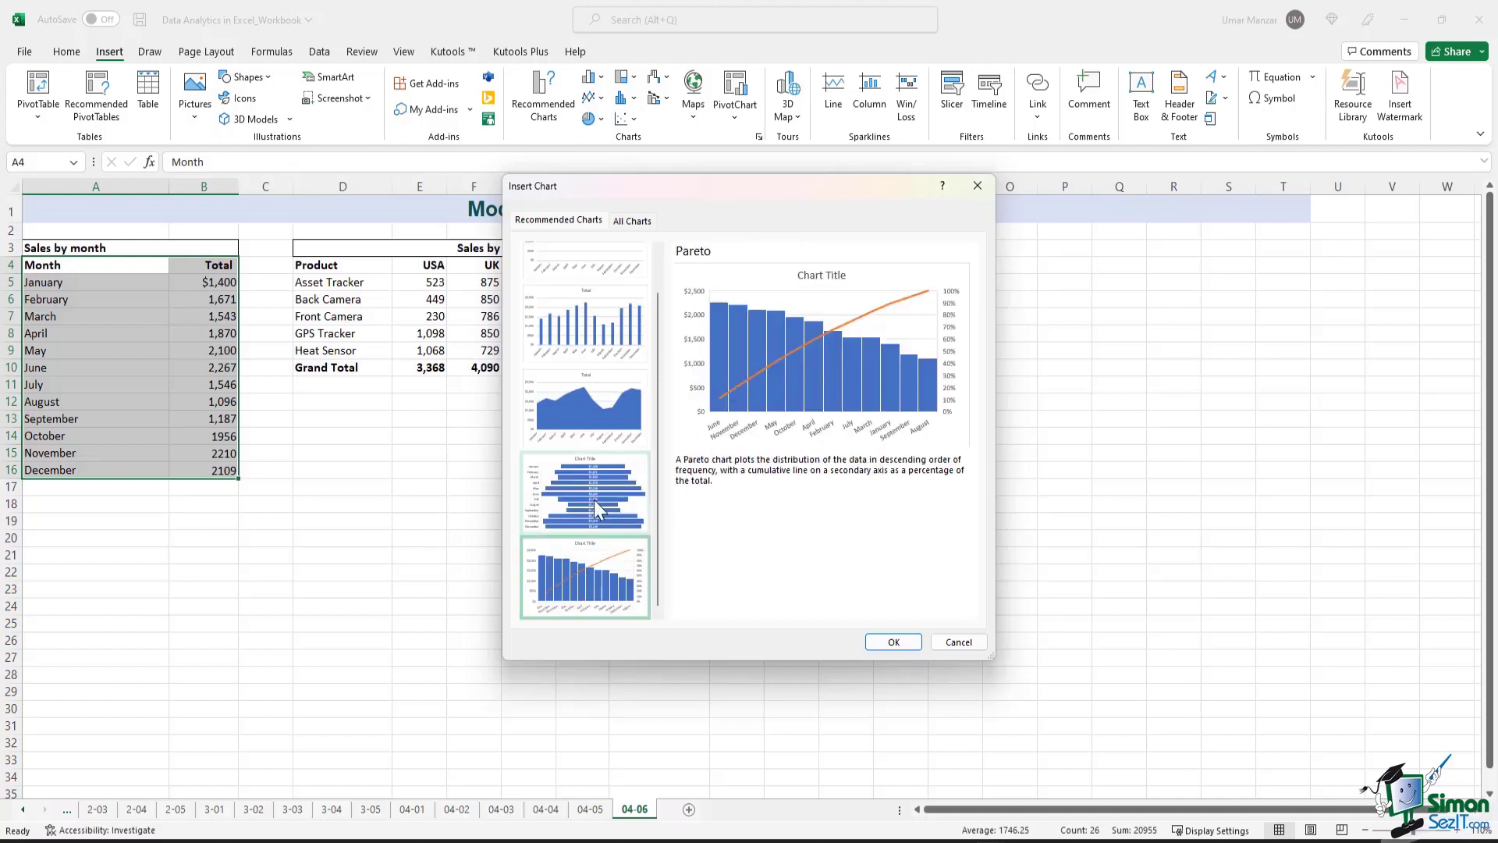
Insert a Funnel chart of the monthly sales totals and select it on the sheet.
left_click(892, 641)
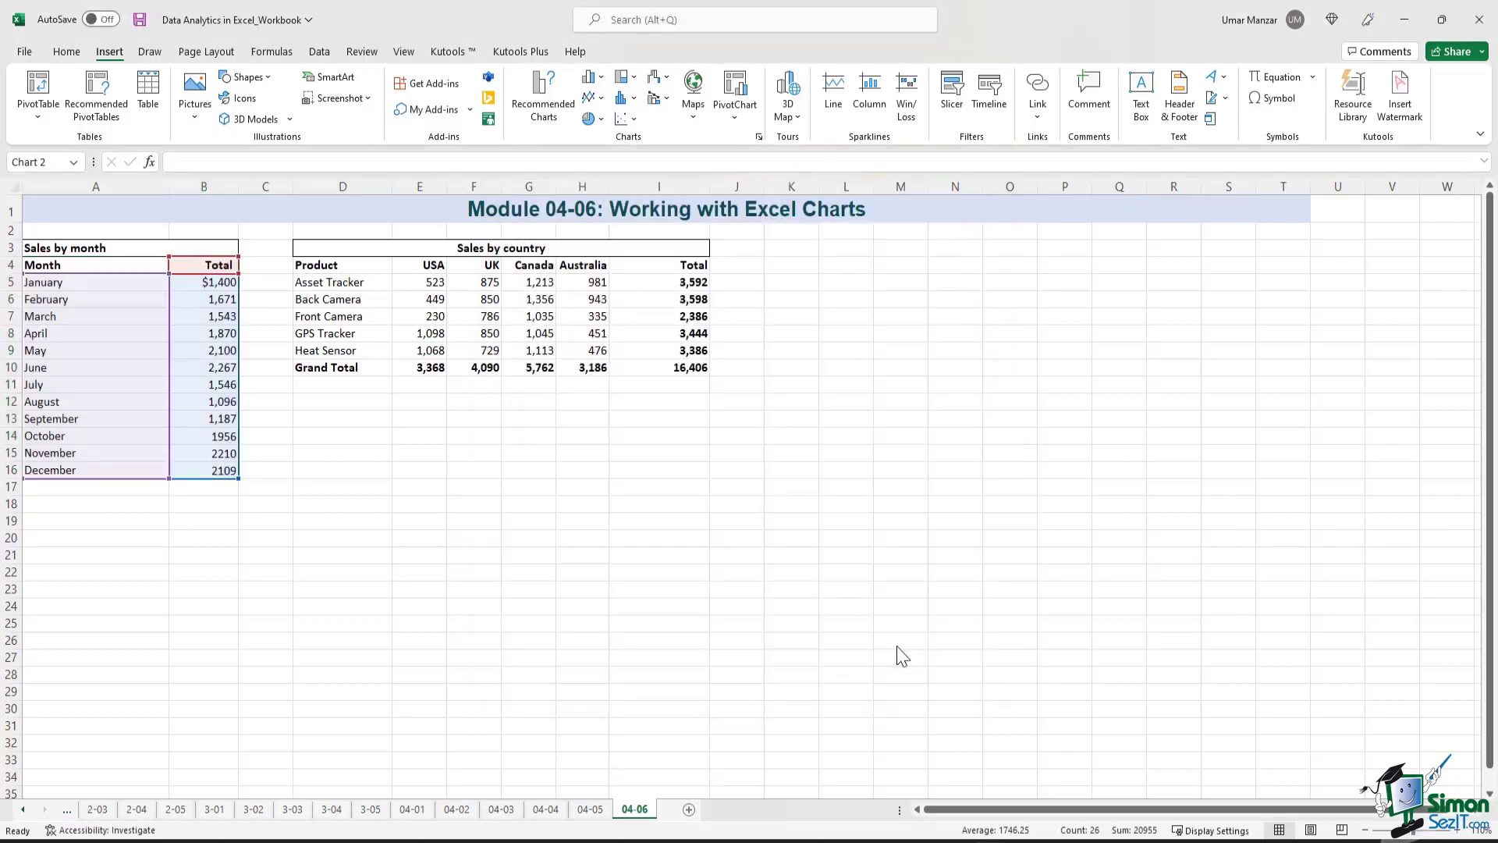
left_click(869, 91)
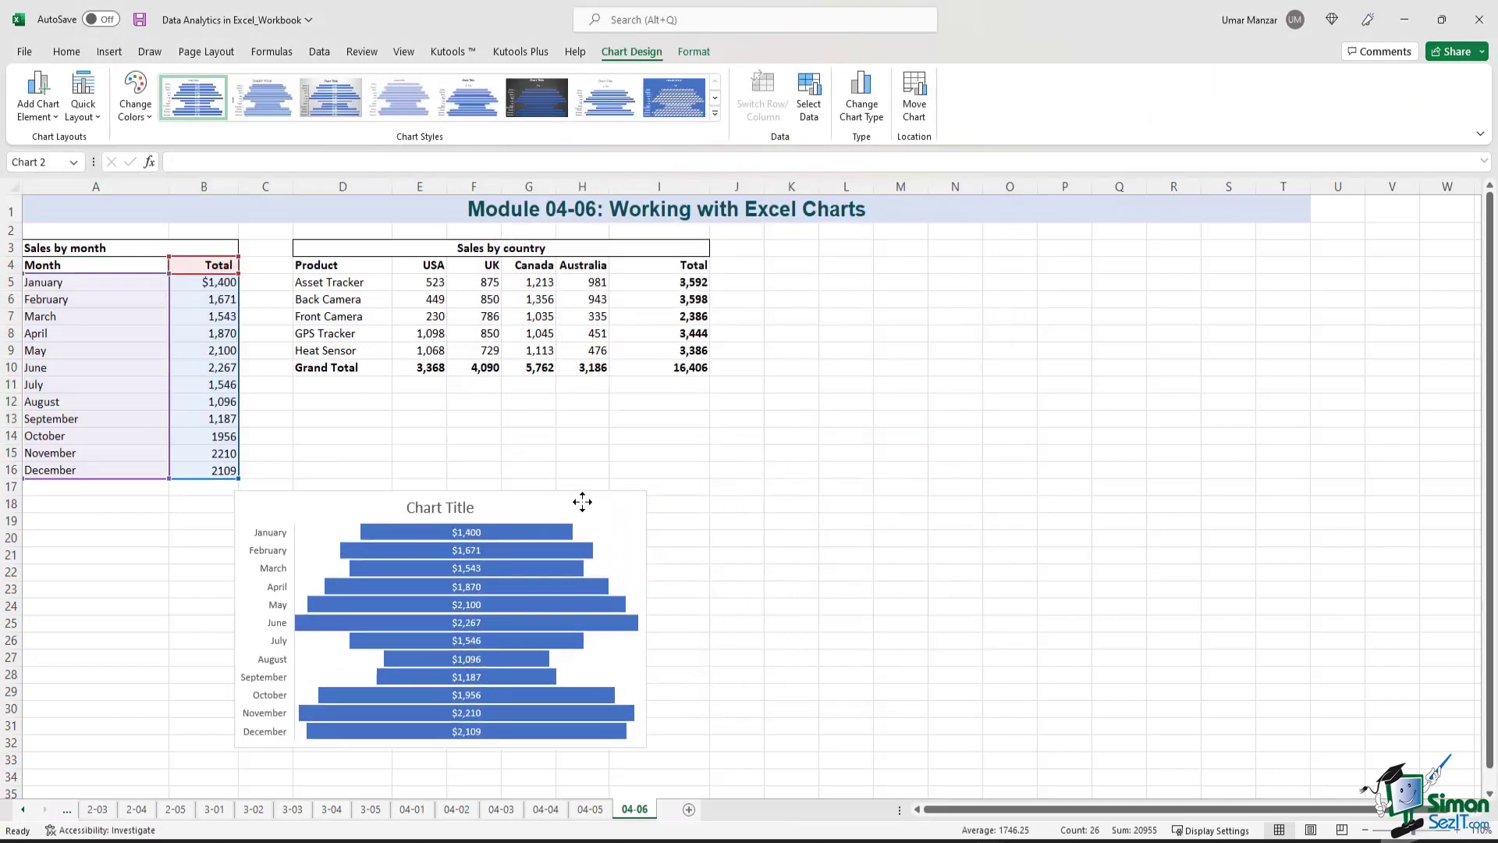
left_click(438, 623)
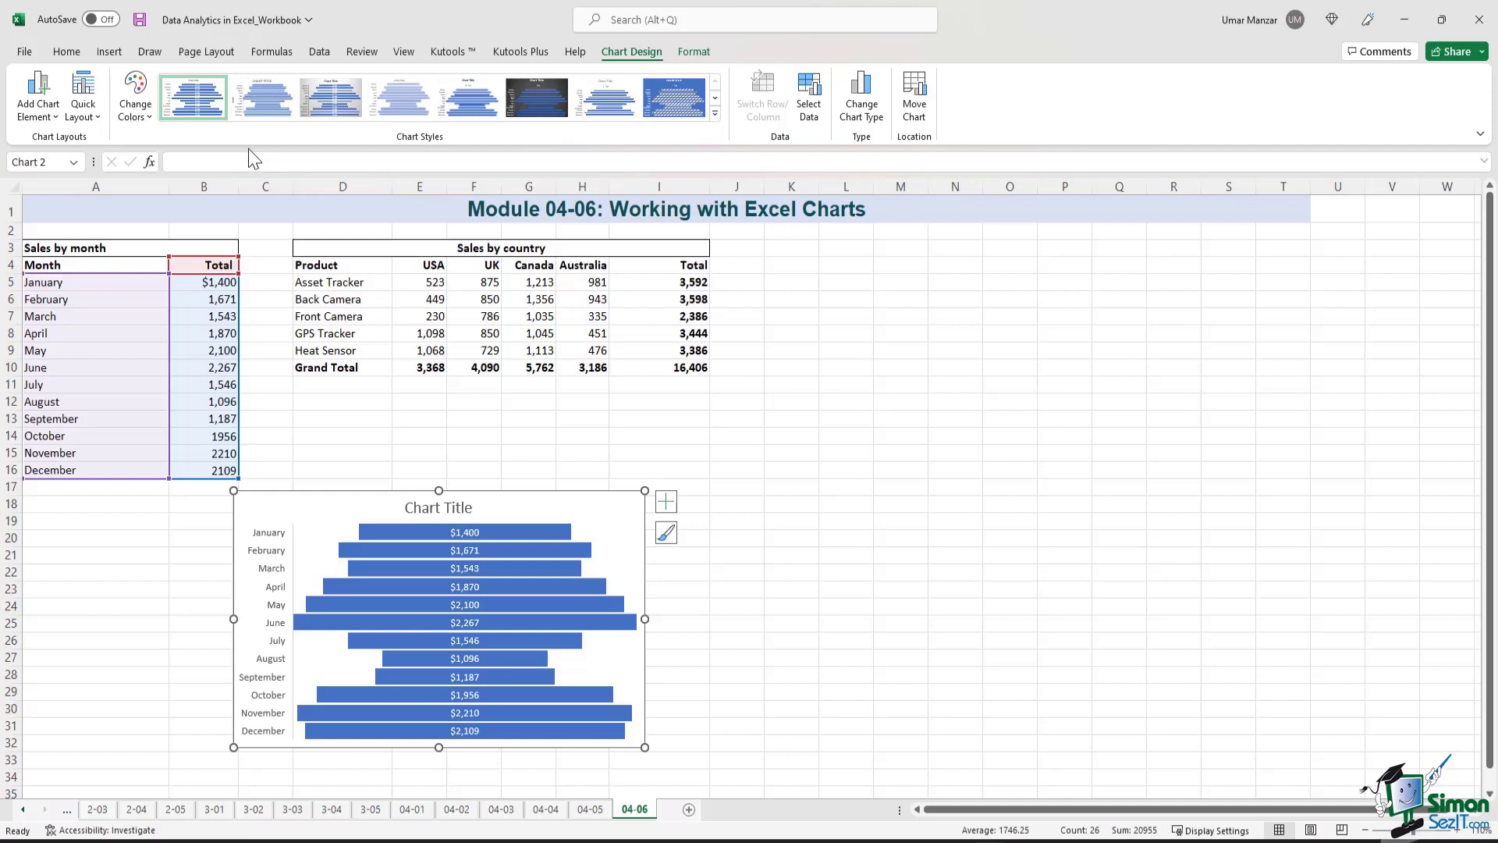
Preview several chart styles for the funnel chart on the Chart Design gallery.
left_click(262, 97)
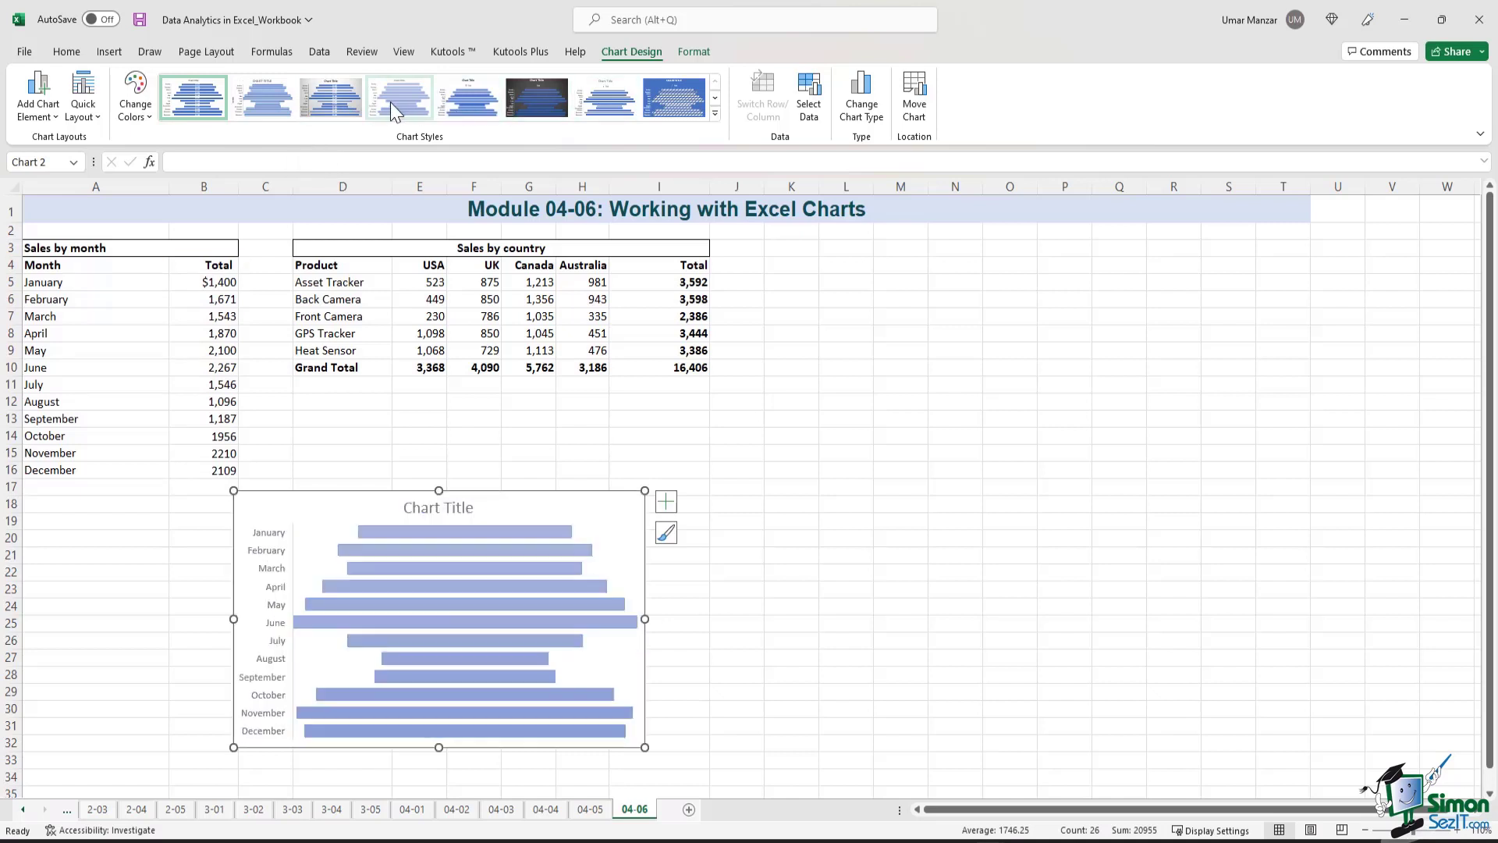
left_click(192, 97)
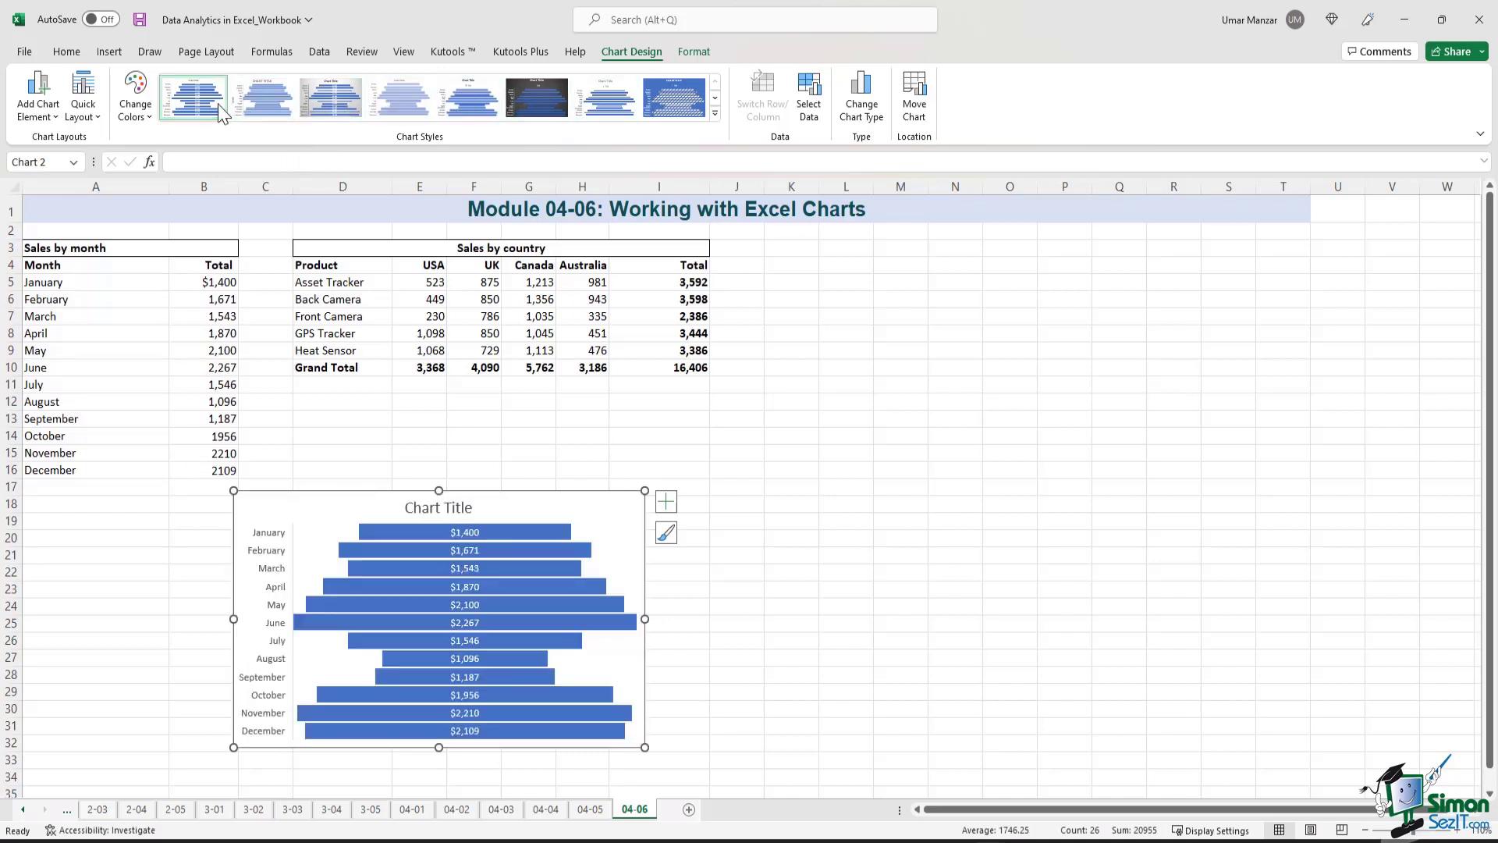
left_click(468, 97)
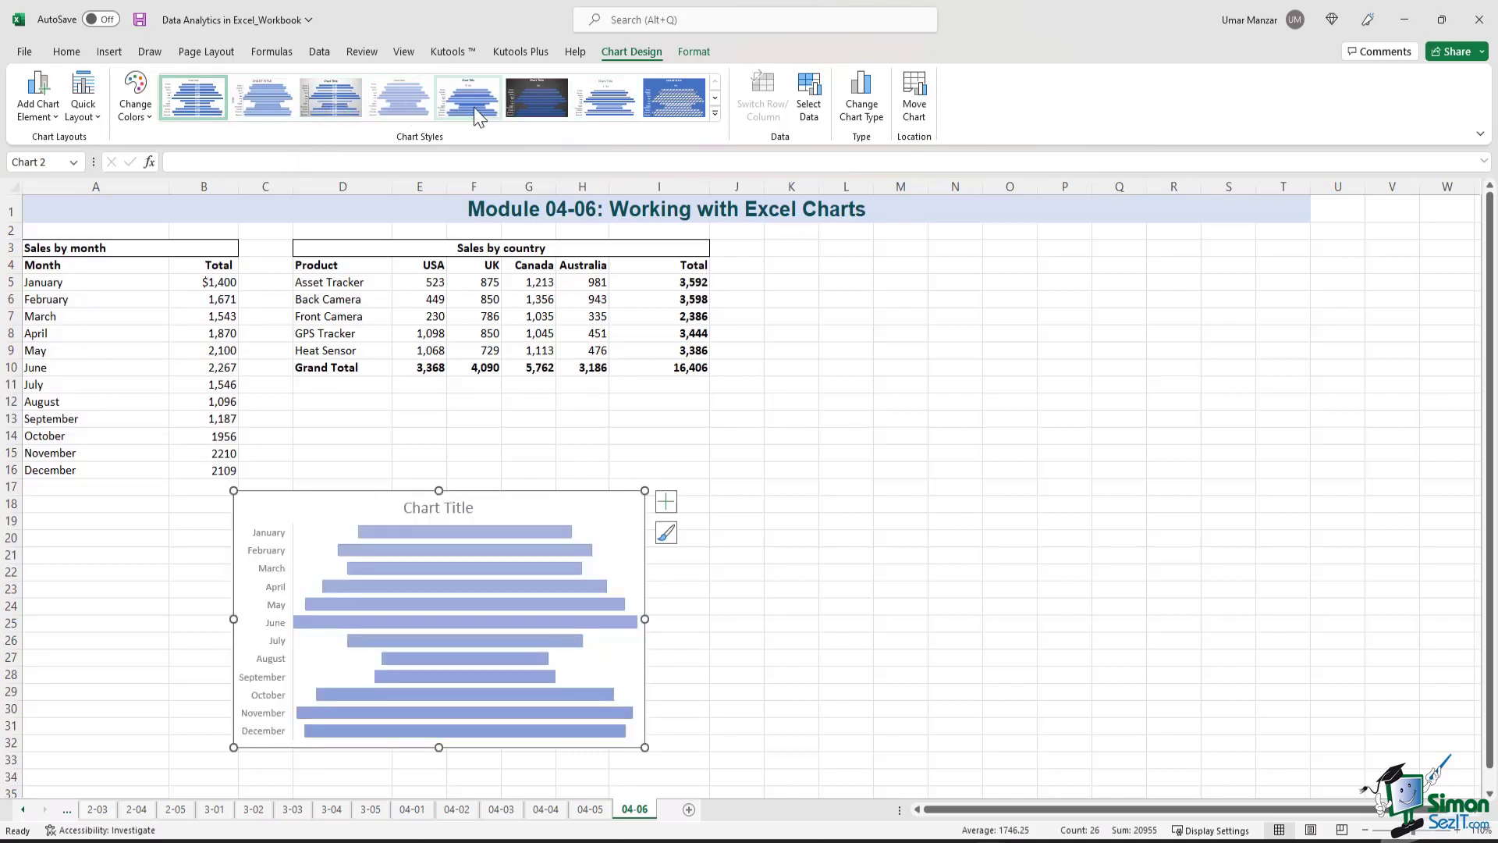
left_click(605, 97)
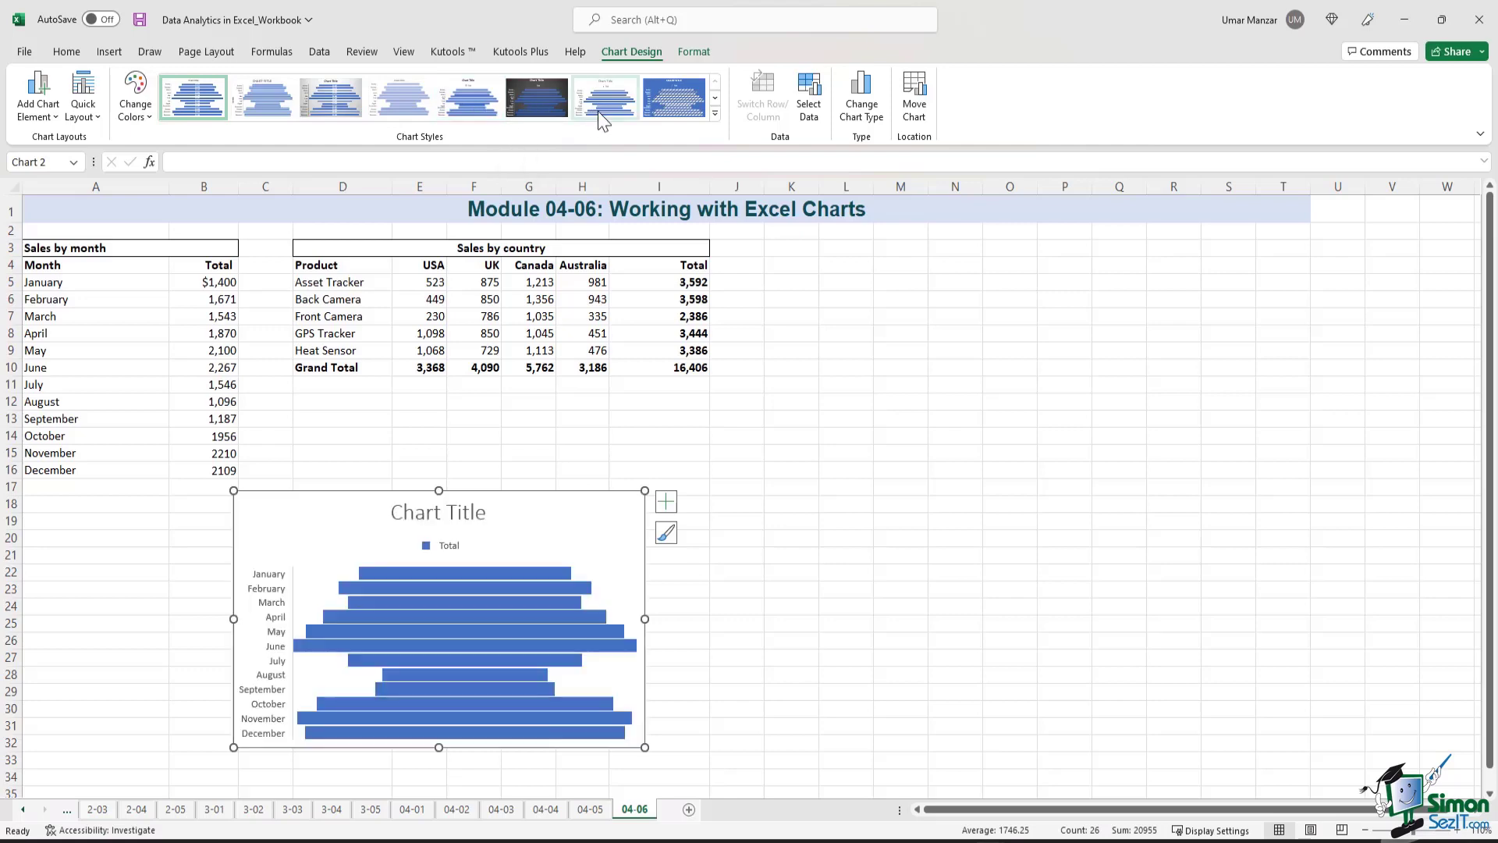
mouse_move(637, 117)
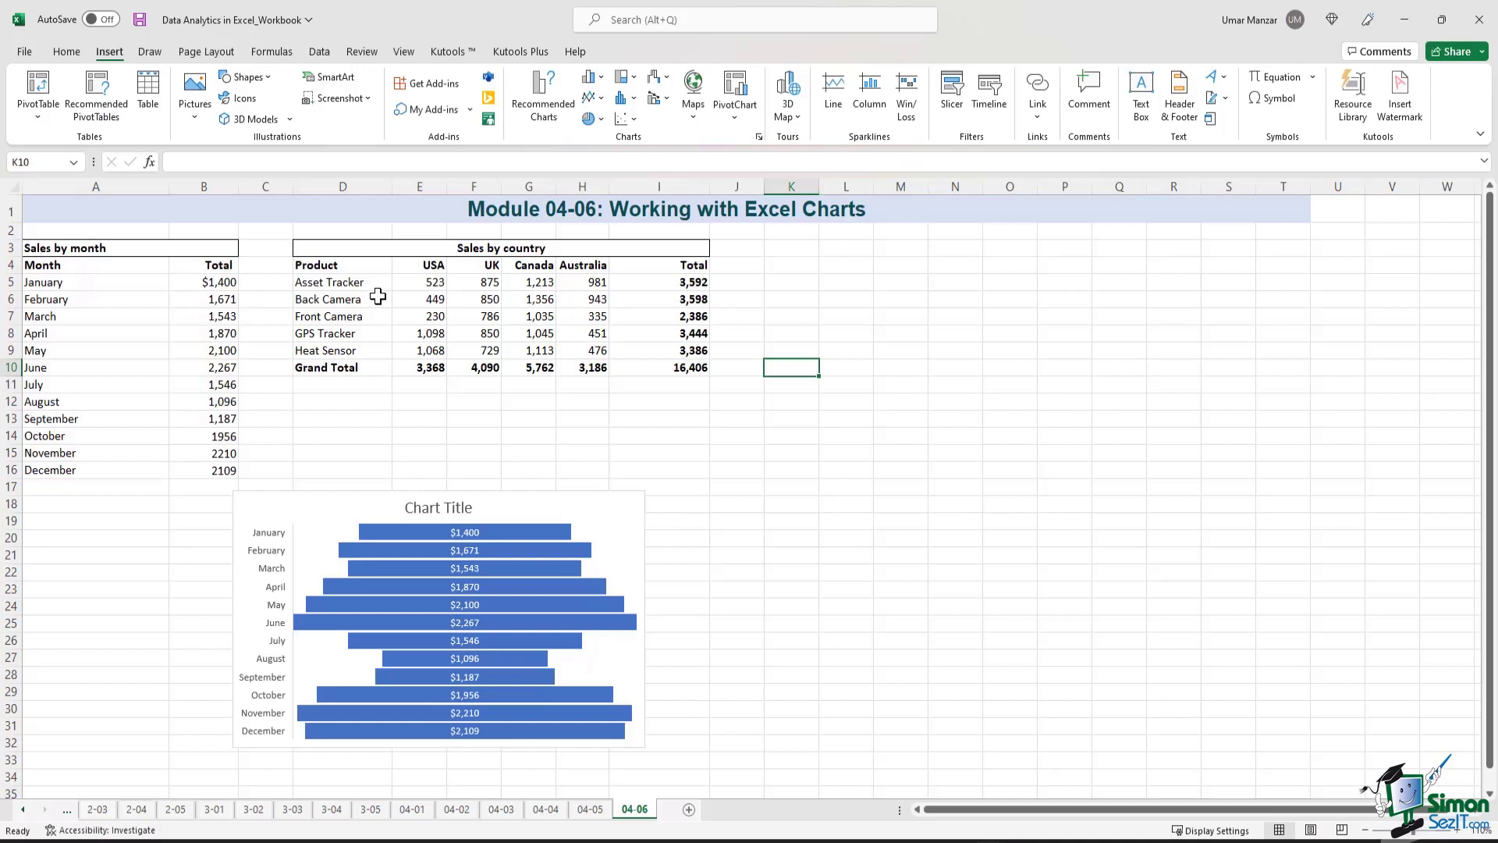
Chart the Sales by country table as a clustered column chart after previewing clustered bar and Pareto.
left_click_drag(315, 265, 693, 333)
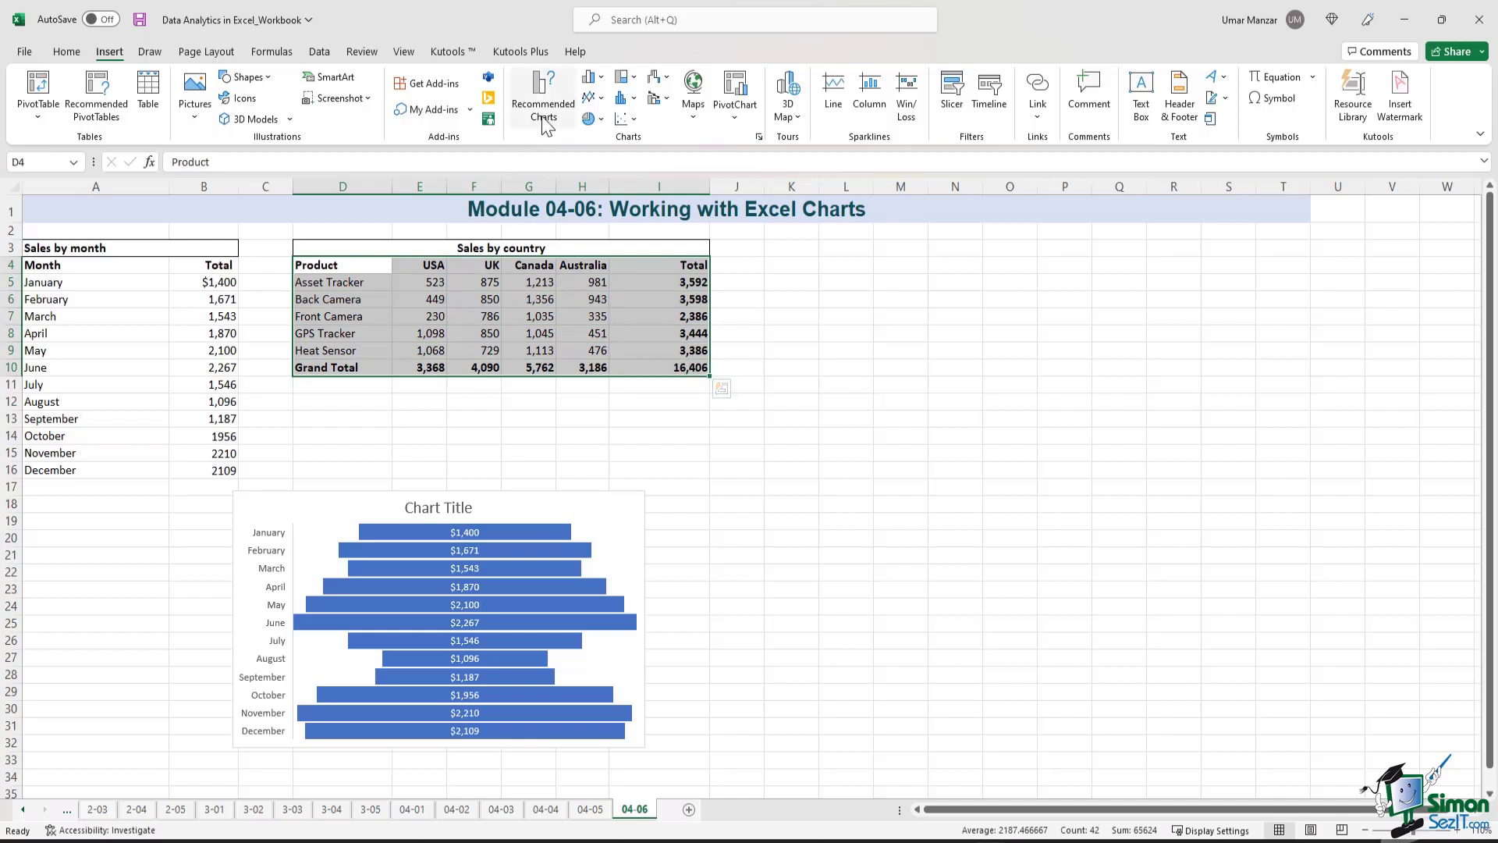
left_click(543, 94)
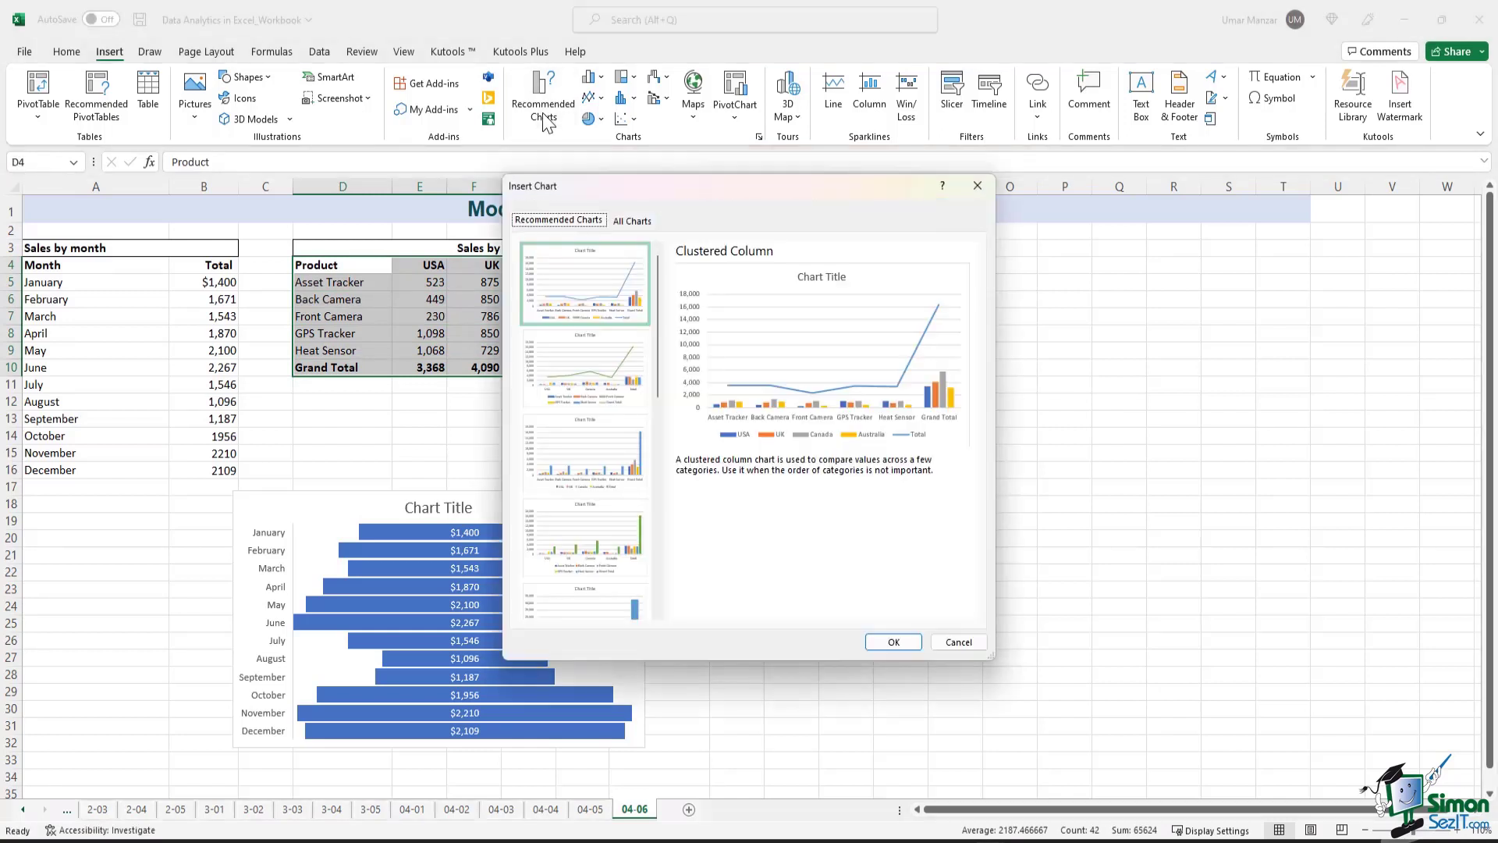
left_click(583, 453)
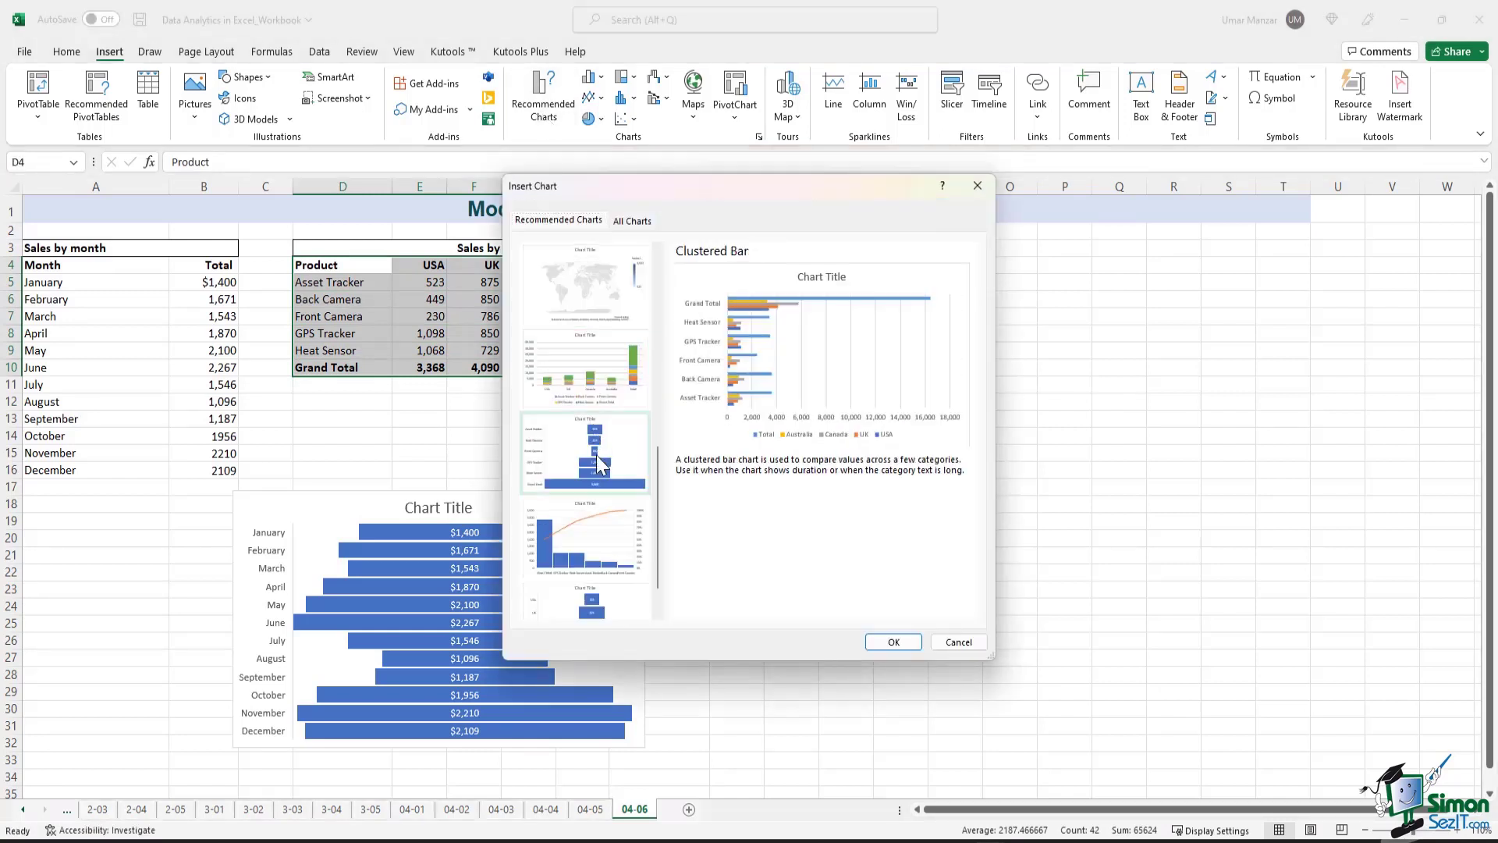
left_click(591, 488)
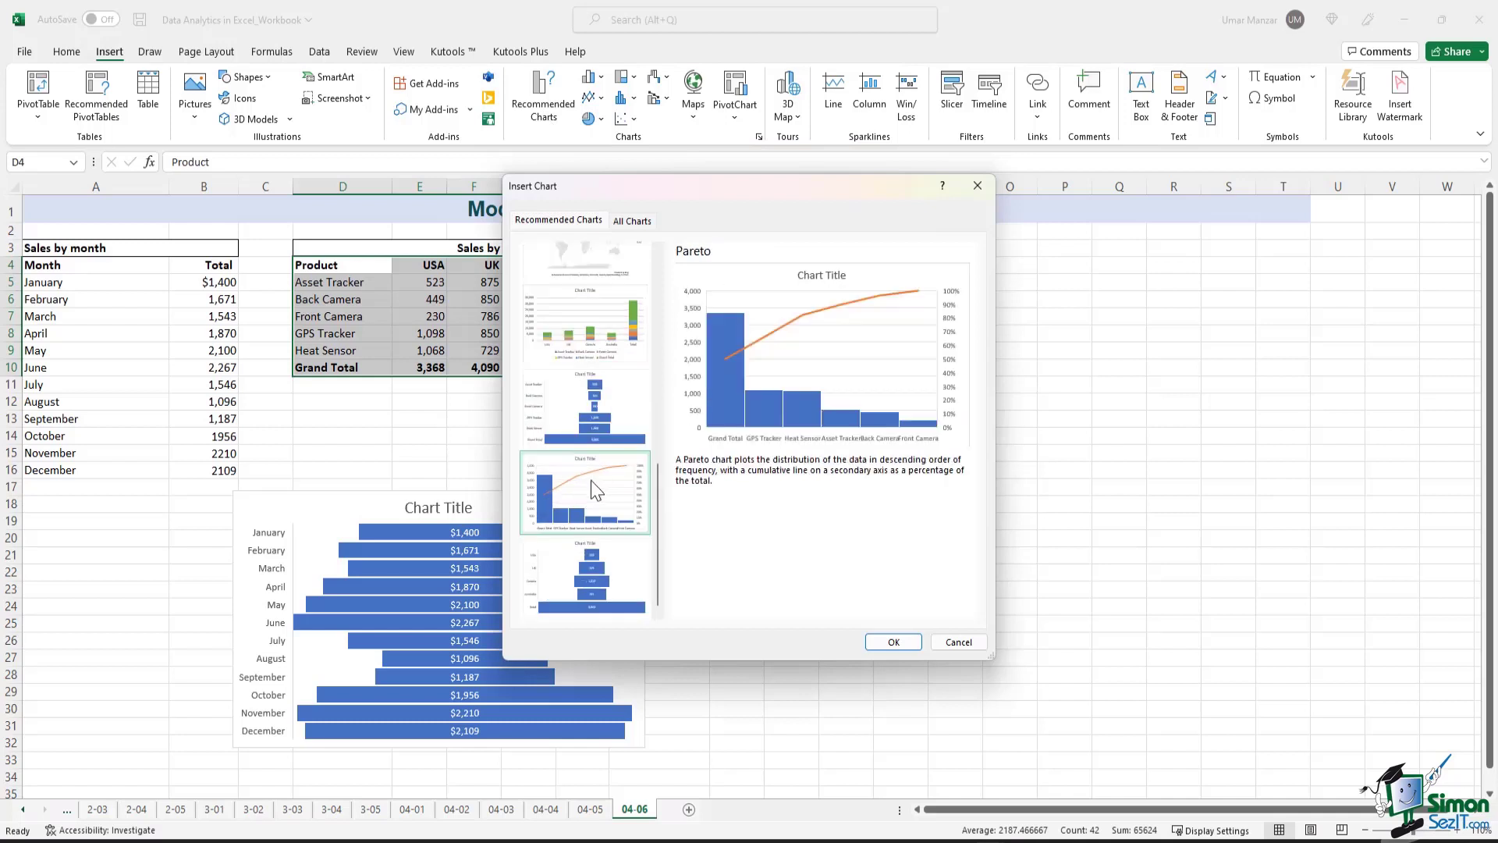
left_click(584, 409)
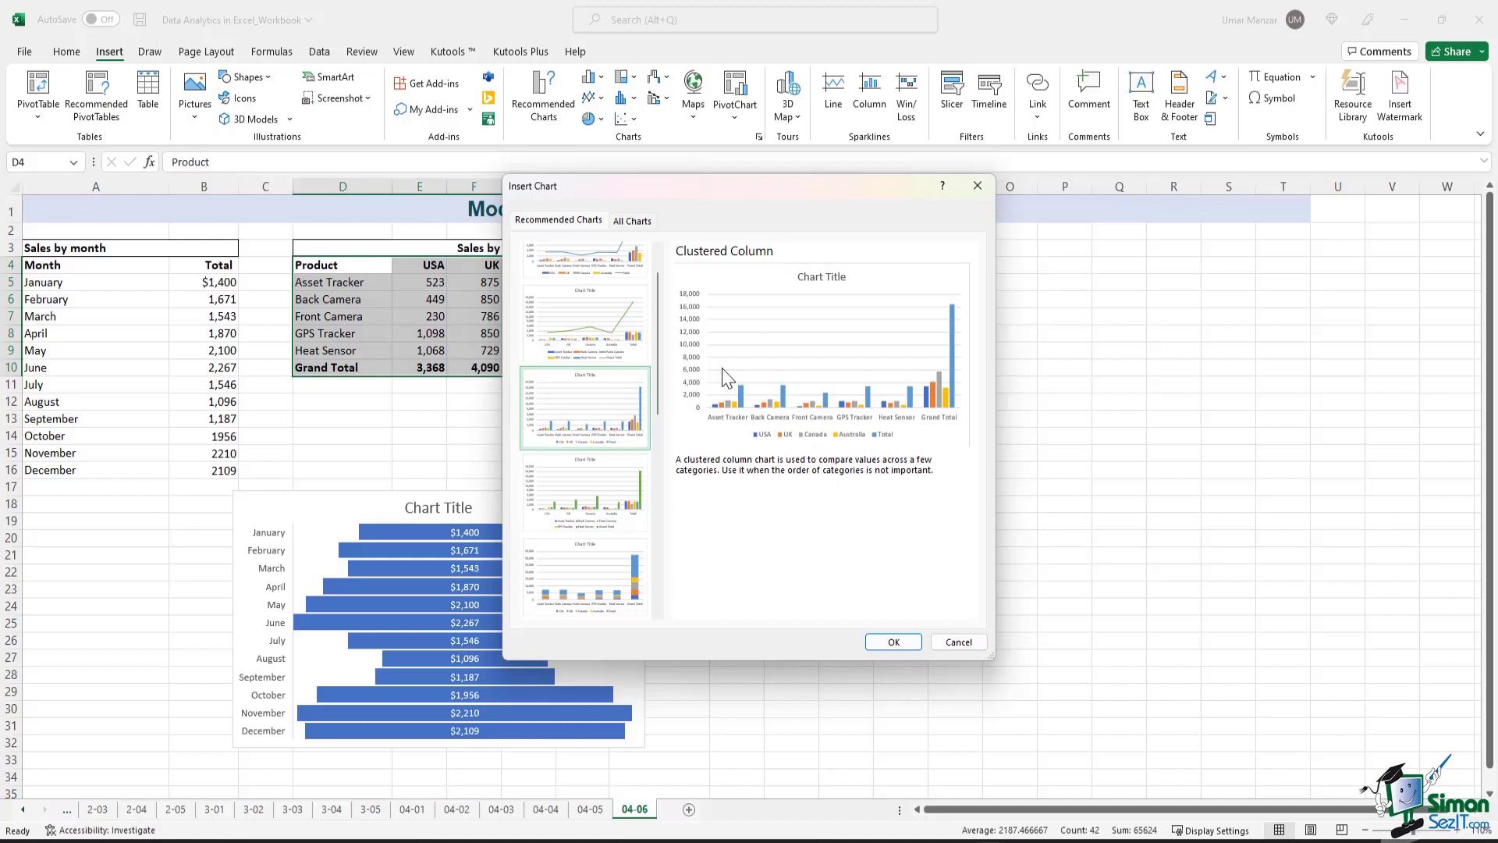
mouse_move(616, 412)
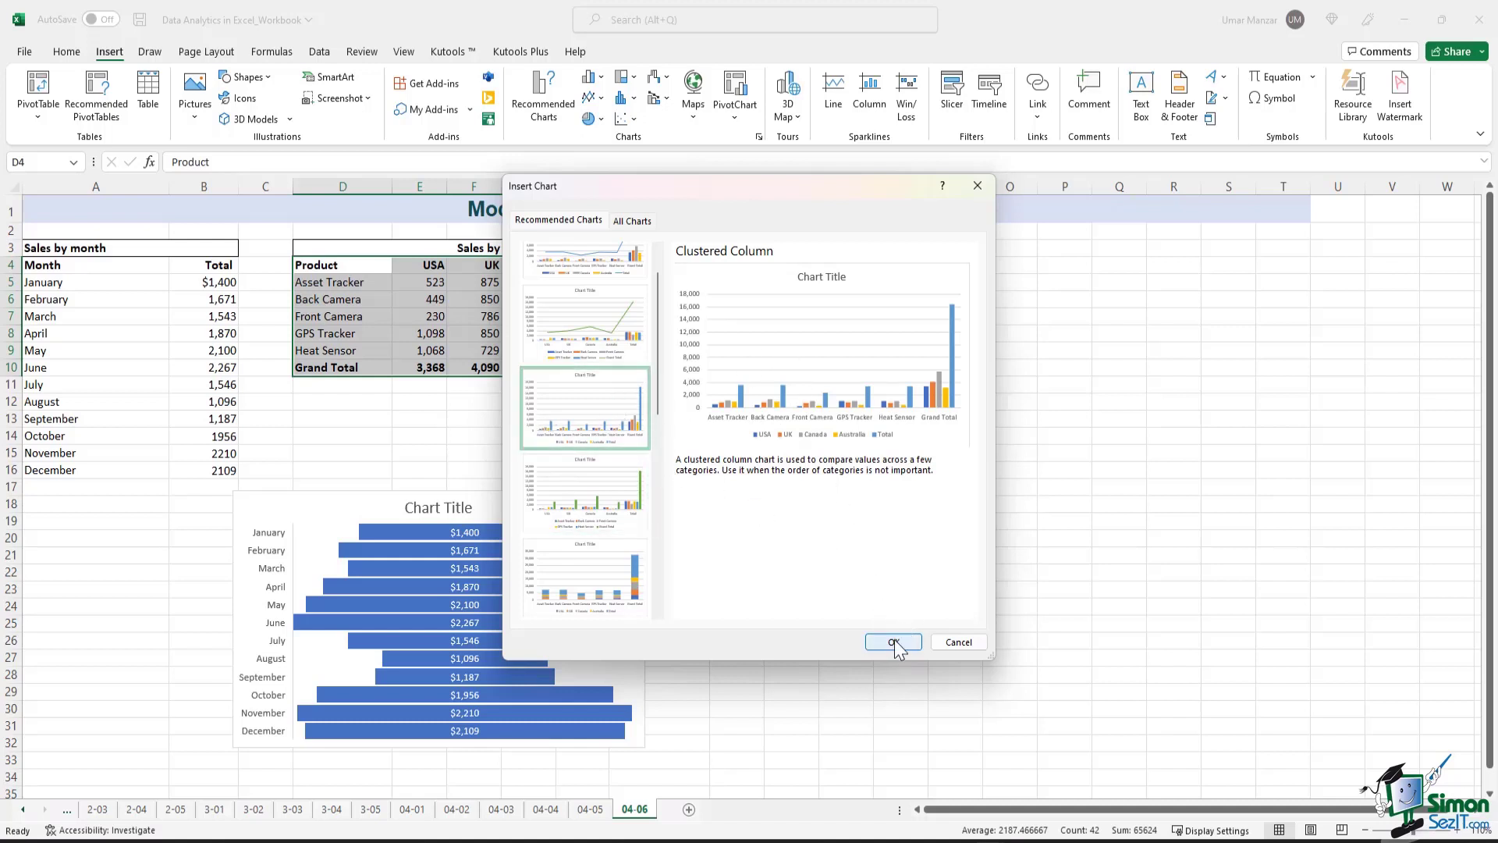
left_click(892, 641)
type("Sales by month")
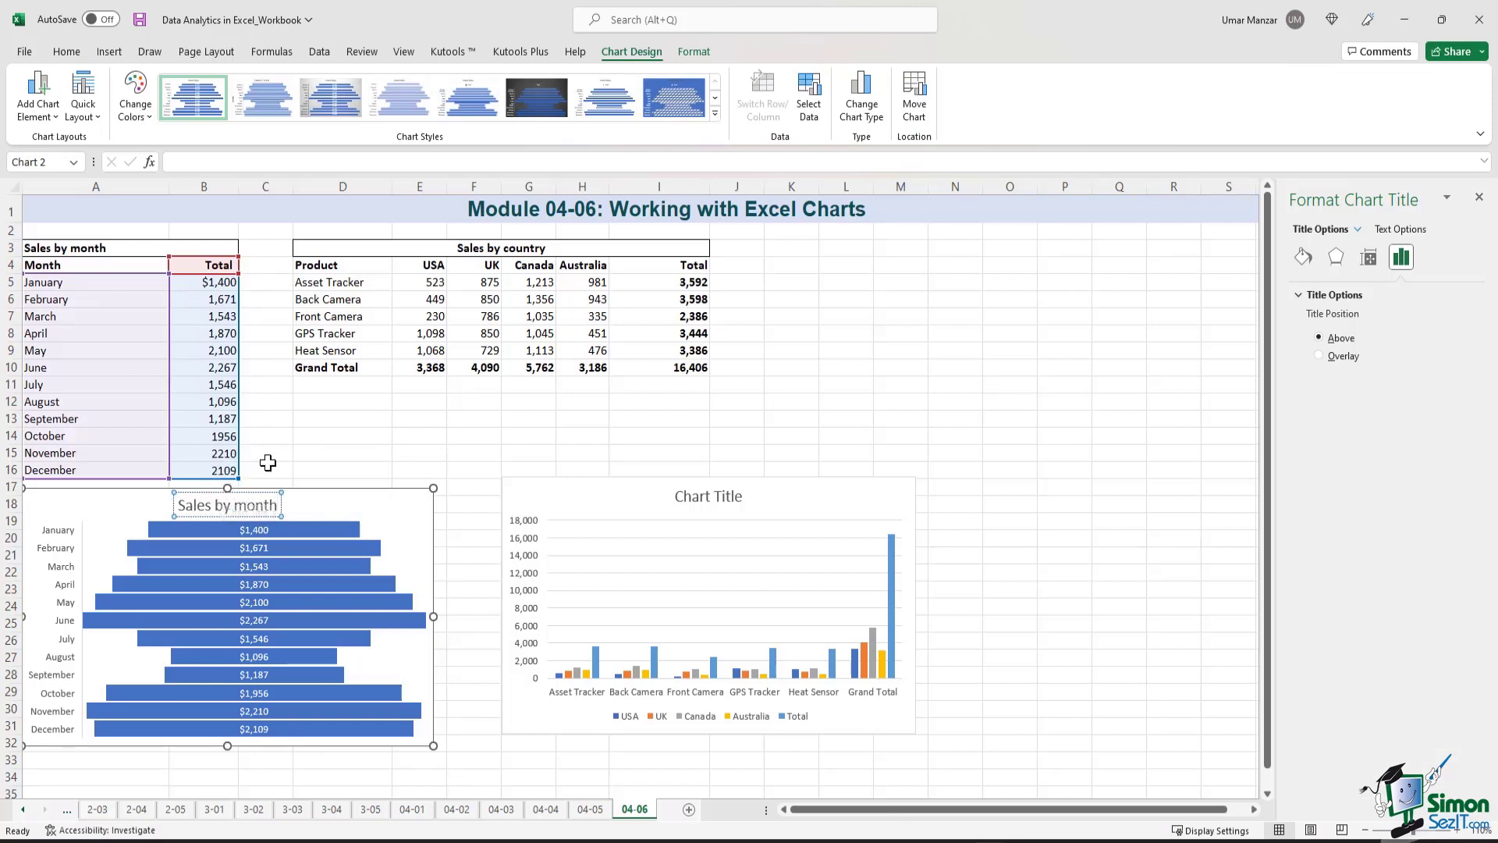
Title the column chart 'Sales by country'.
left_click(709, 496)
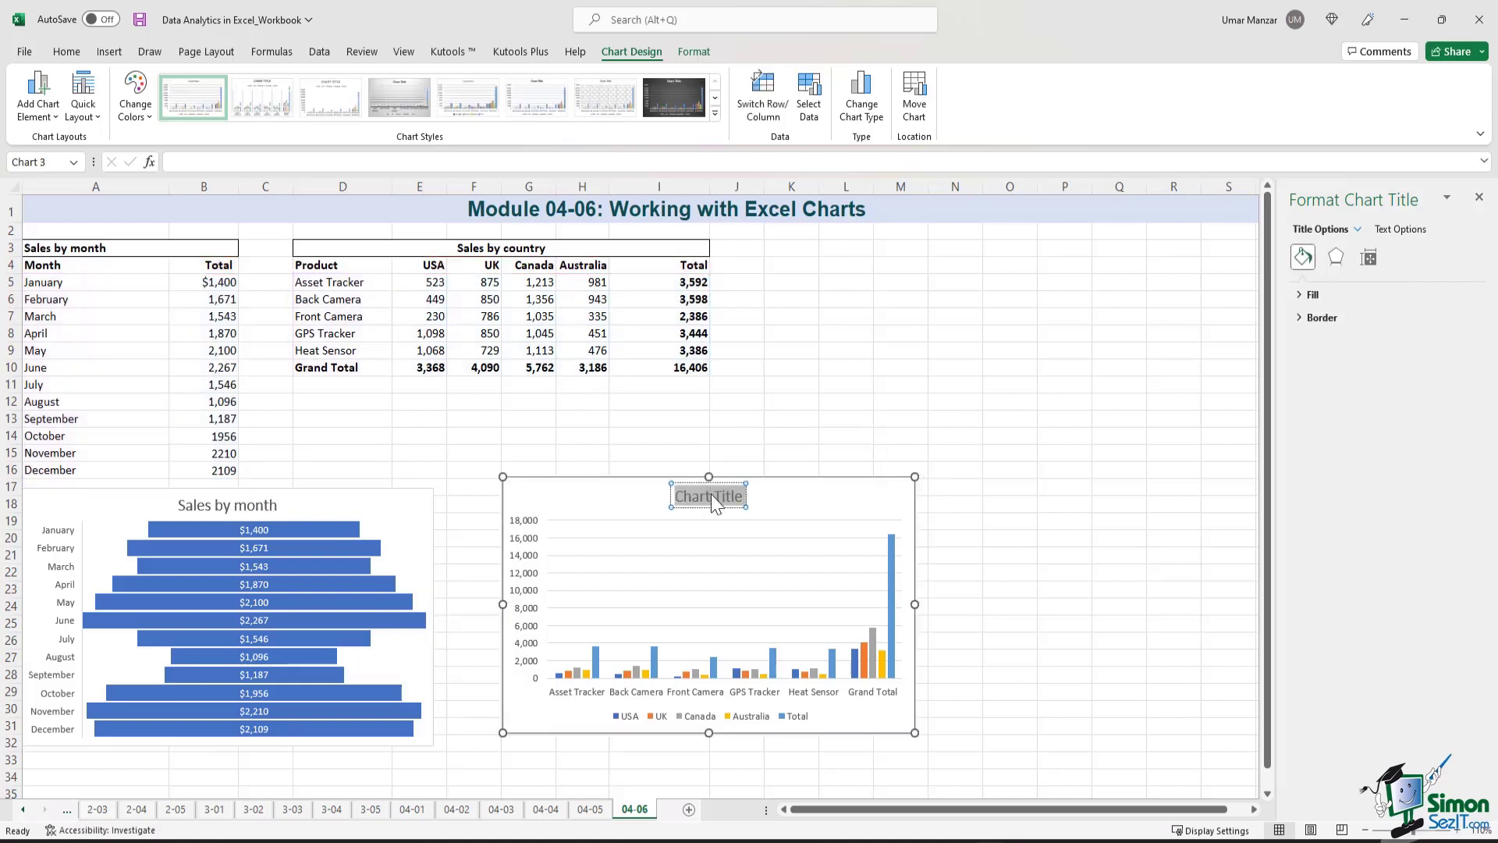
type("Sales by country")
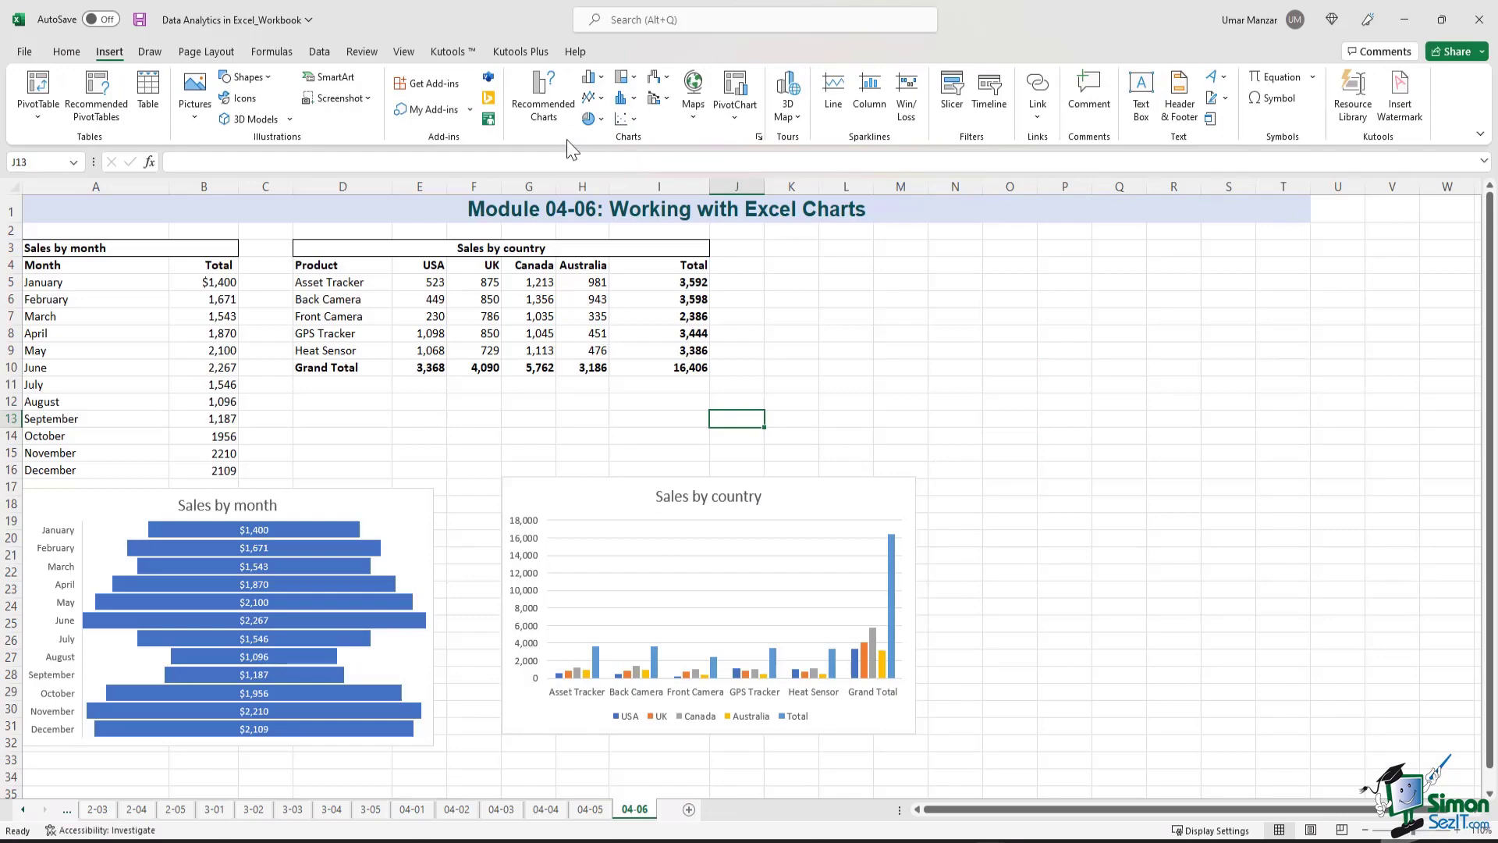
mouse_move(543, 96)
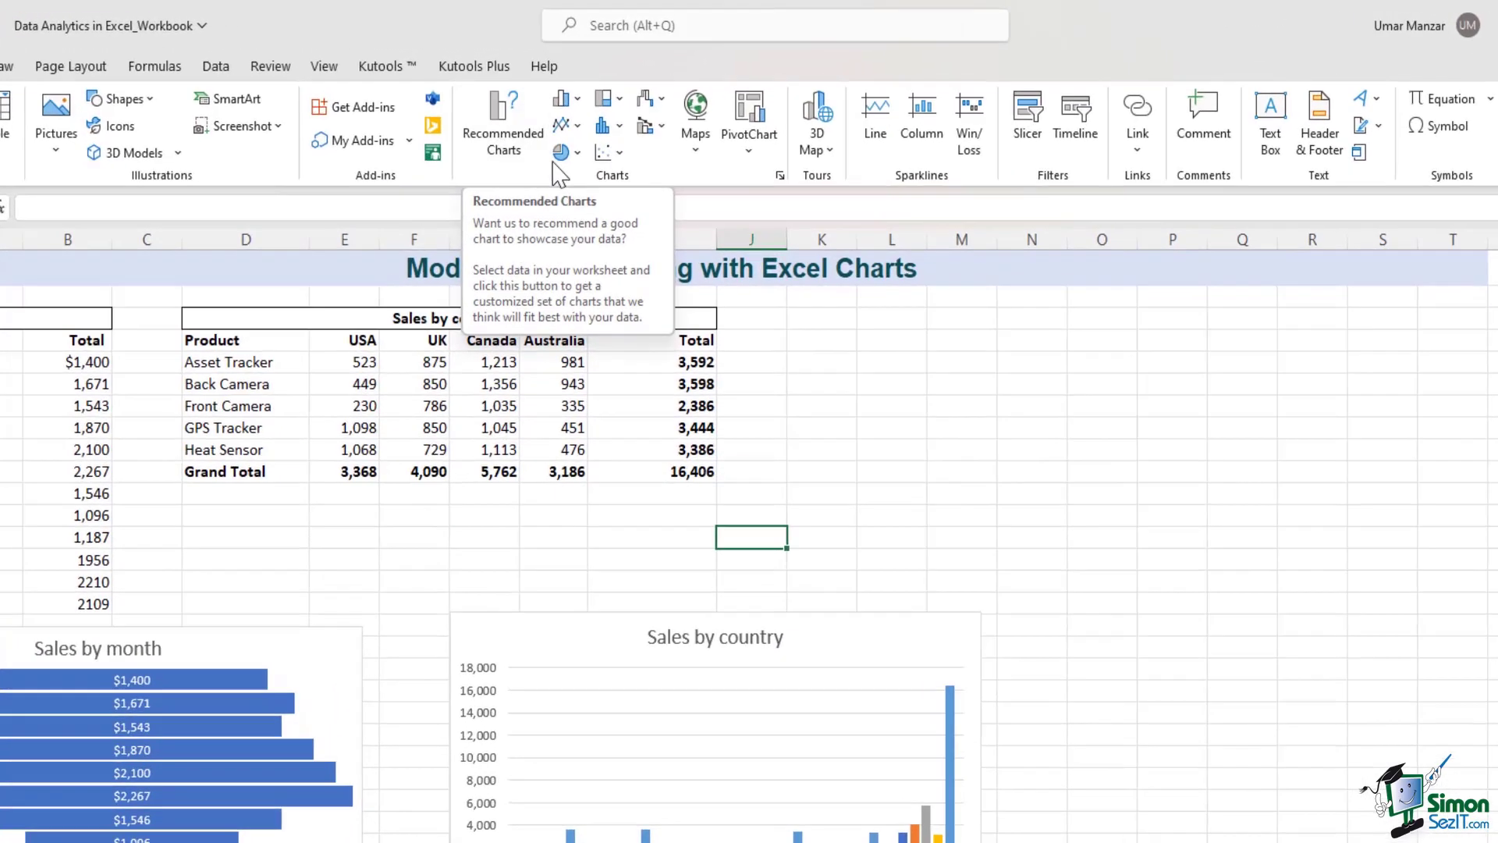
mouse_move(602, 153)
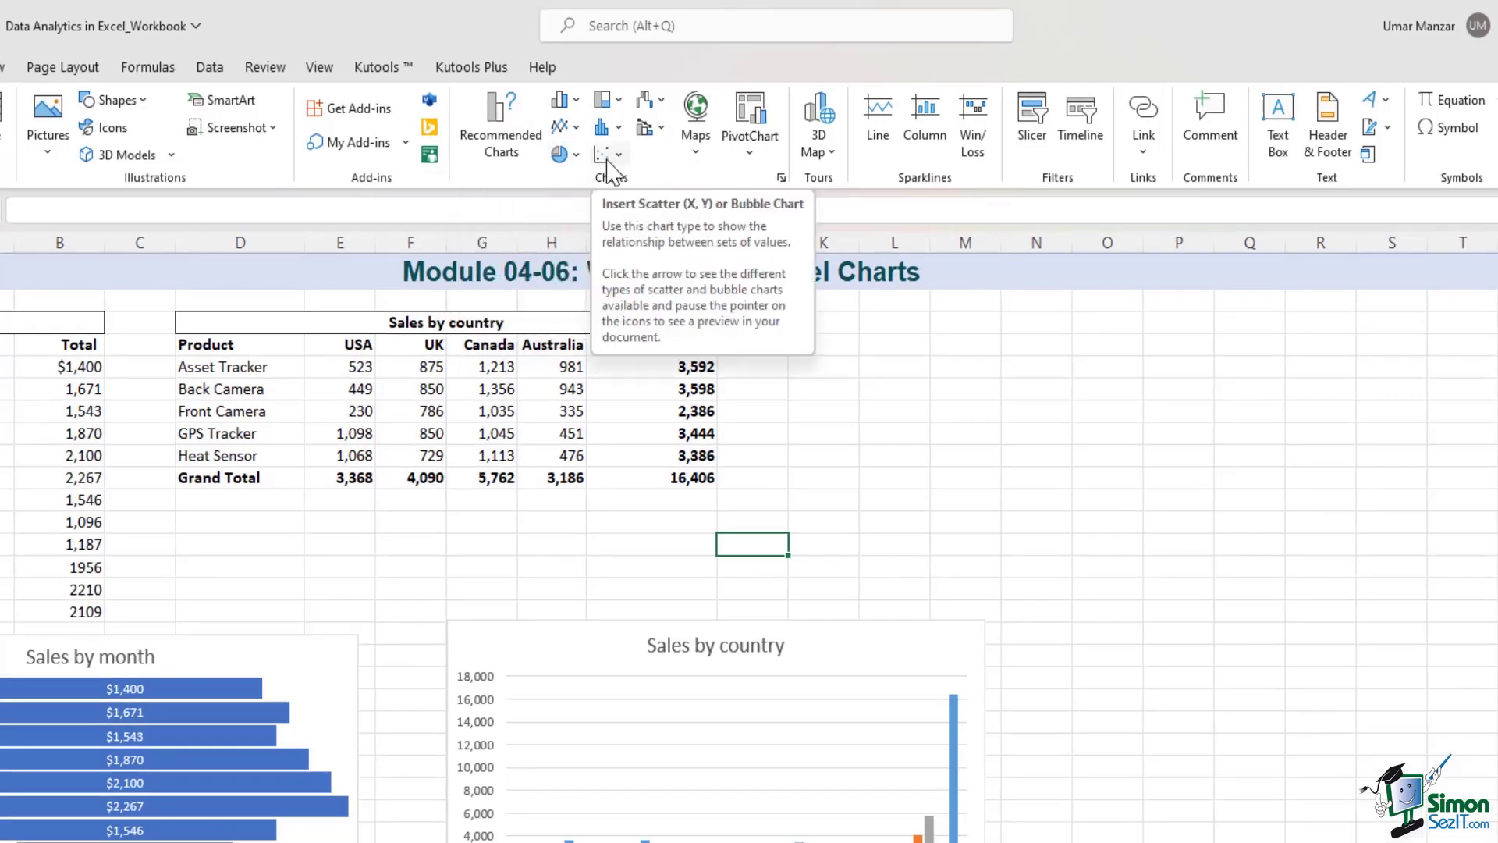
Insert an empty plain Scatter chart from the Scatter (X, Y) gallery.
left_click(609, 153)
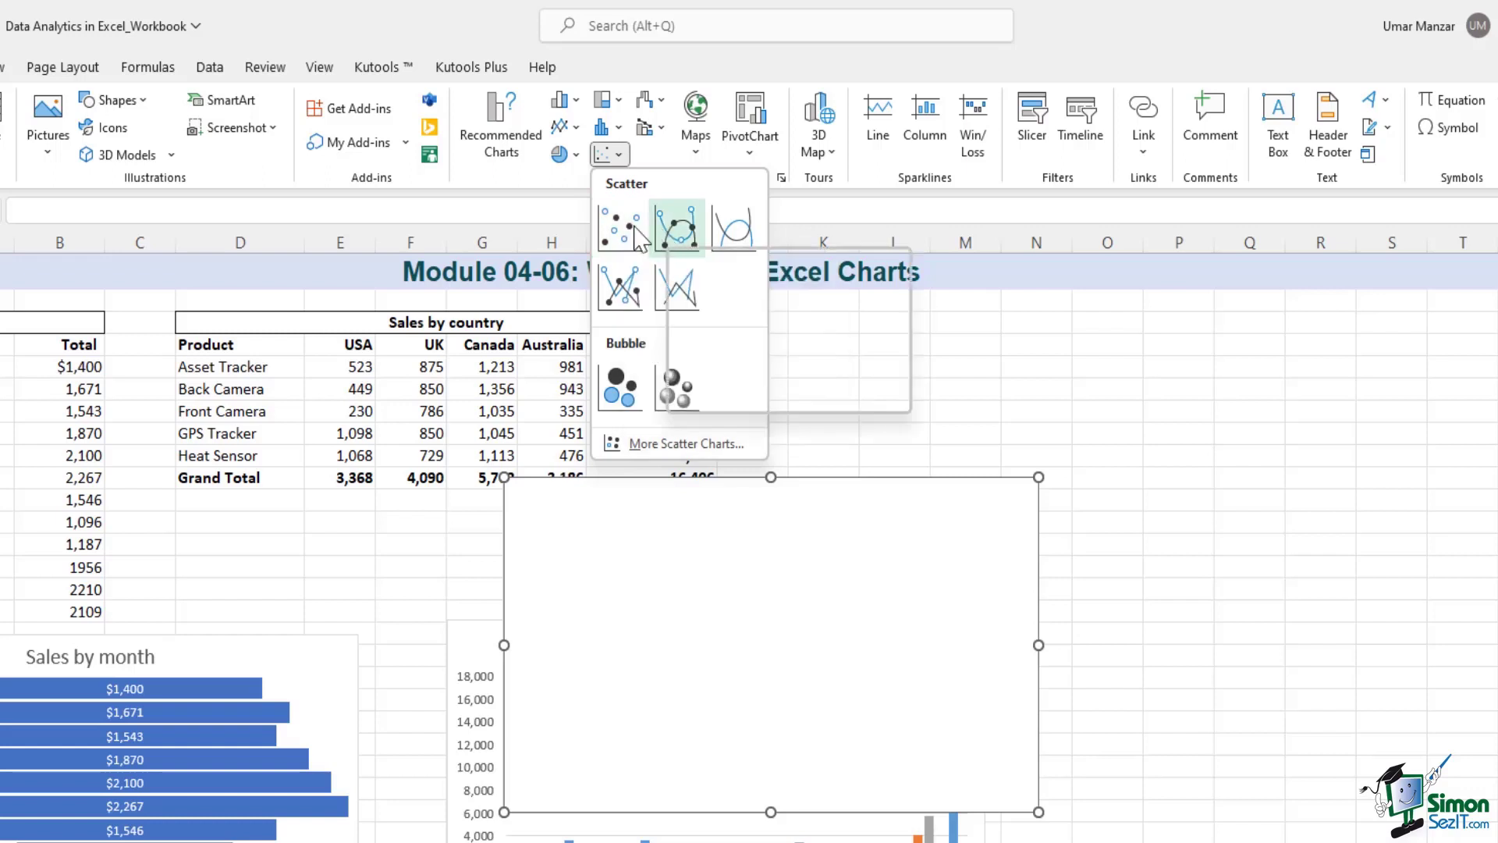
mouse_move(621, 227)
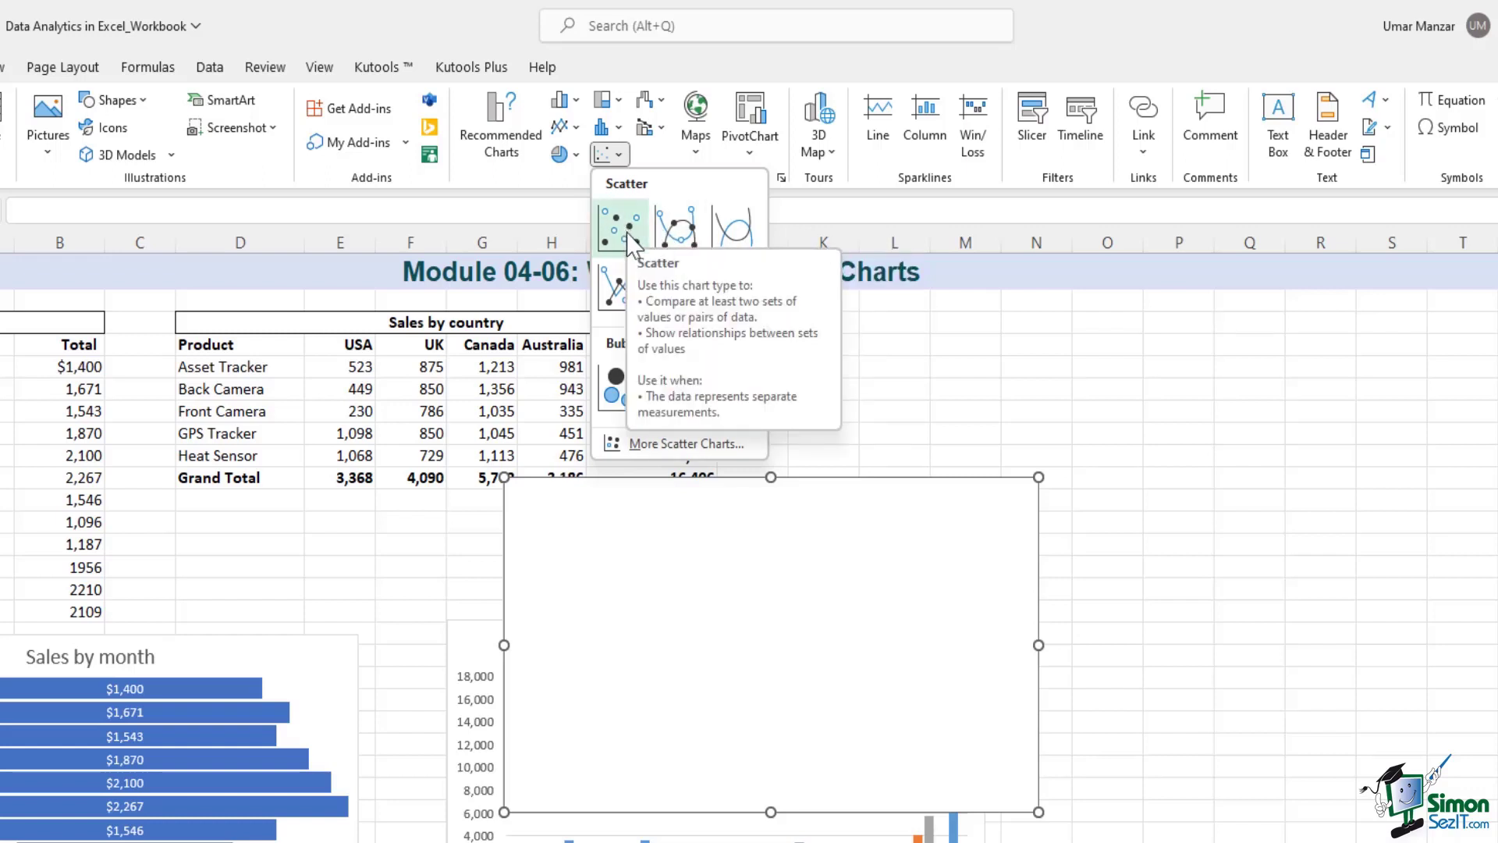
left_click(621, 228)
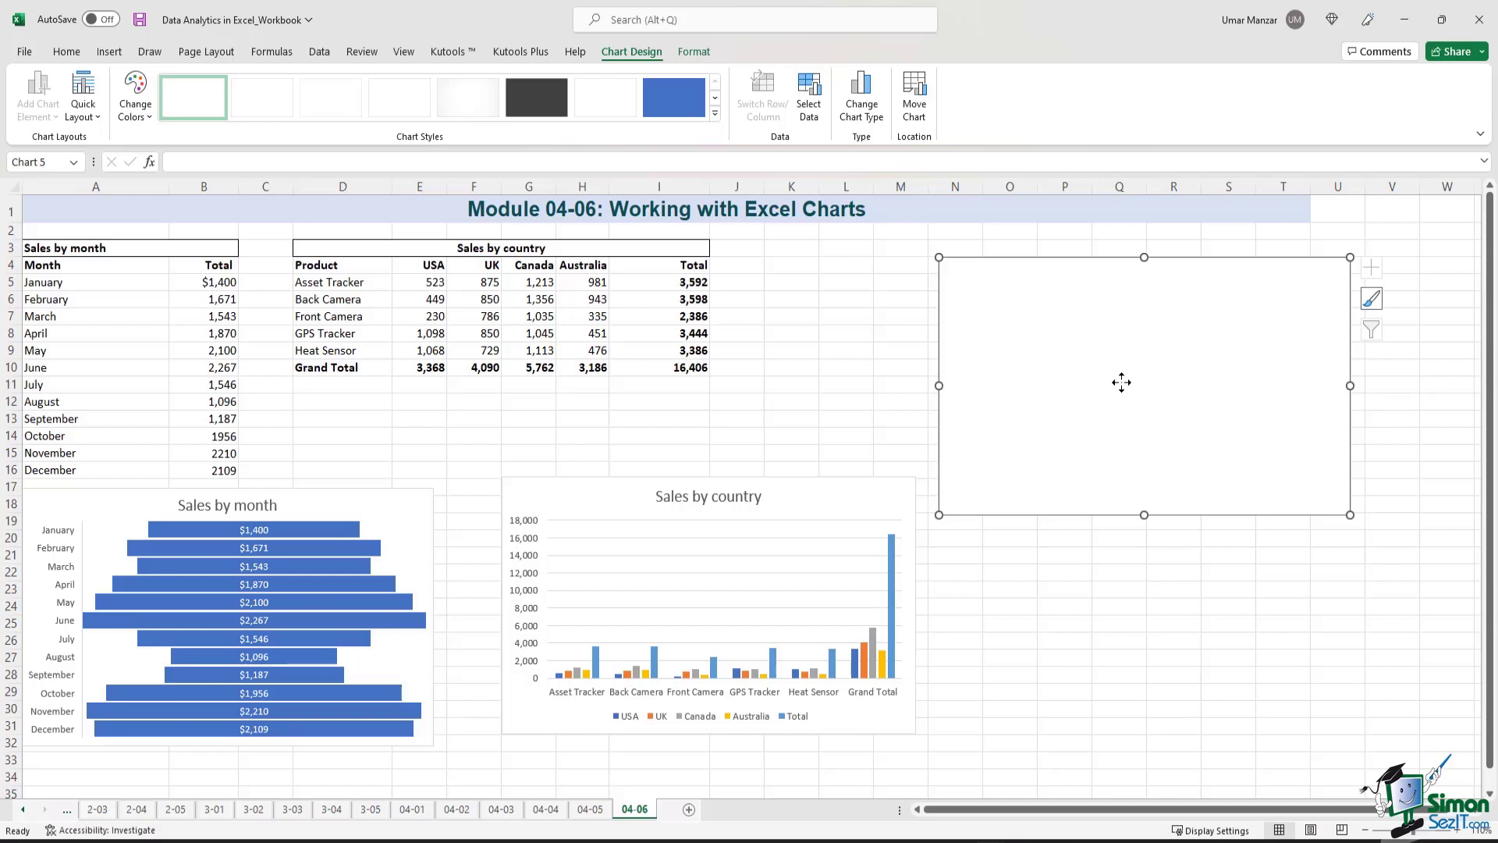
mouse_move(1254, 367)
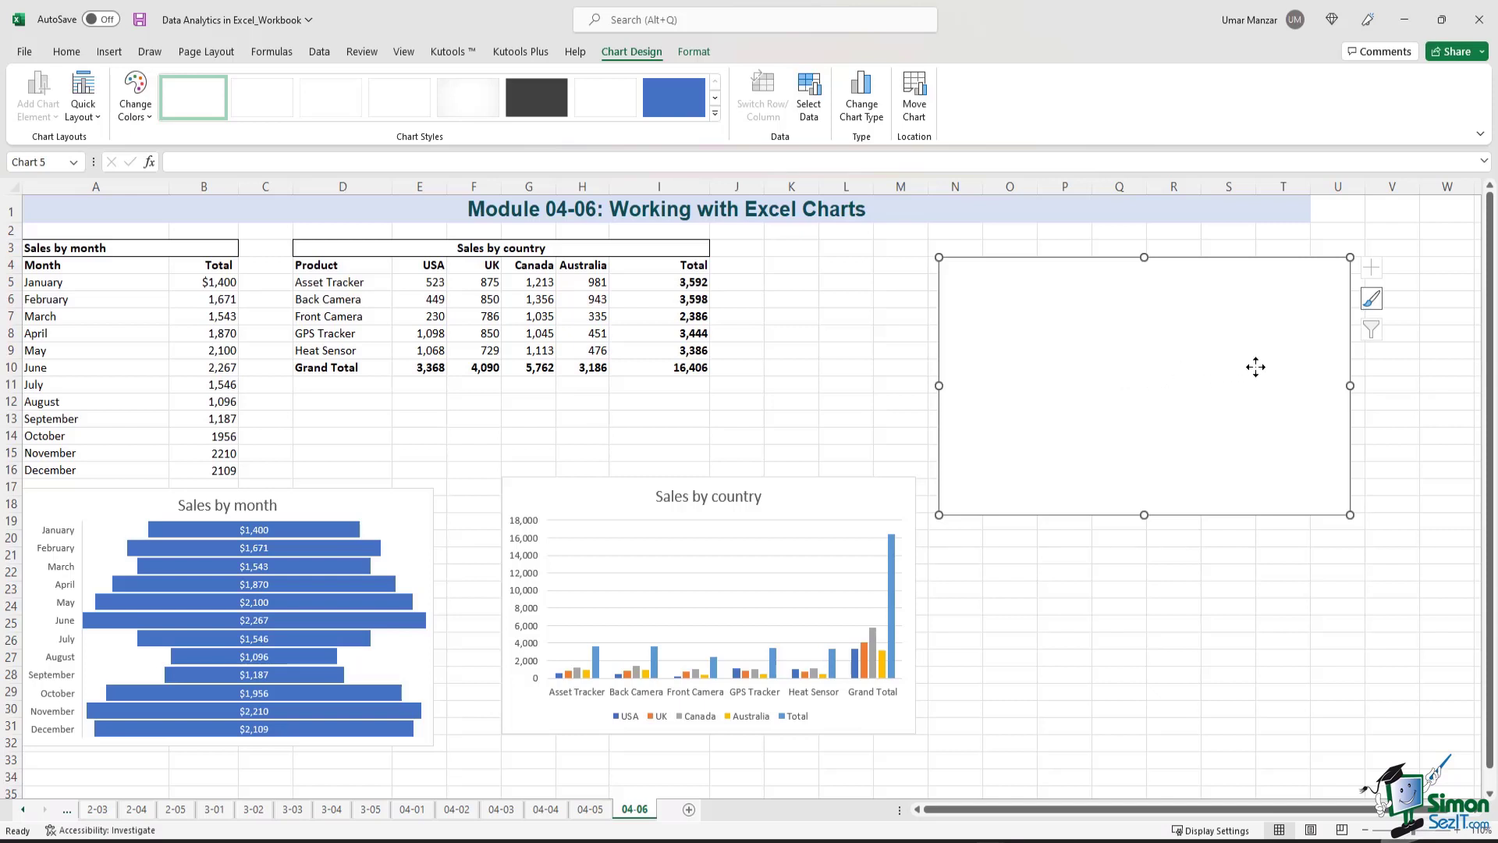
mouse_move(1069, 334)
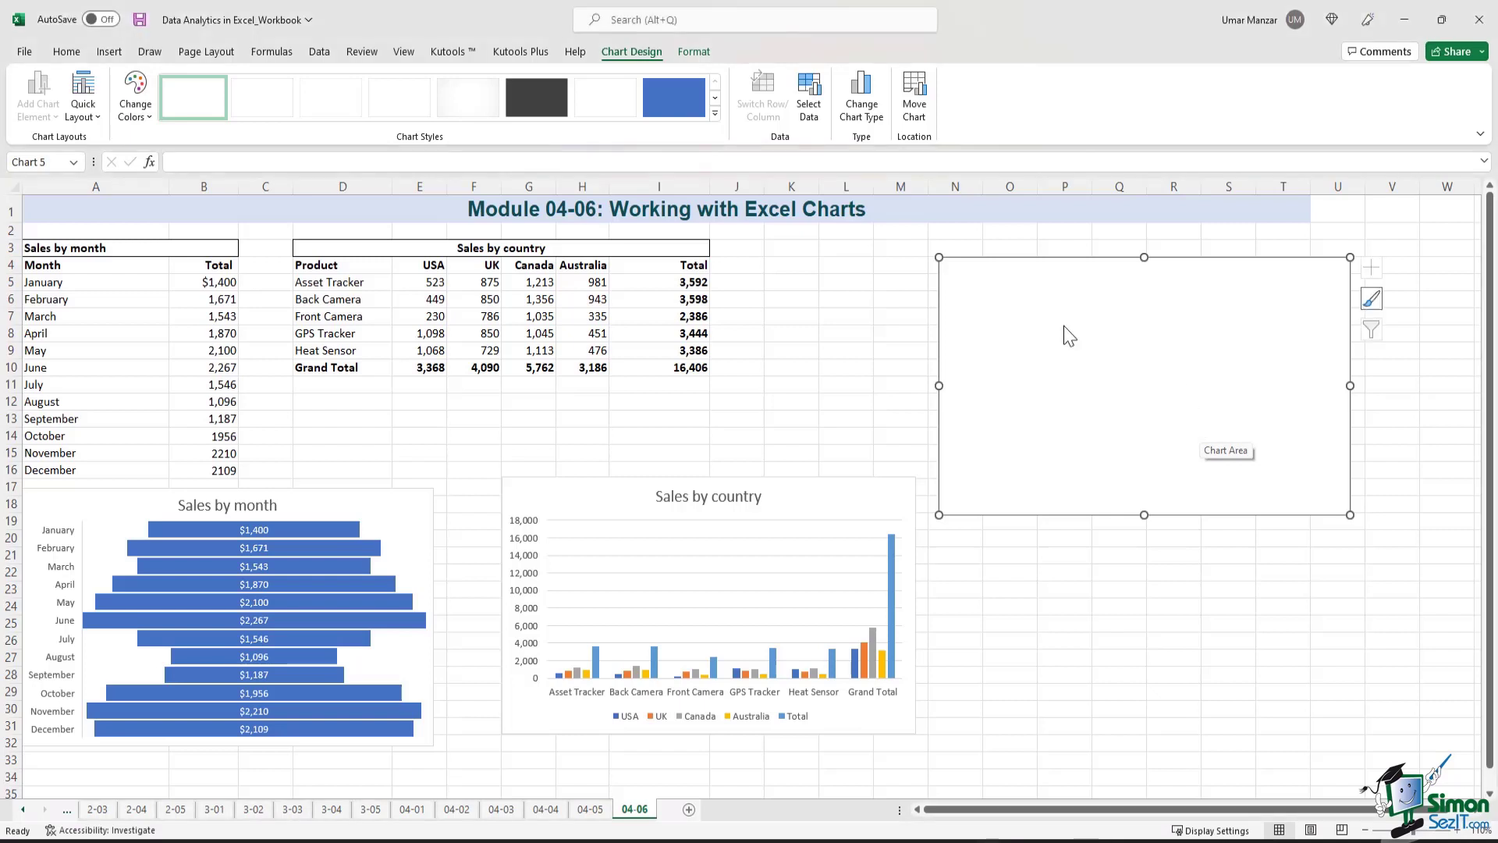
mouse_move(859, 209)
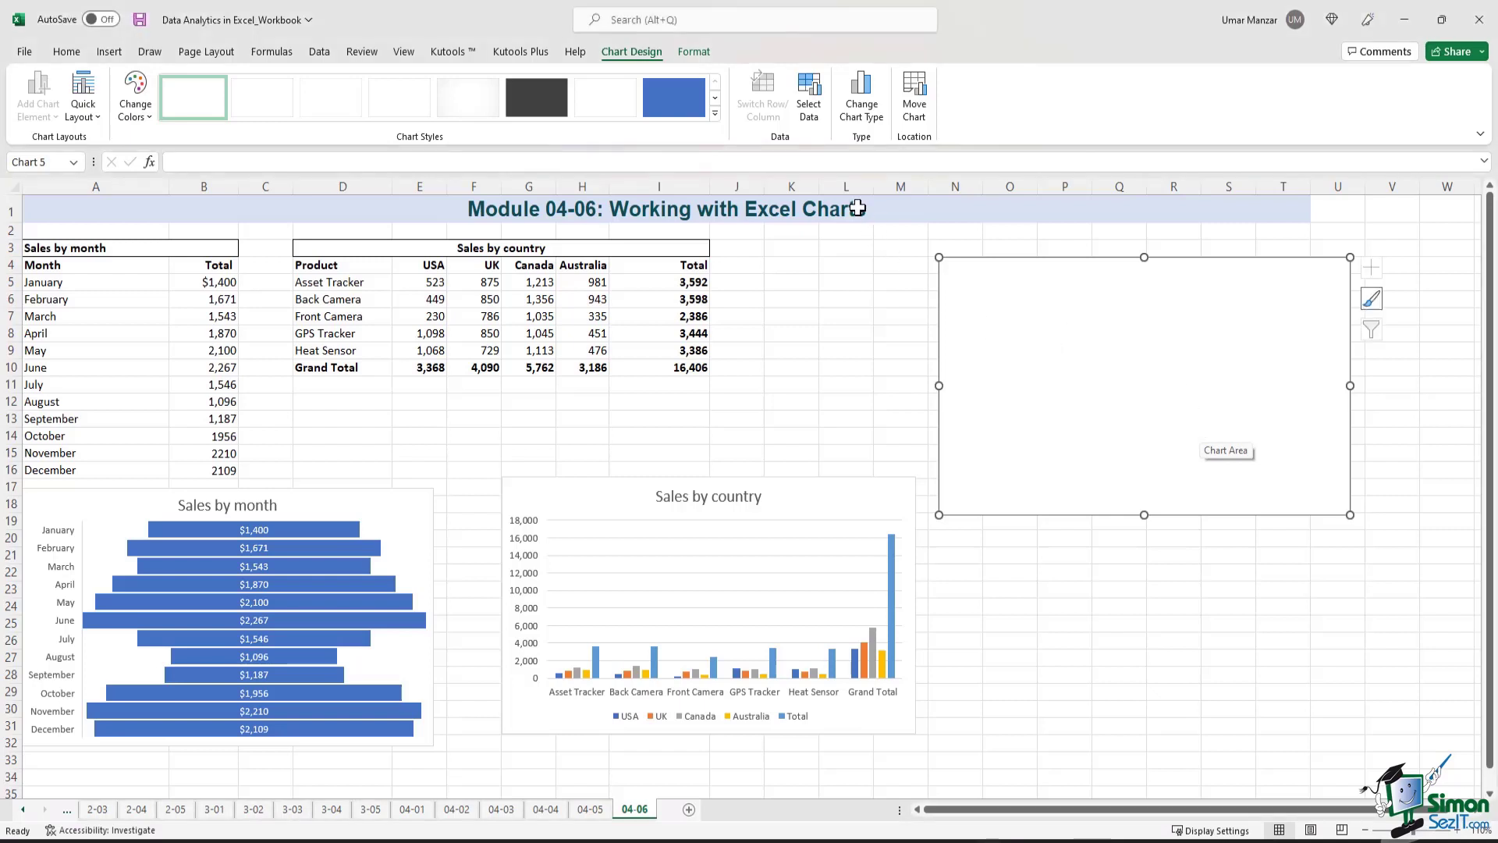
mouse_move(808, 94)
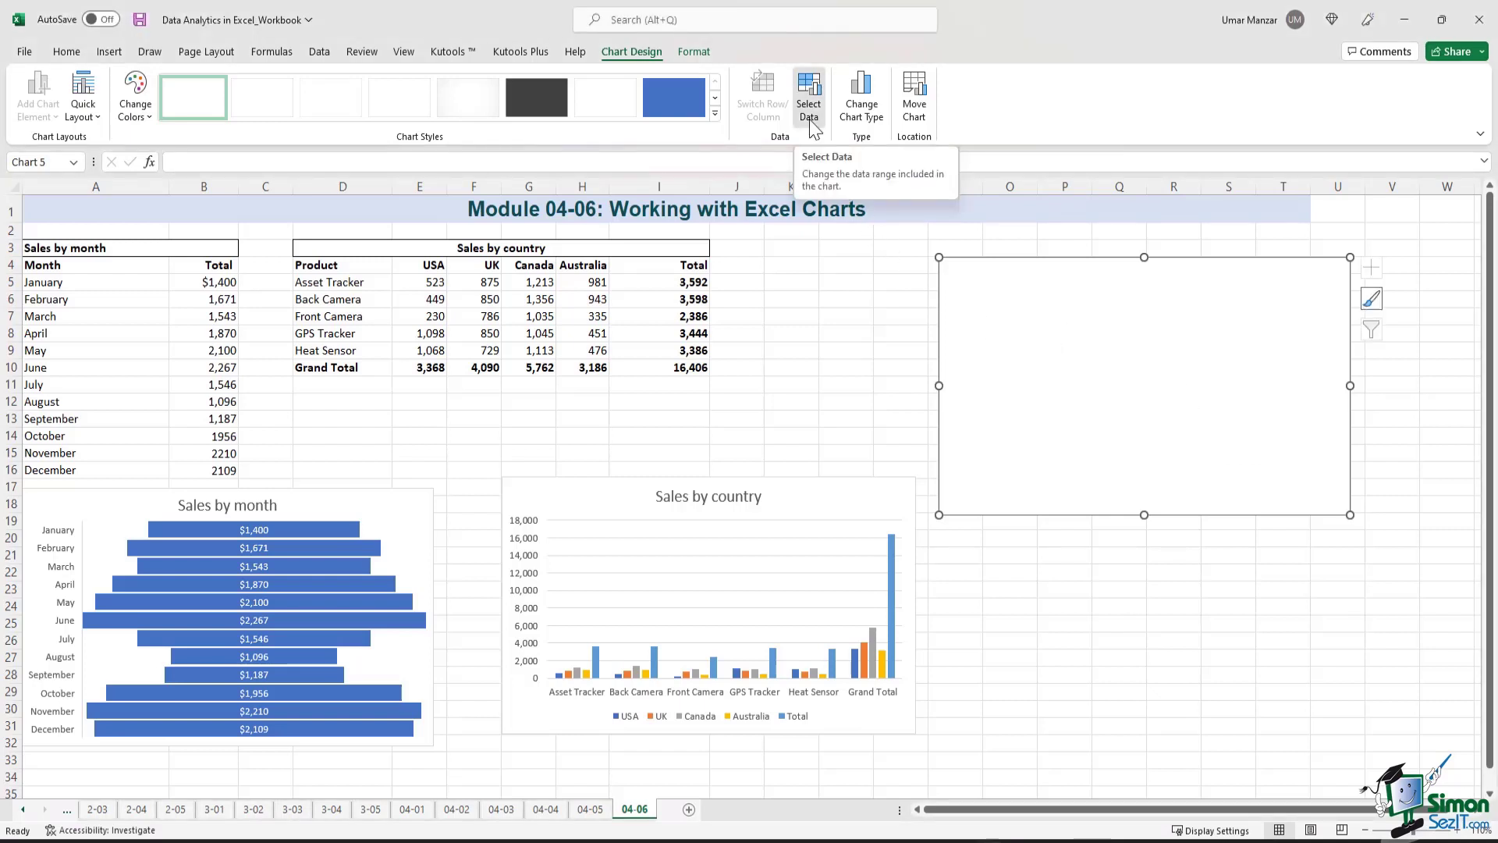
Set the scatter chart's data range to the twelve months and totals in A5:B16.
left_click(808, 93)
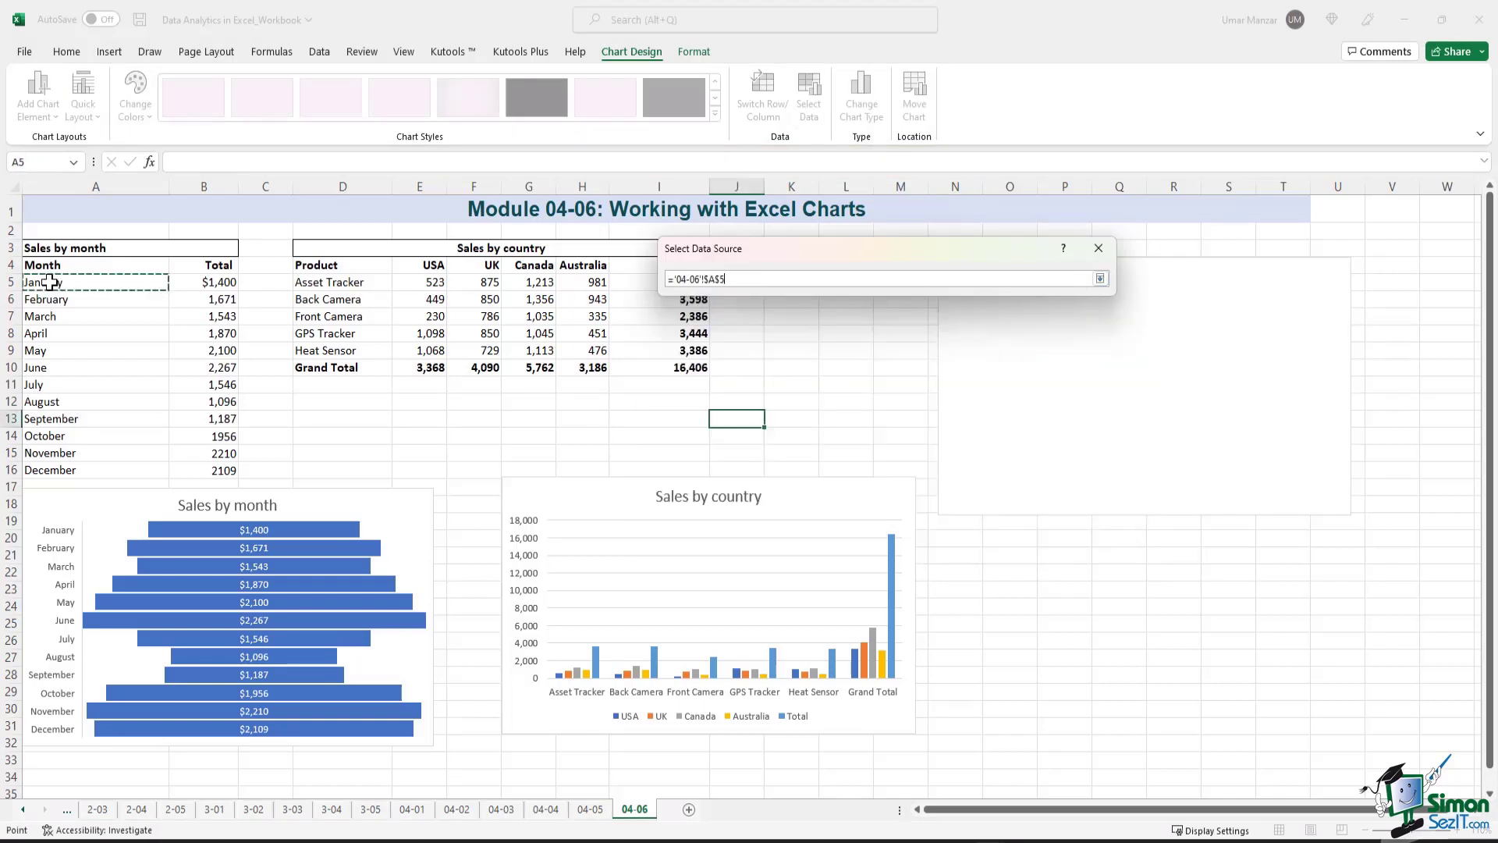
left_click_drag(95, 282, 203, 476)
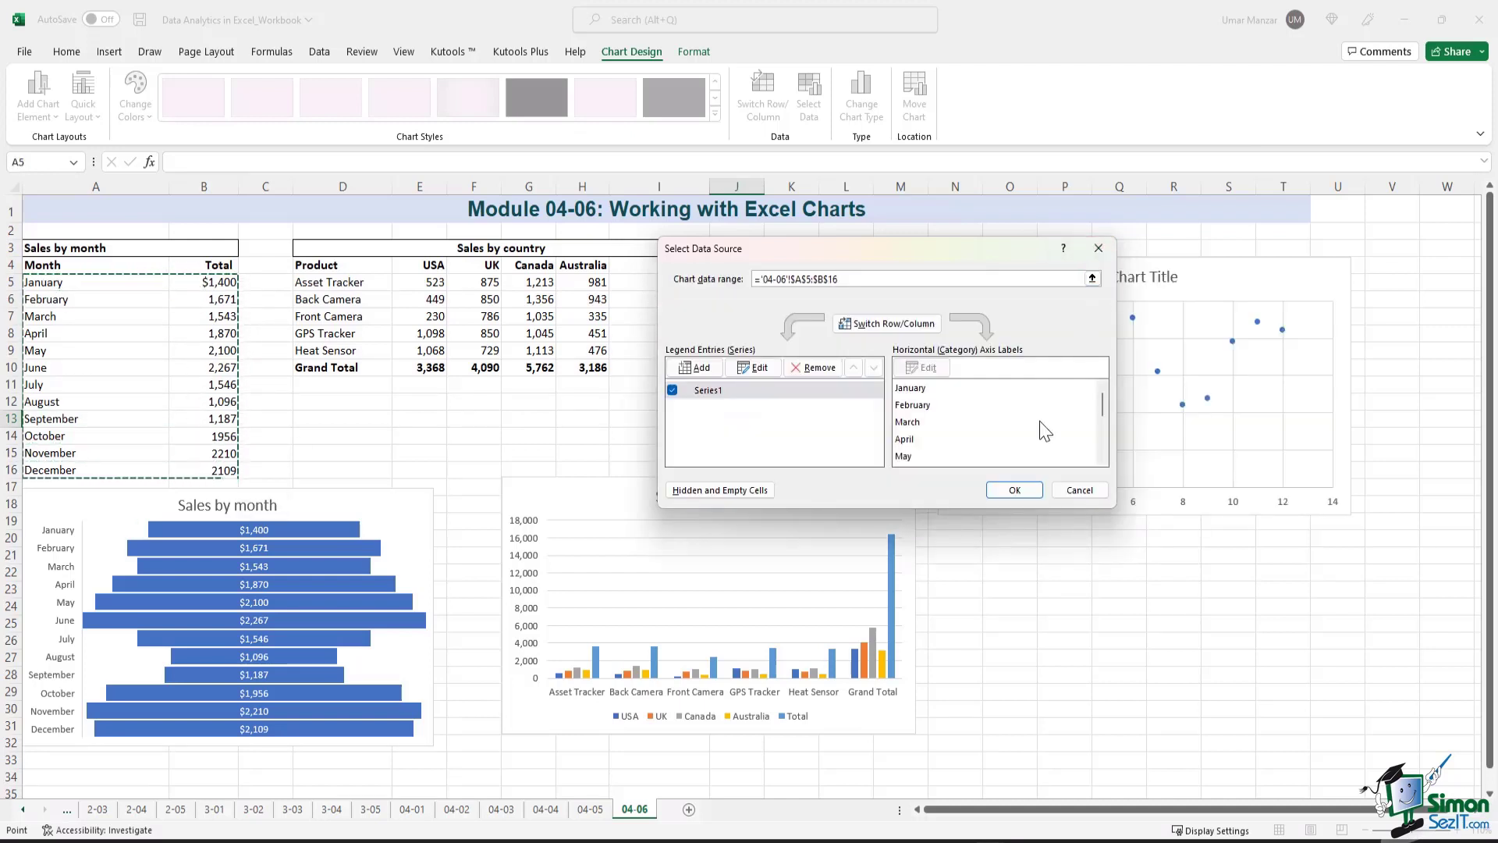
left_click(1014, 489)
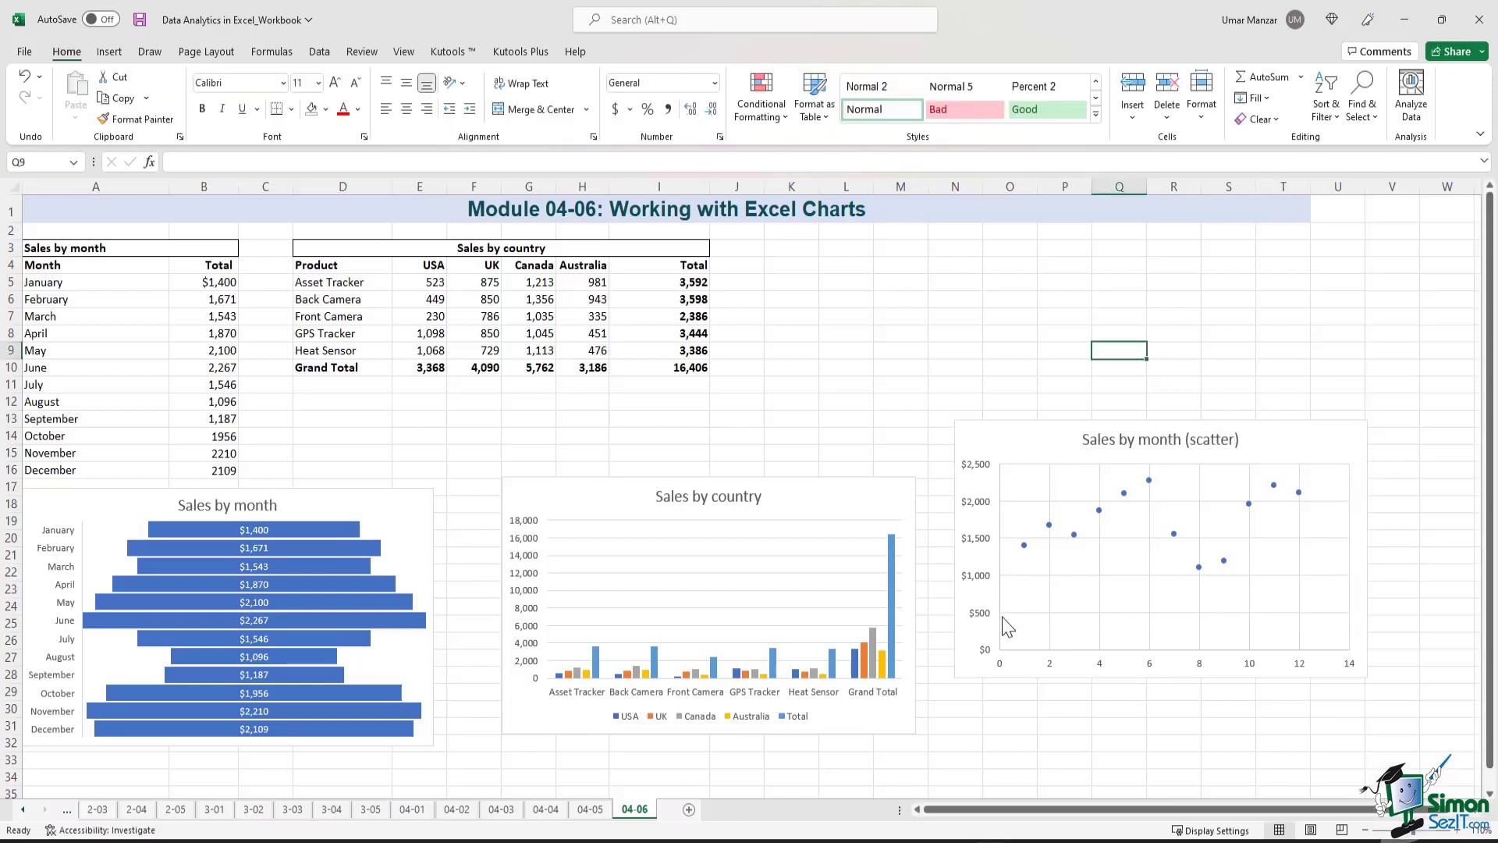
mouse_move(1086, 560)
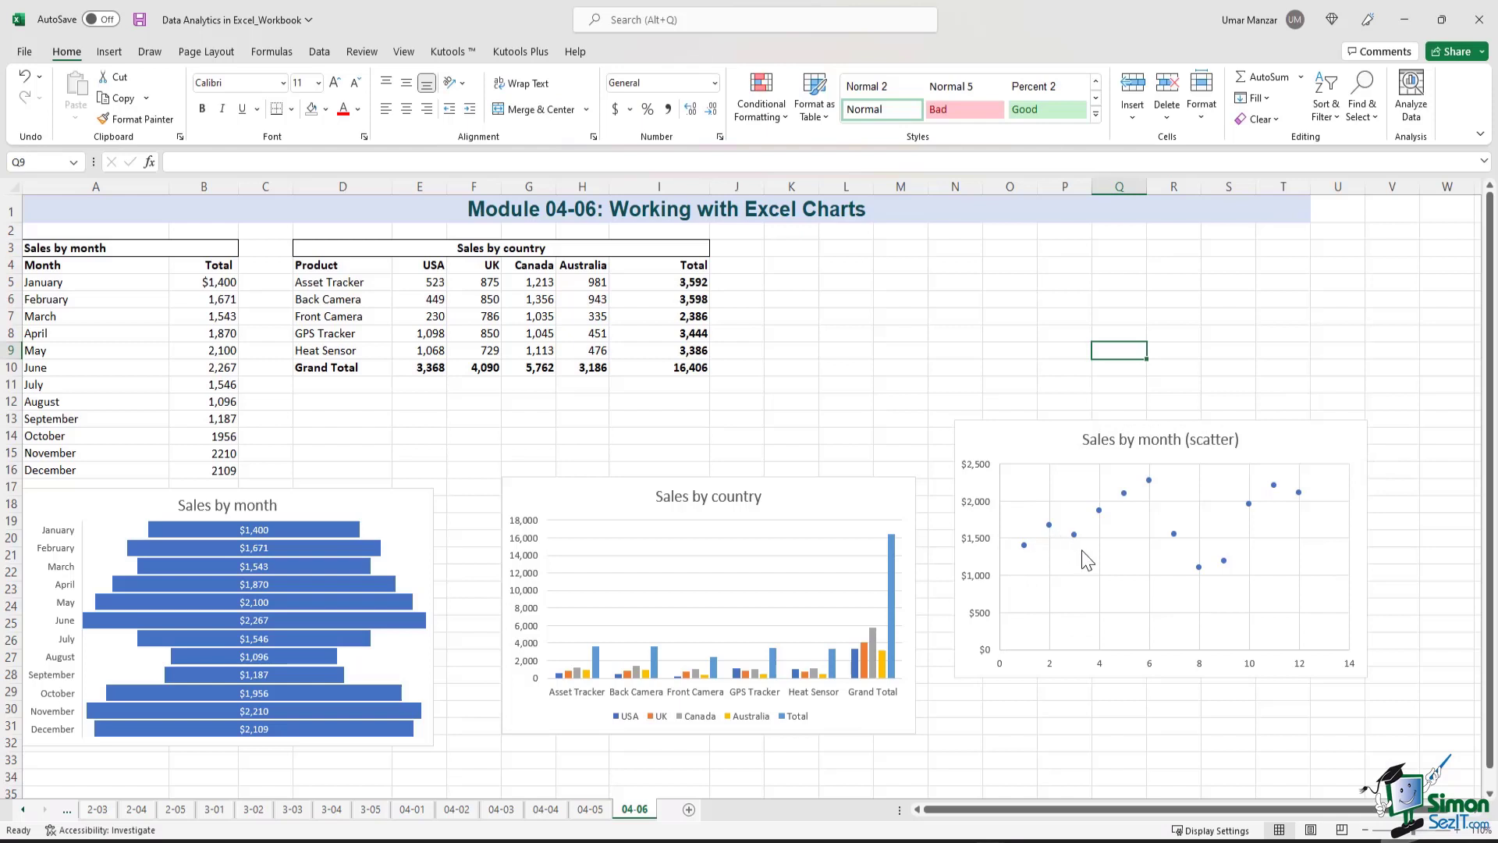
mouse_move(1062, 665)
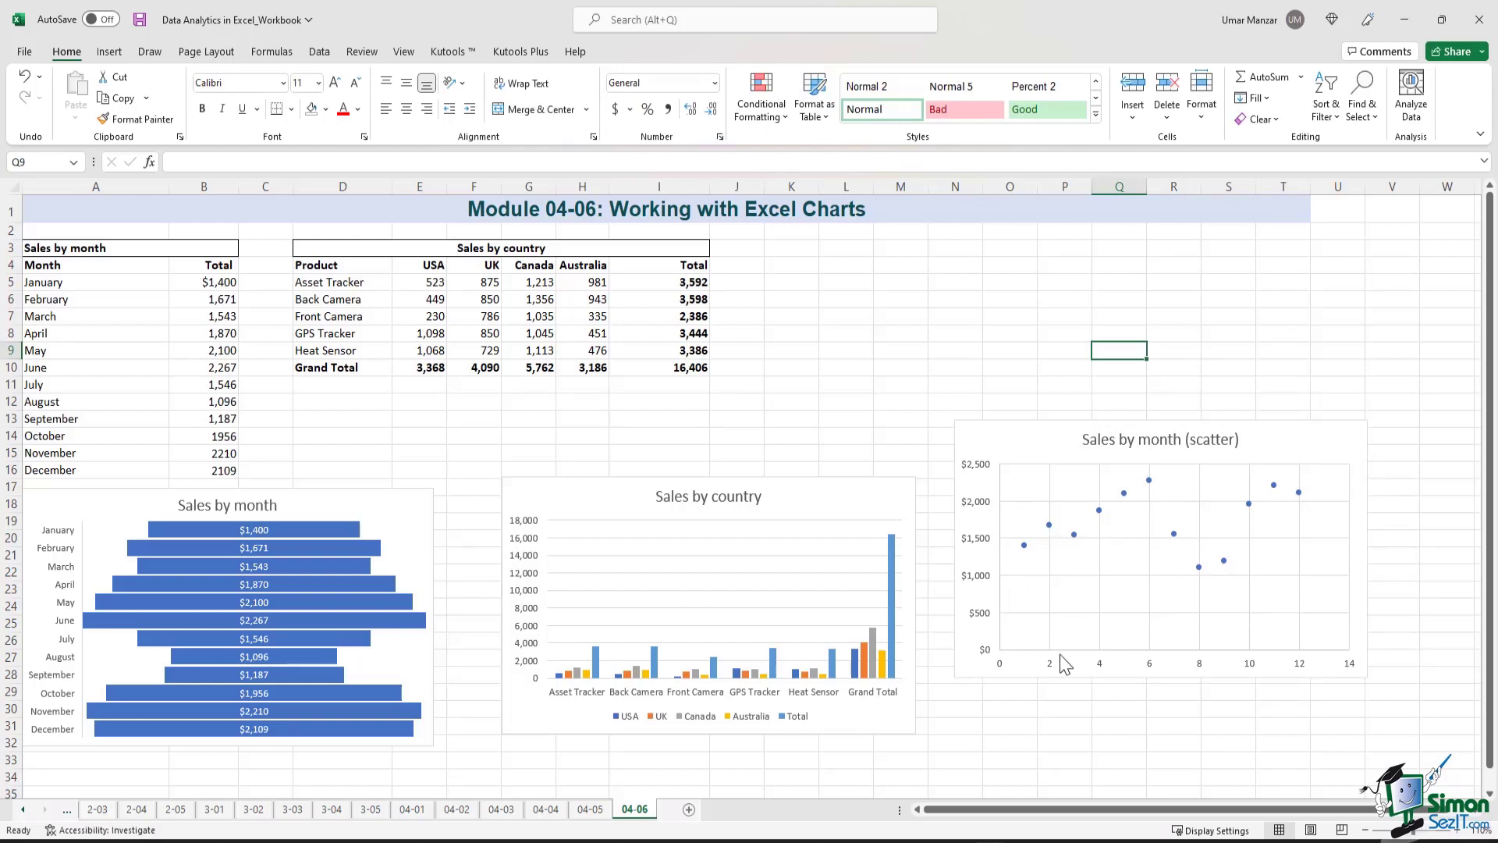
Reselect the 'Sales by month (scatter)' chart to continue formatting it.
left_click(1161, 549)
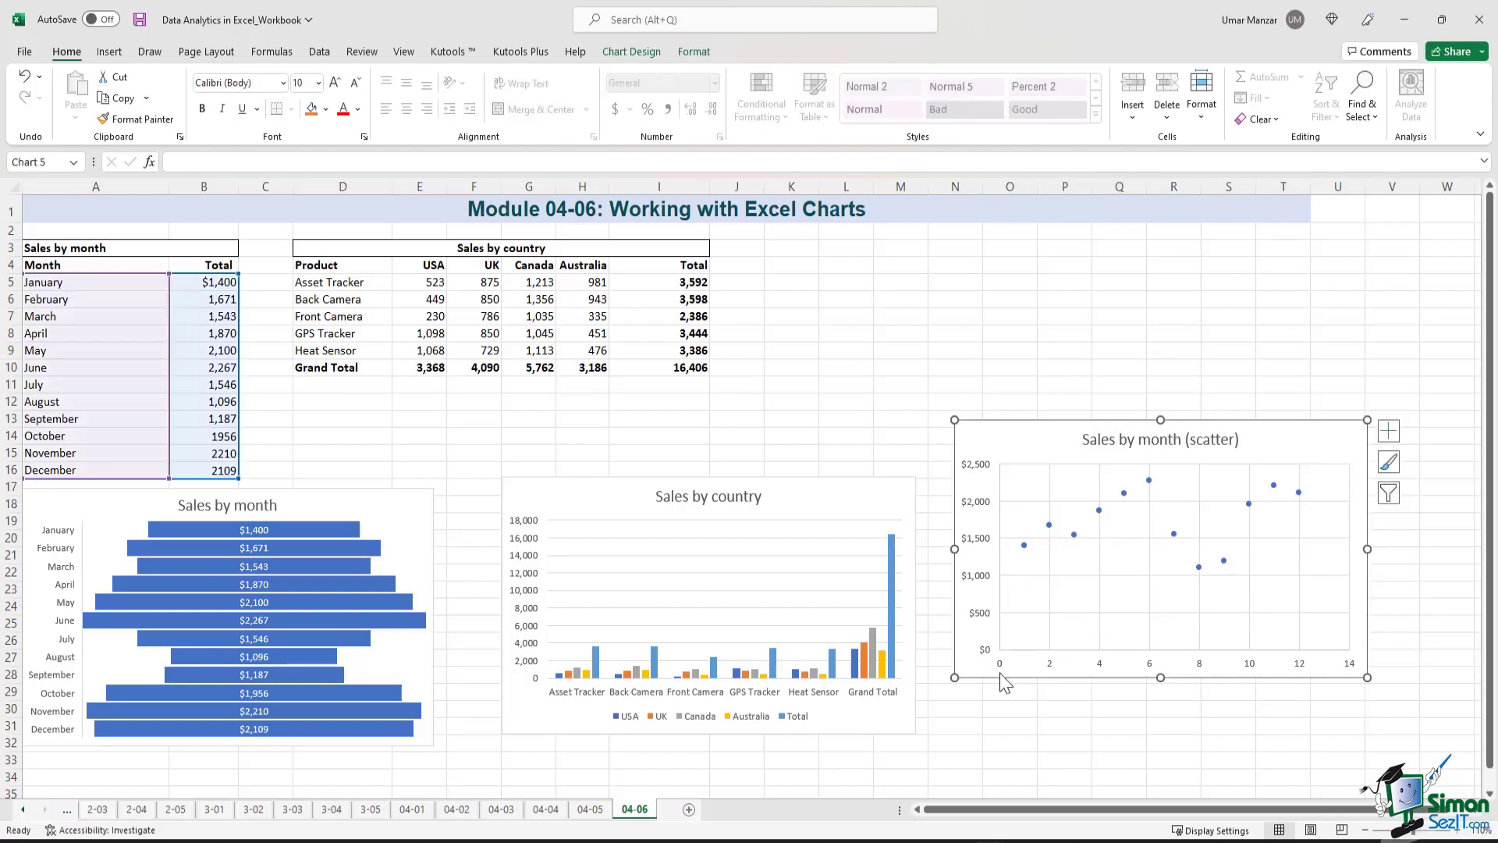
mouse_move(1367, 674)
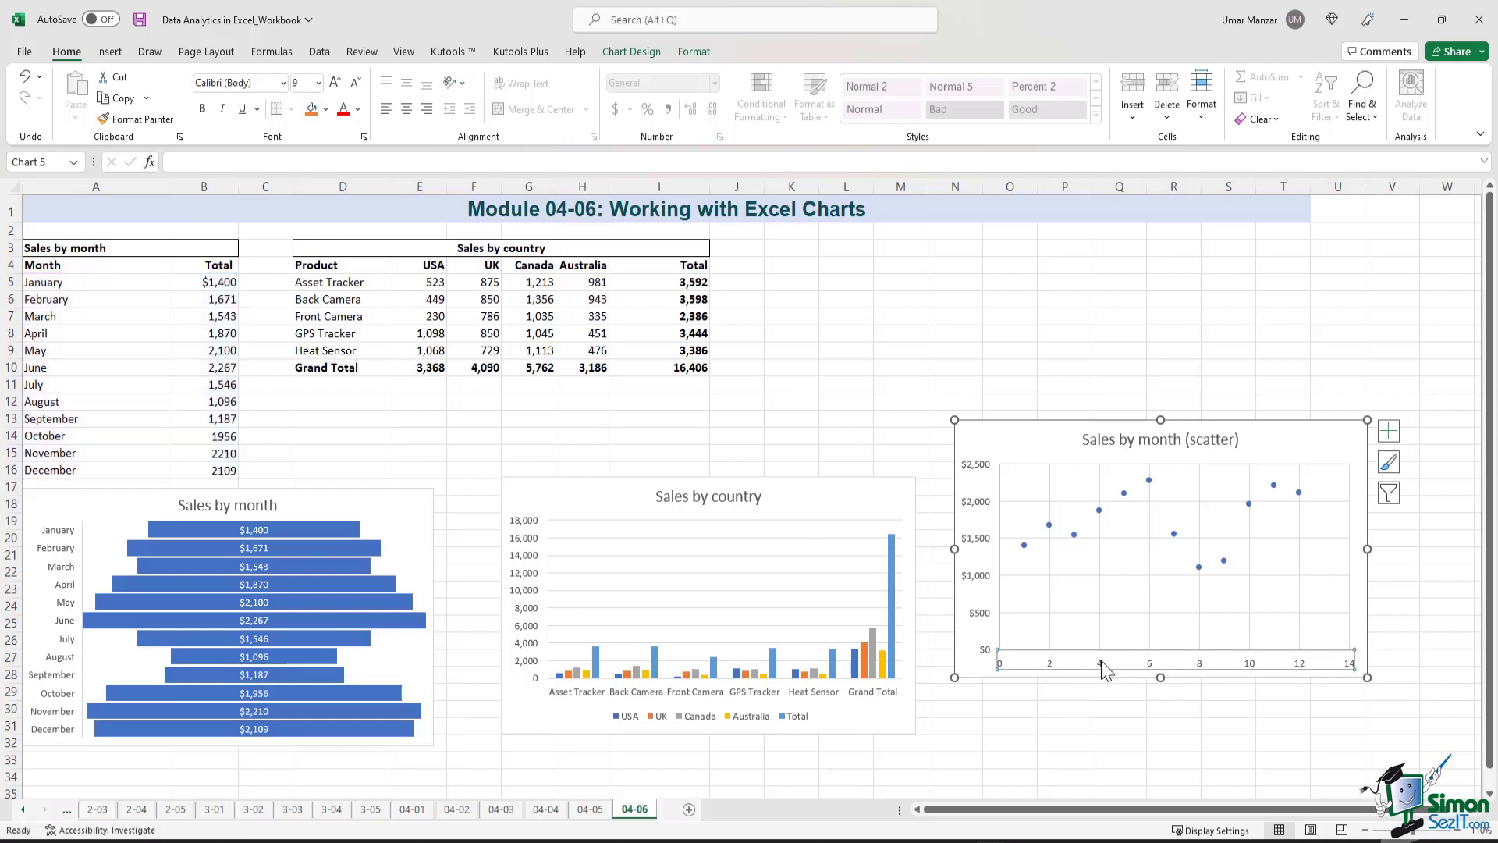
mouse_move(1276, 709)
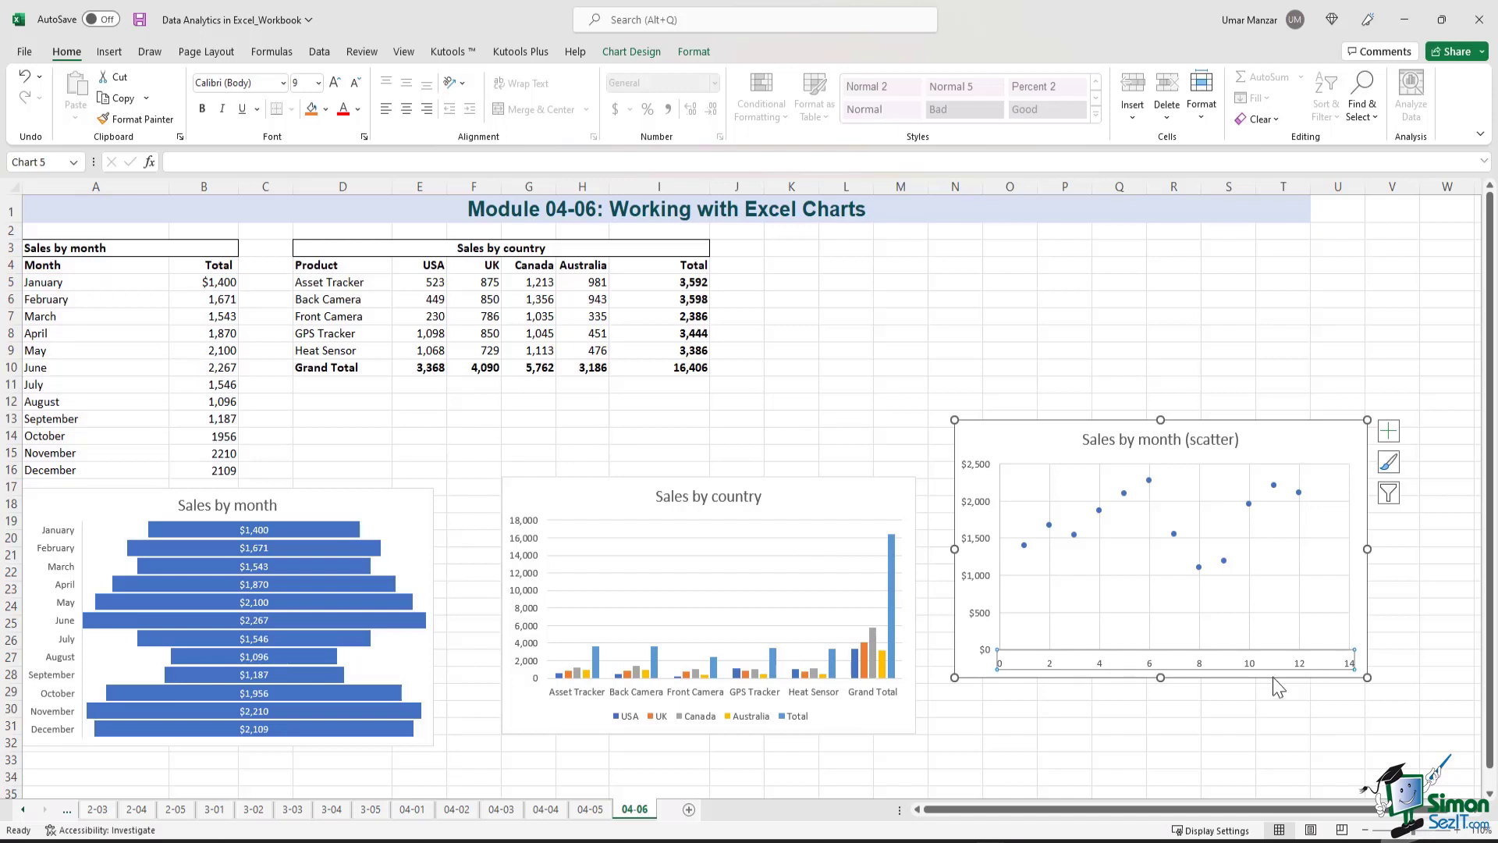
mouse_move(1161, 667)
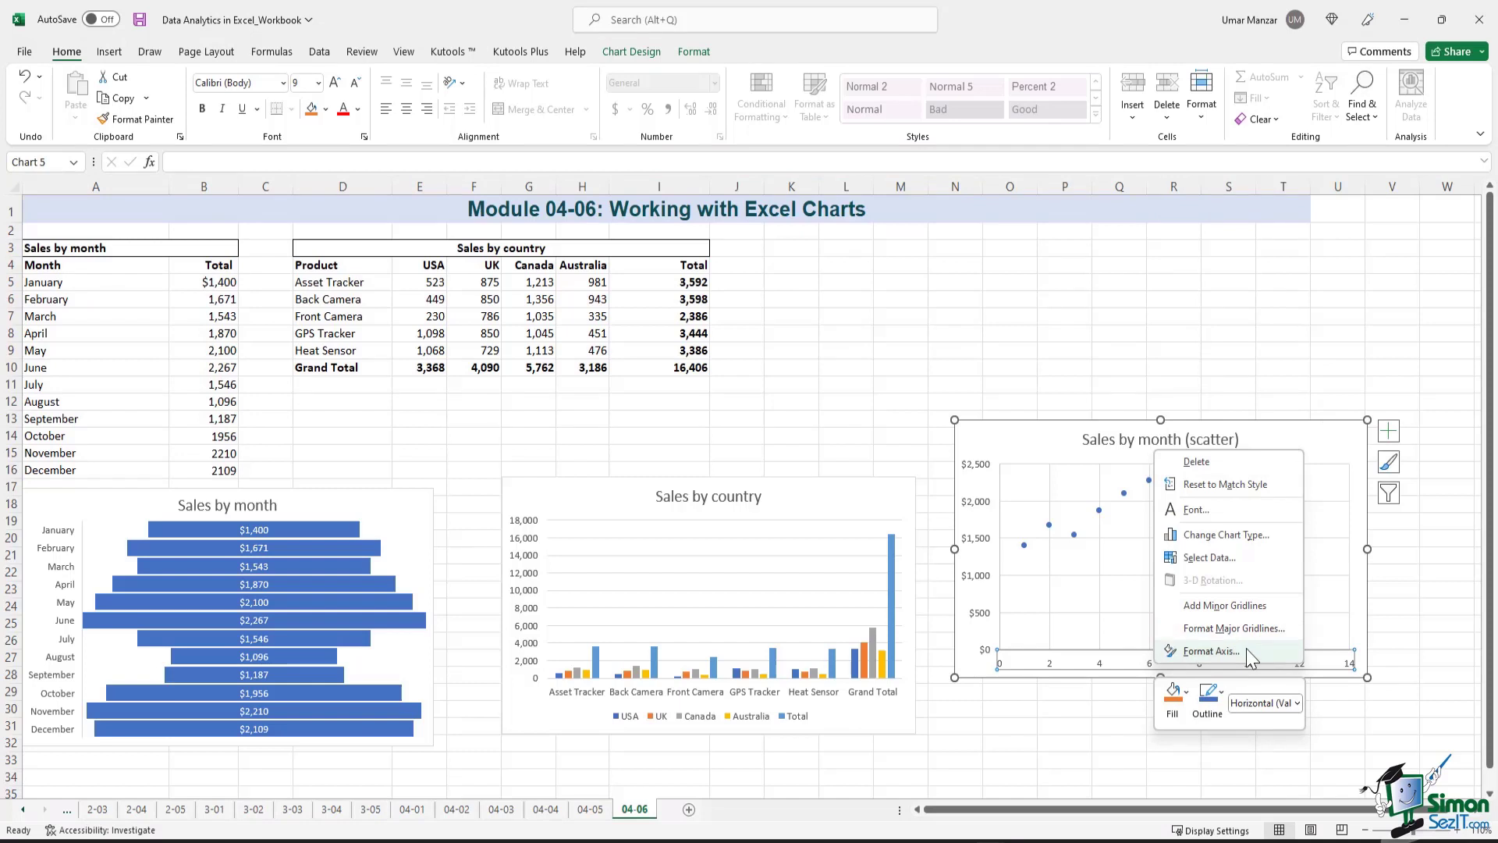
Bring up Format Axis for the scatter chart's horizontal axis.
left_click(1211, 650)
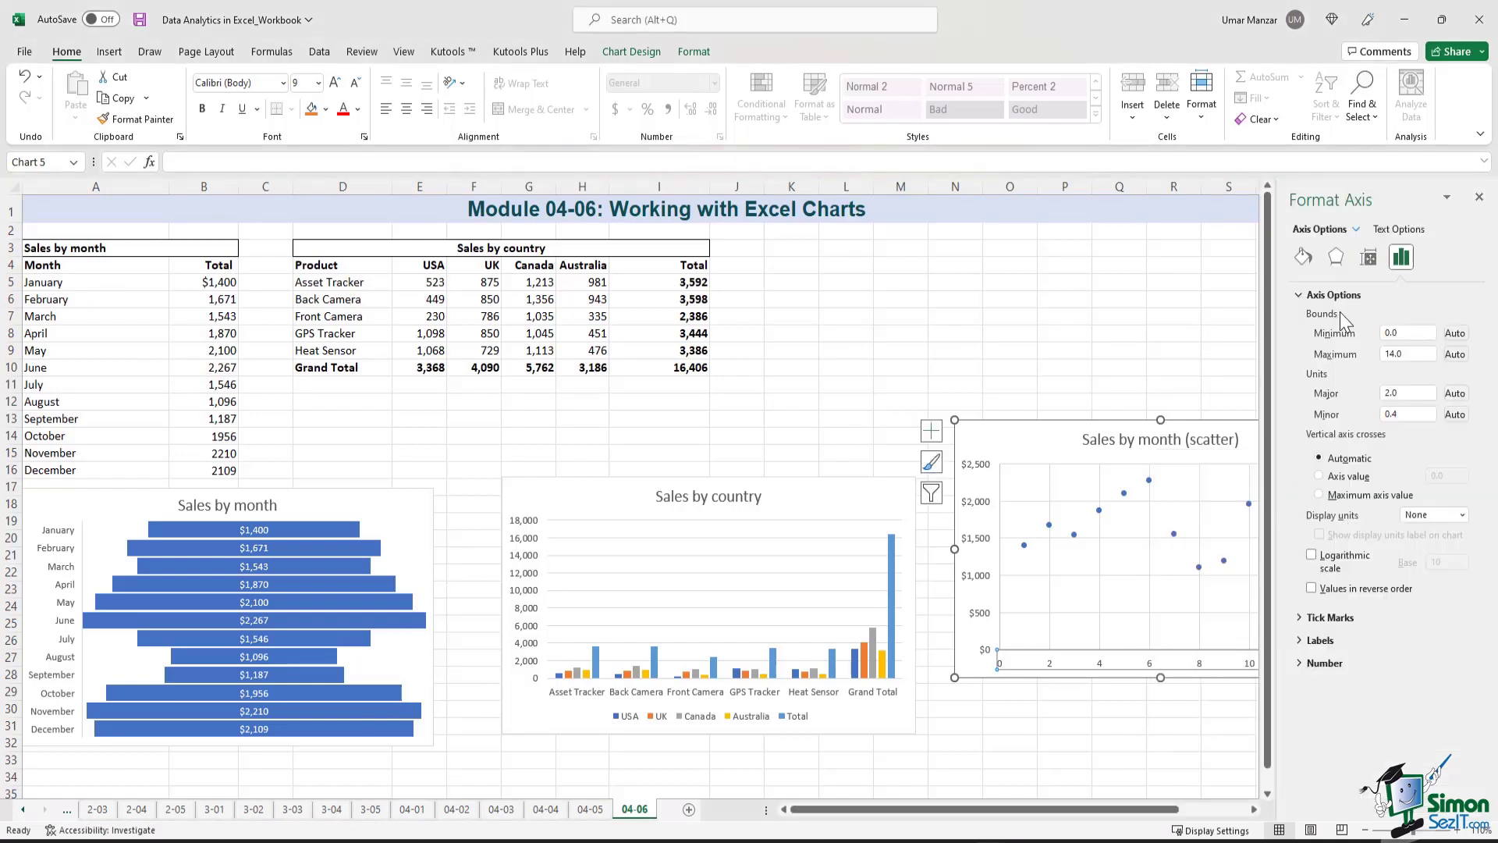
mouse_move(1323, 346)
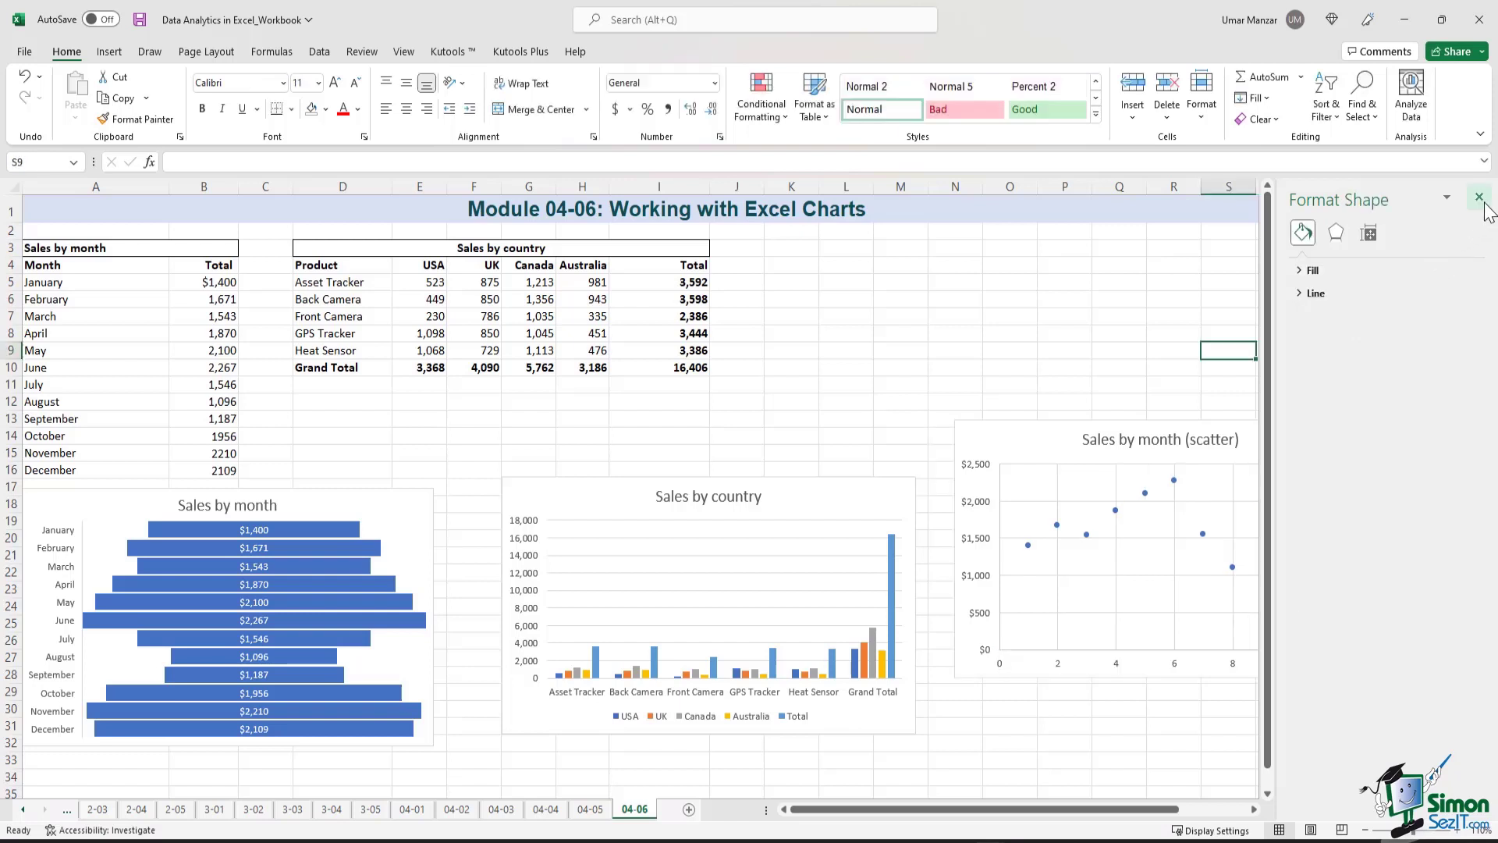
Close the Format Axis pane, leaving the x-axis ending at 12.
left_click(1479, 196)
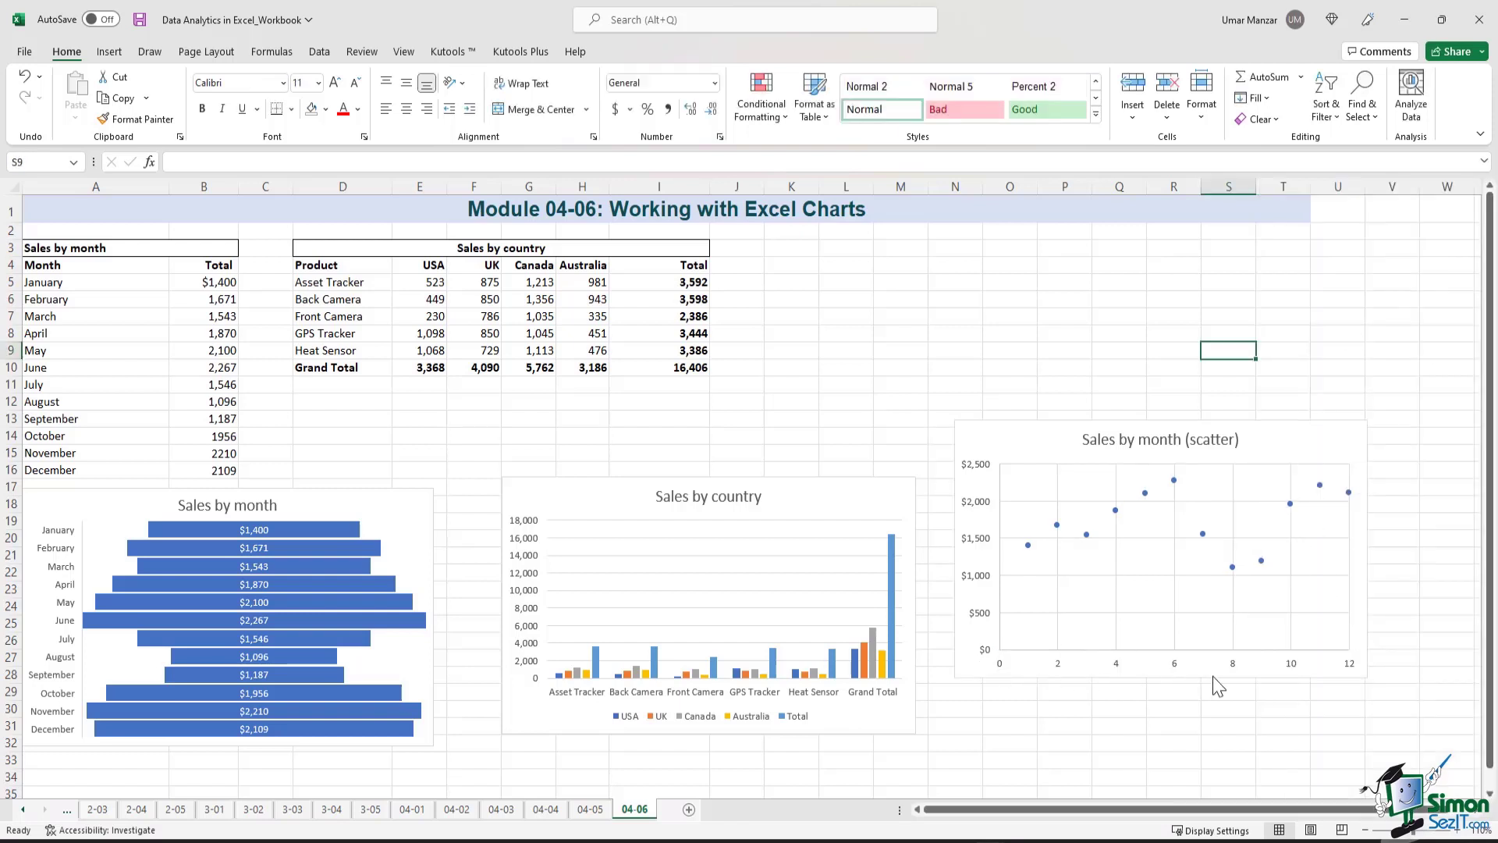
mouse_move(1097, 484)
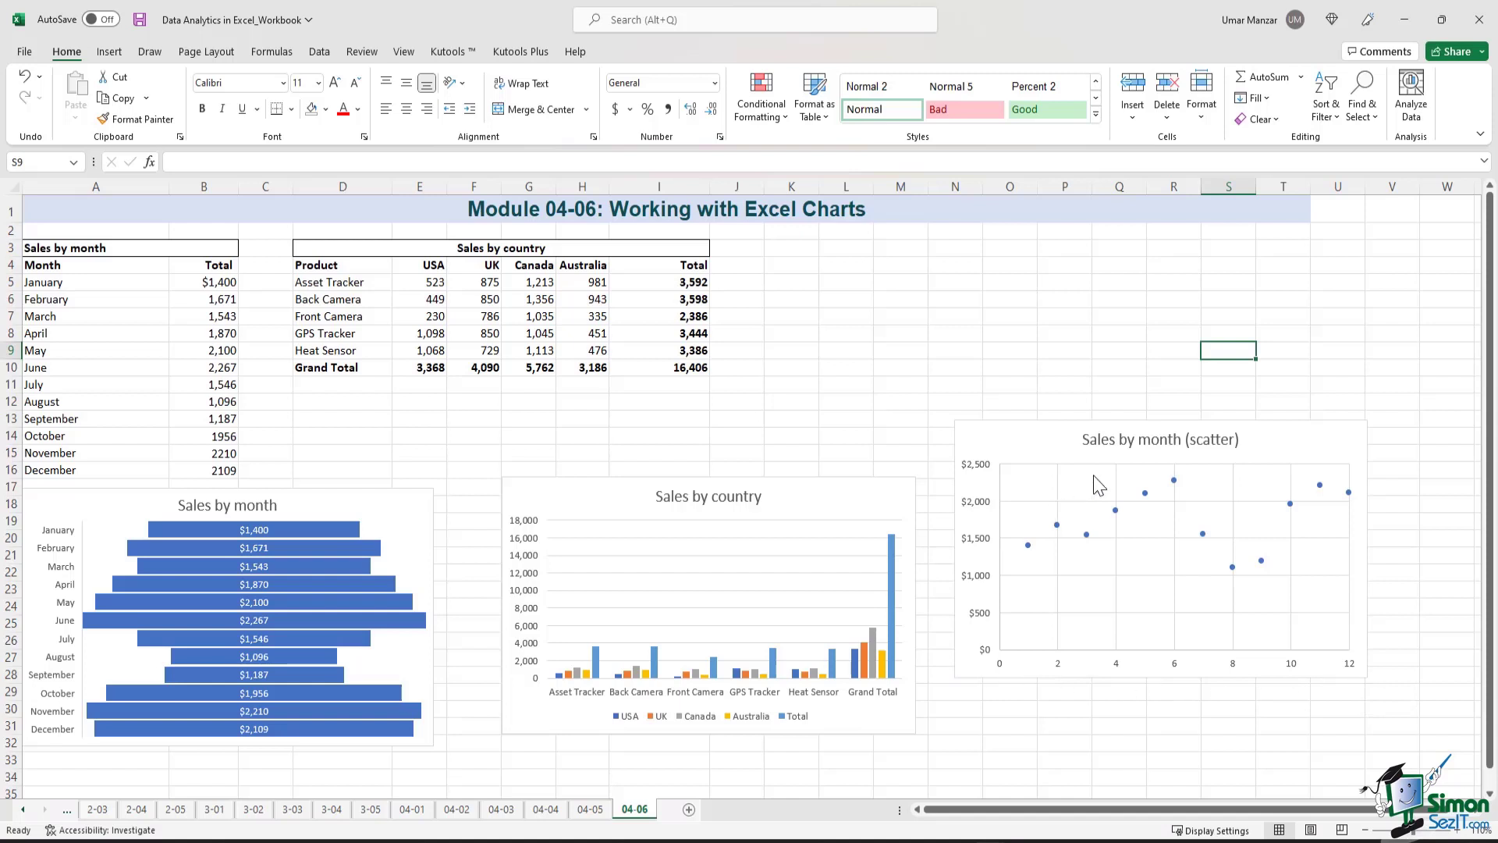
mouse_move(1030, 546)
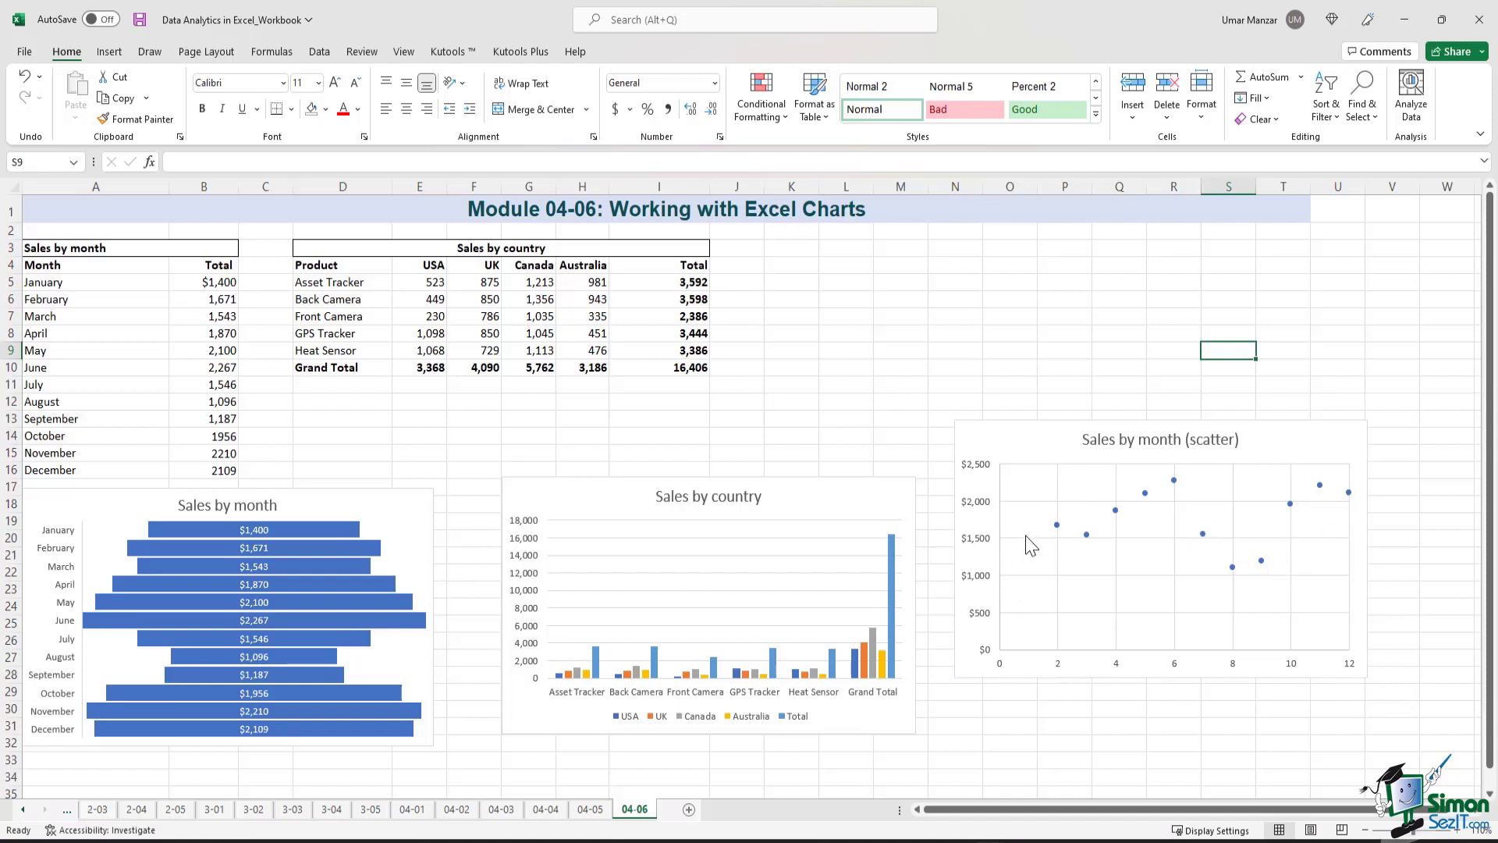
mouse_move(1326, 511)
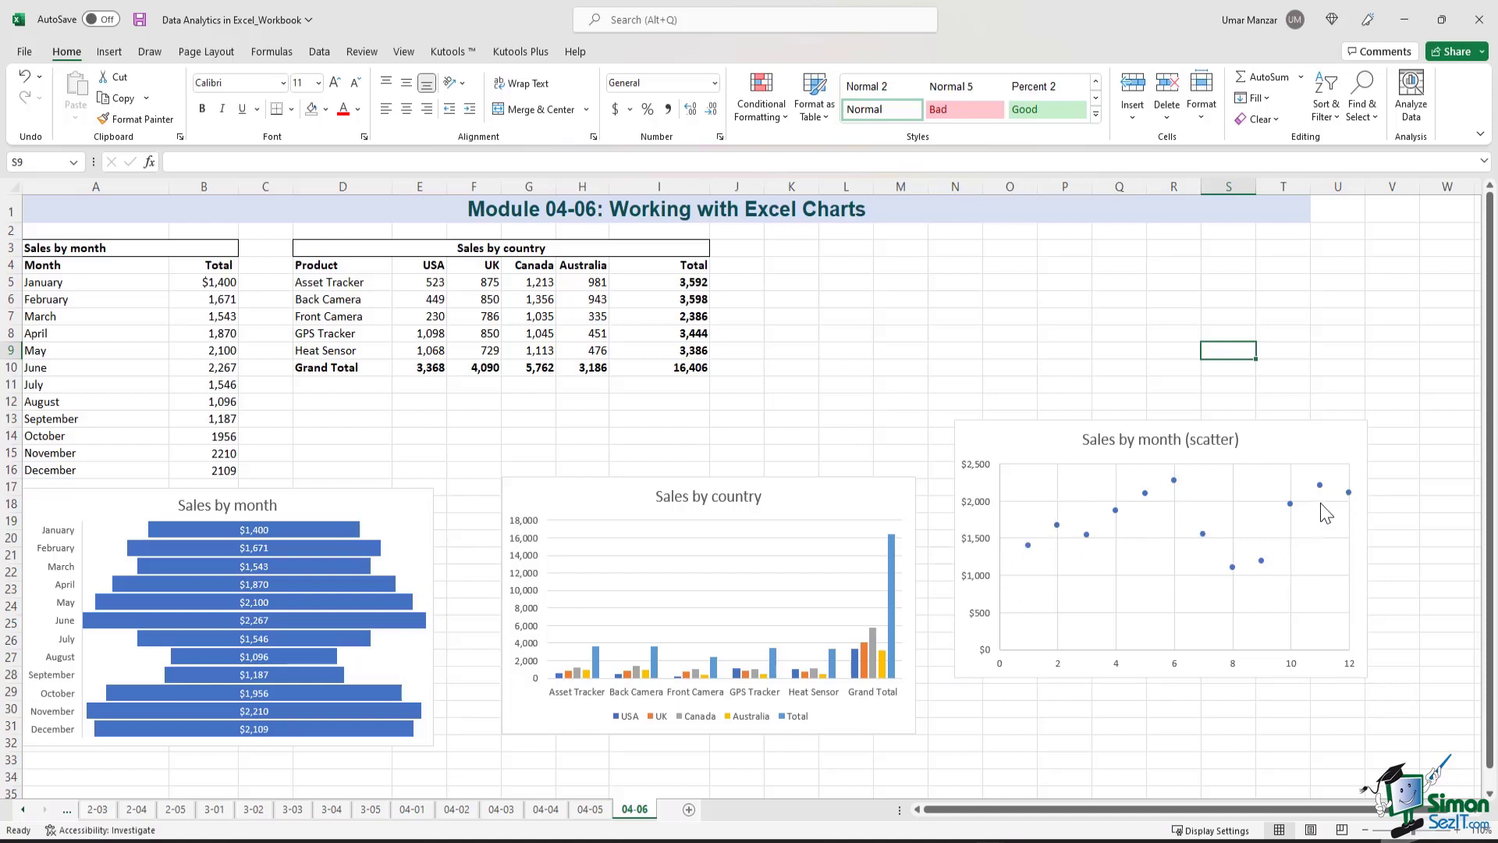
mouse_move(1180, 496)
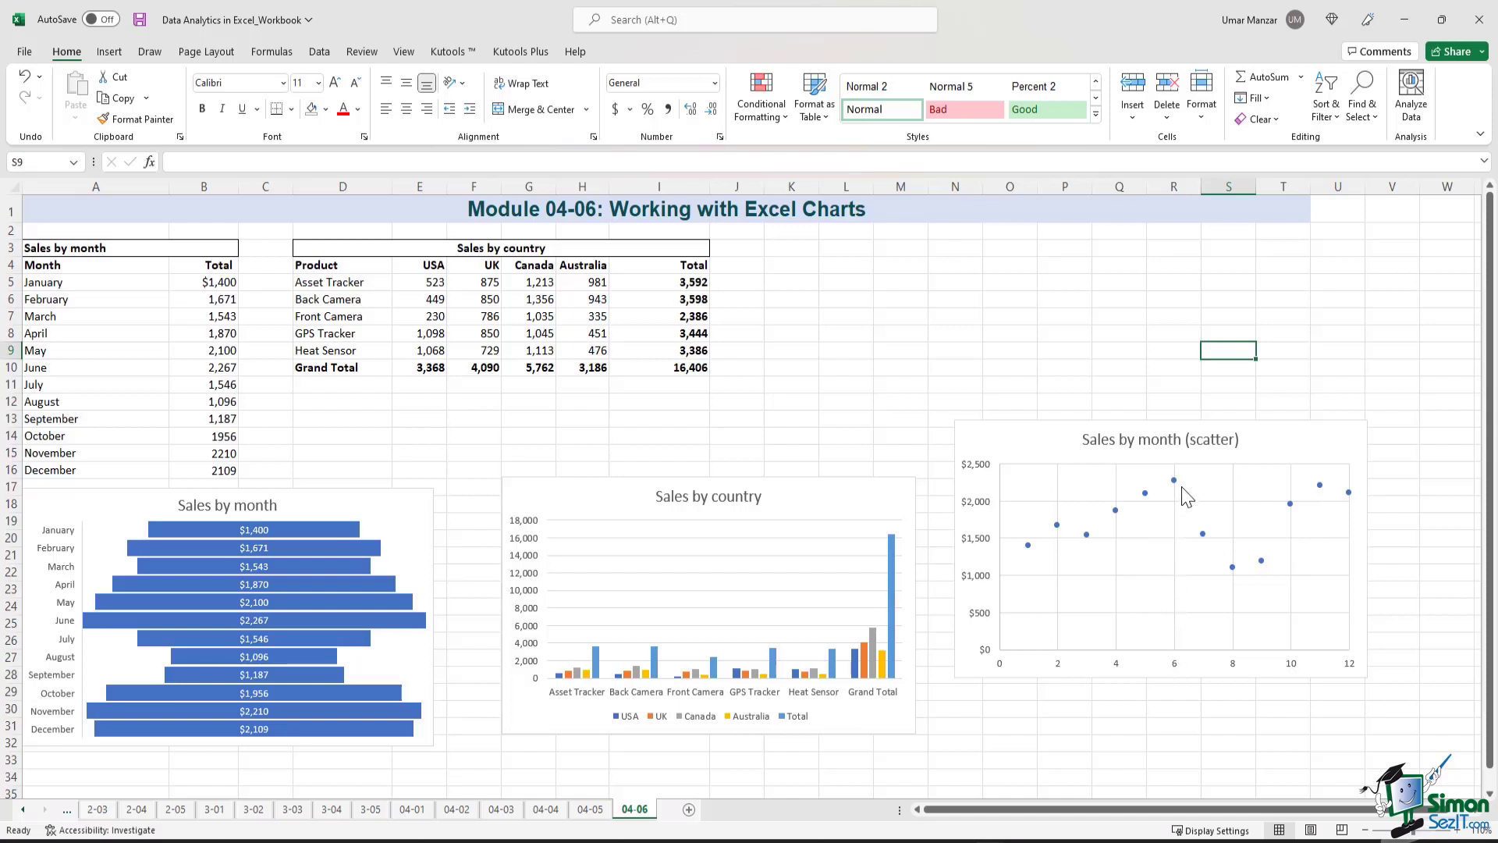
mouse_move(1189, 499)
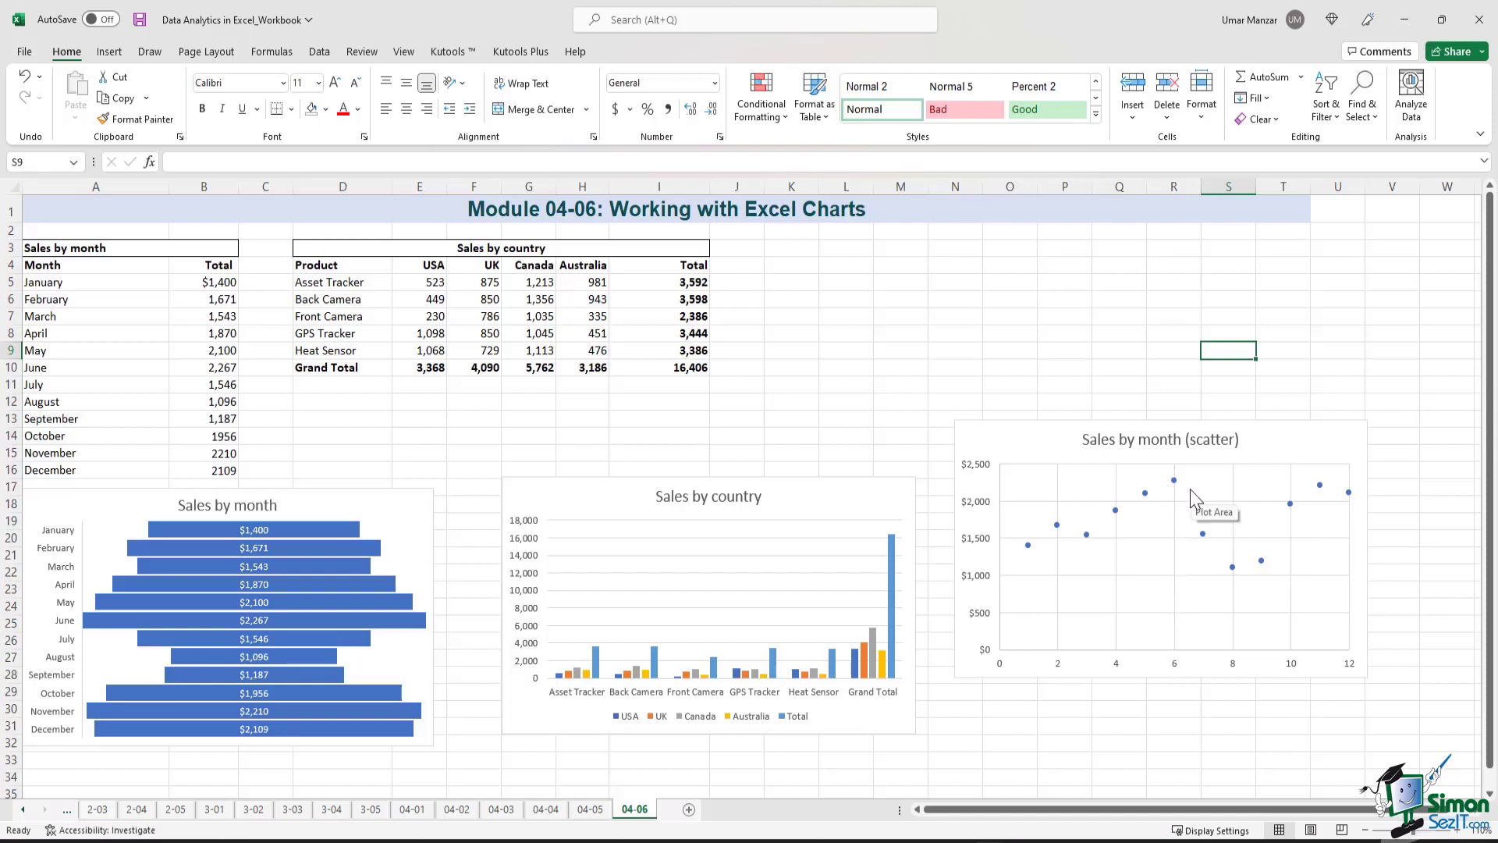
mouse_move(1278, 571)
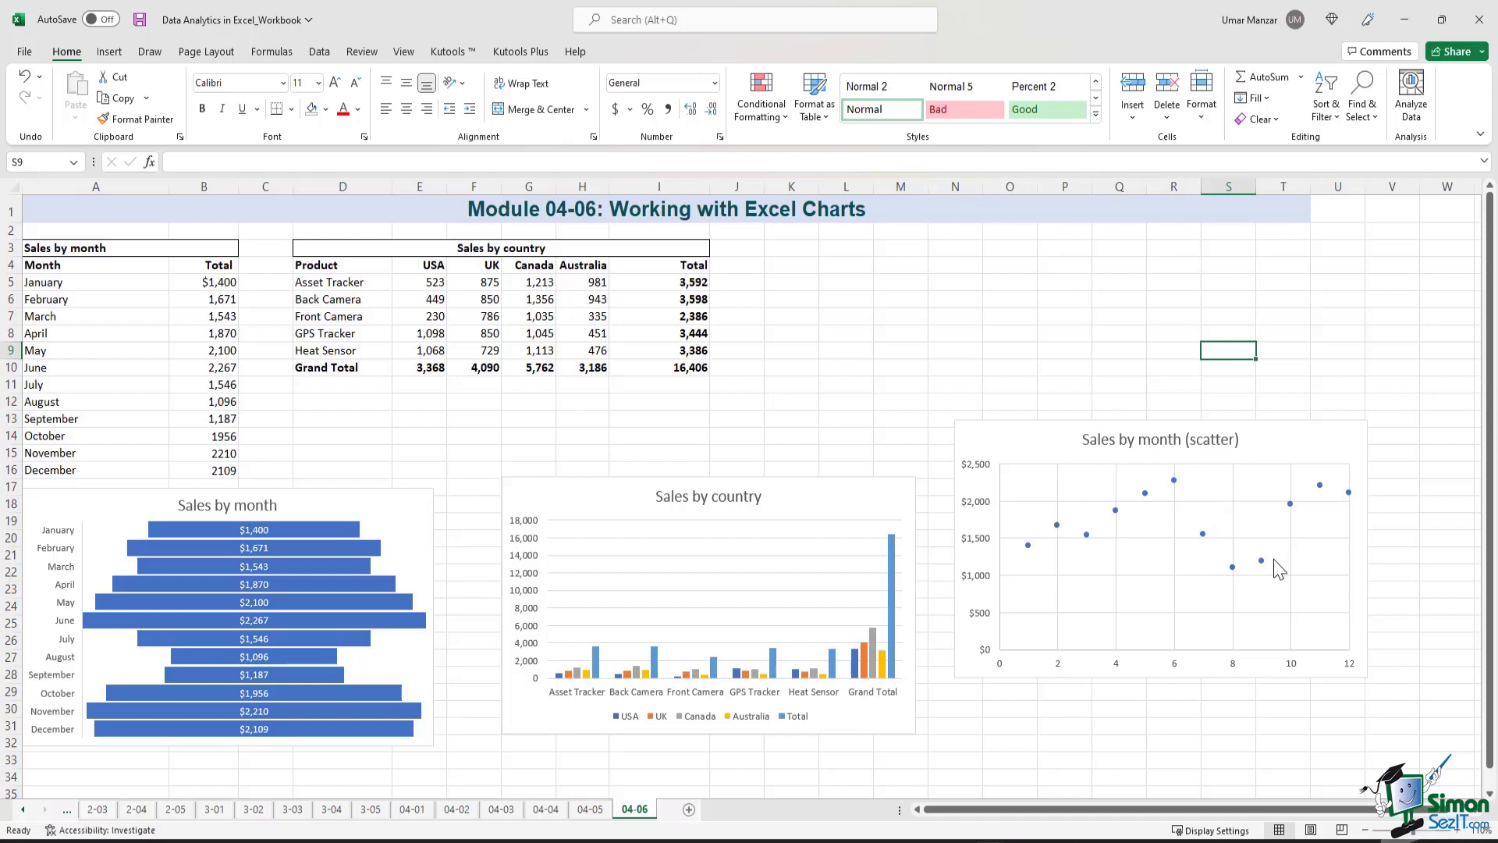
mouse_move(1342, 556)
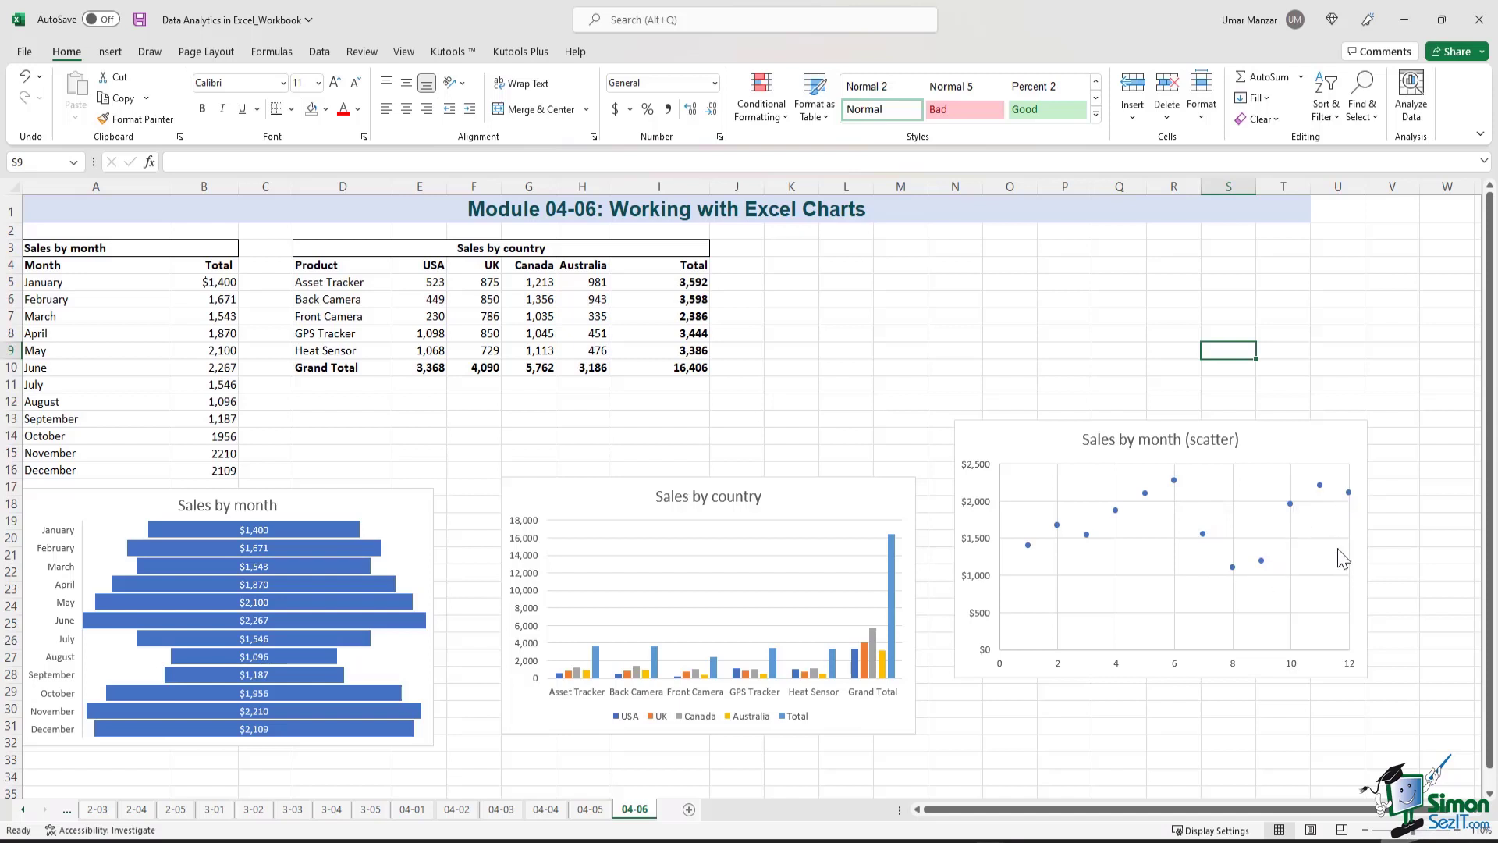
mouse_move(486, 535)
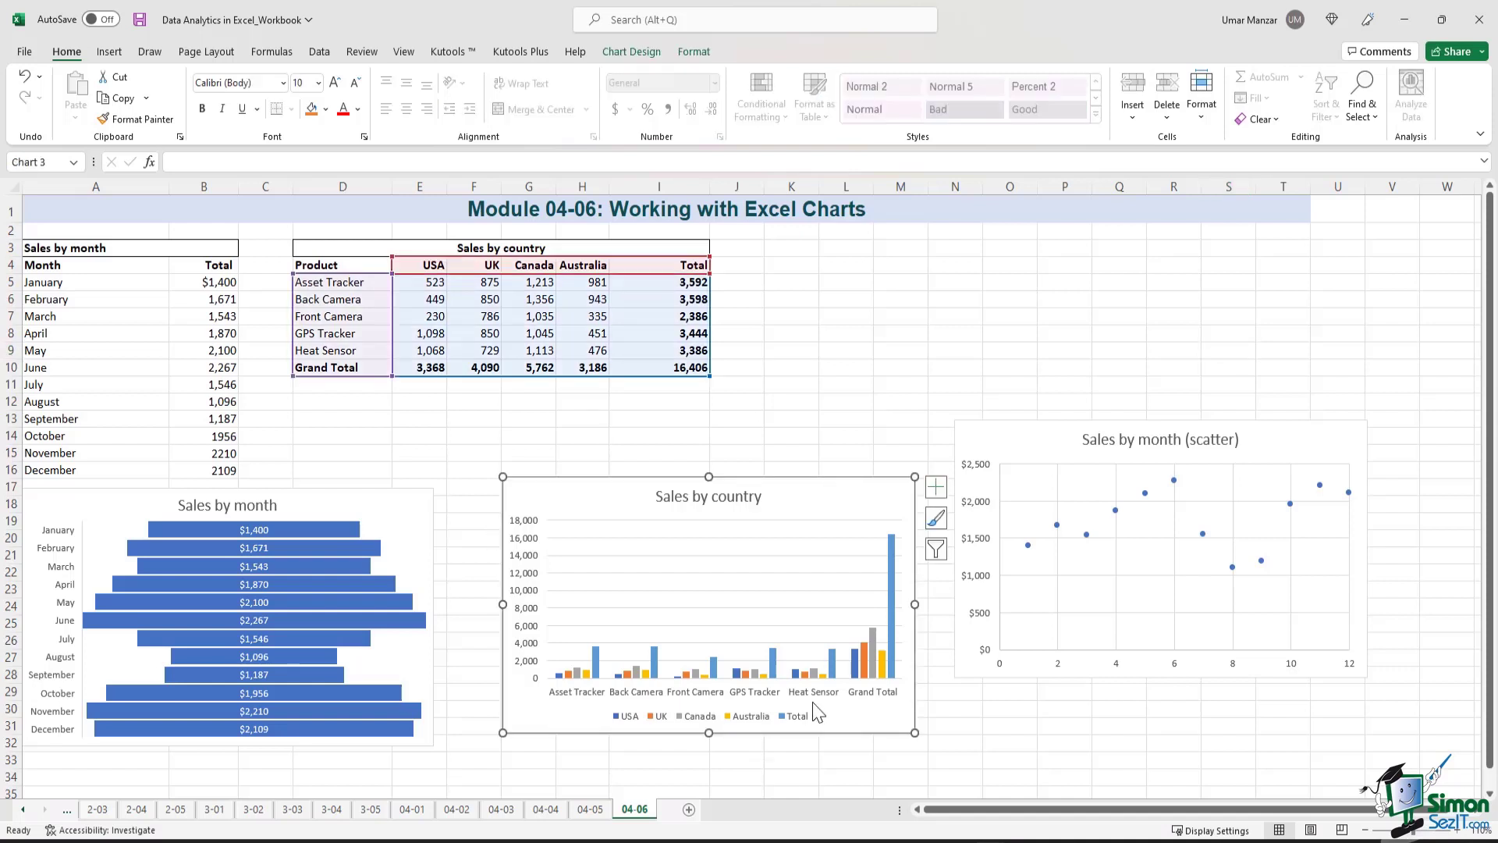
mouse_move(764, 708)
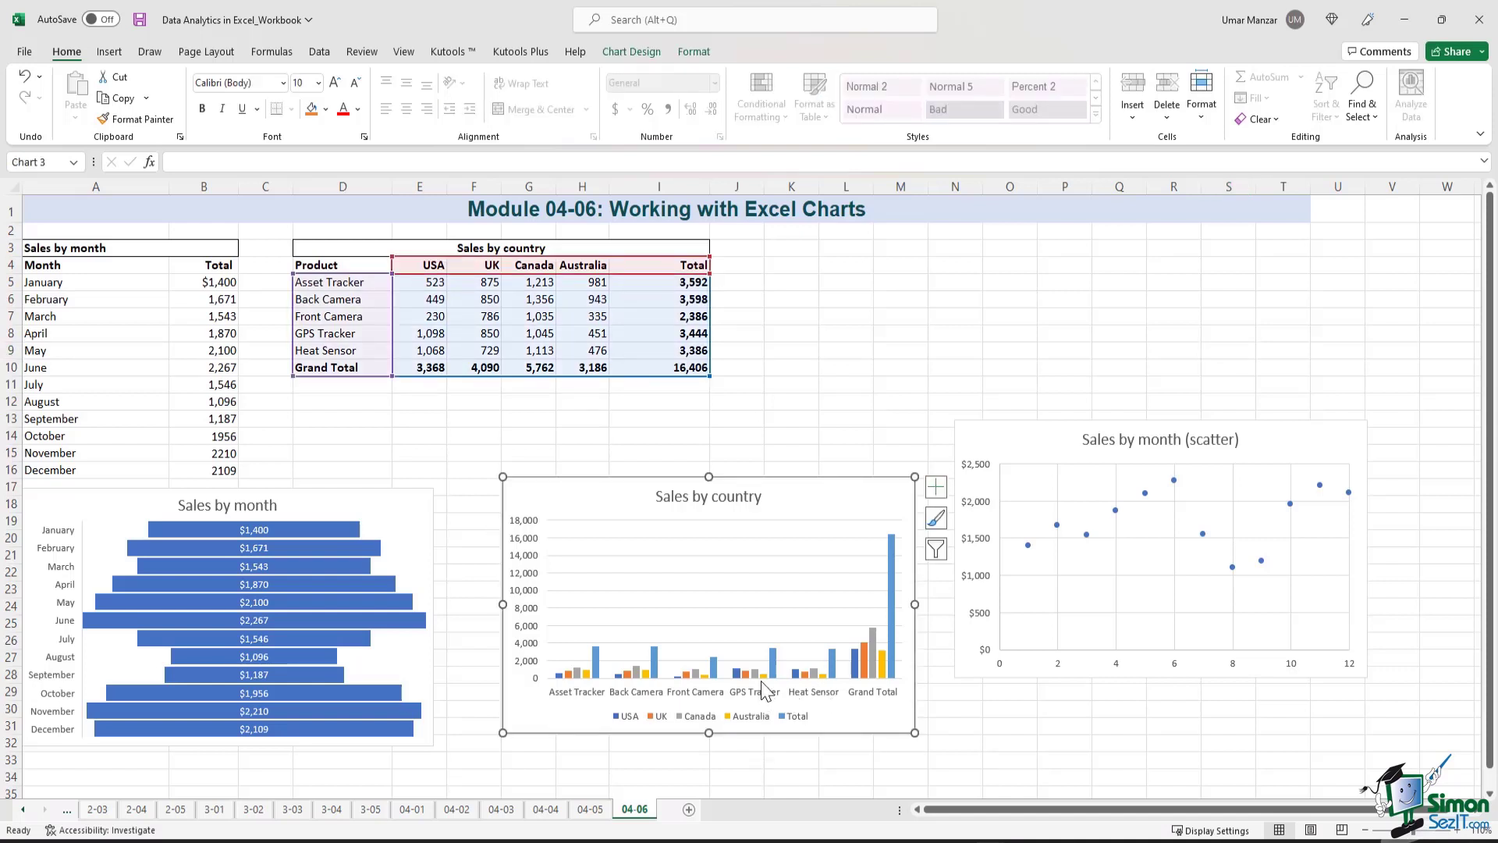
mouse_move(610, 696)
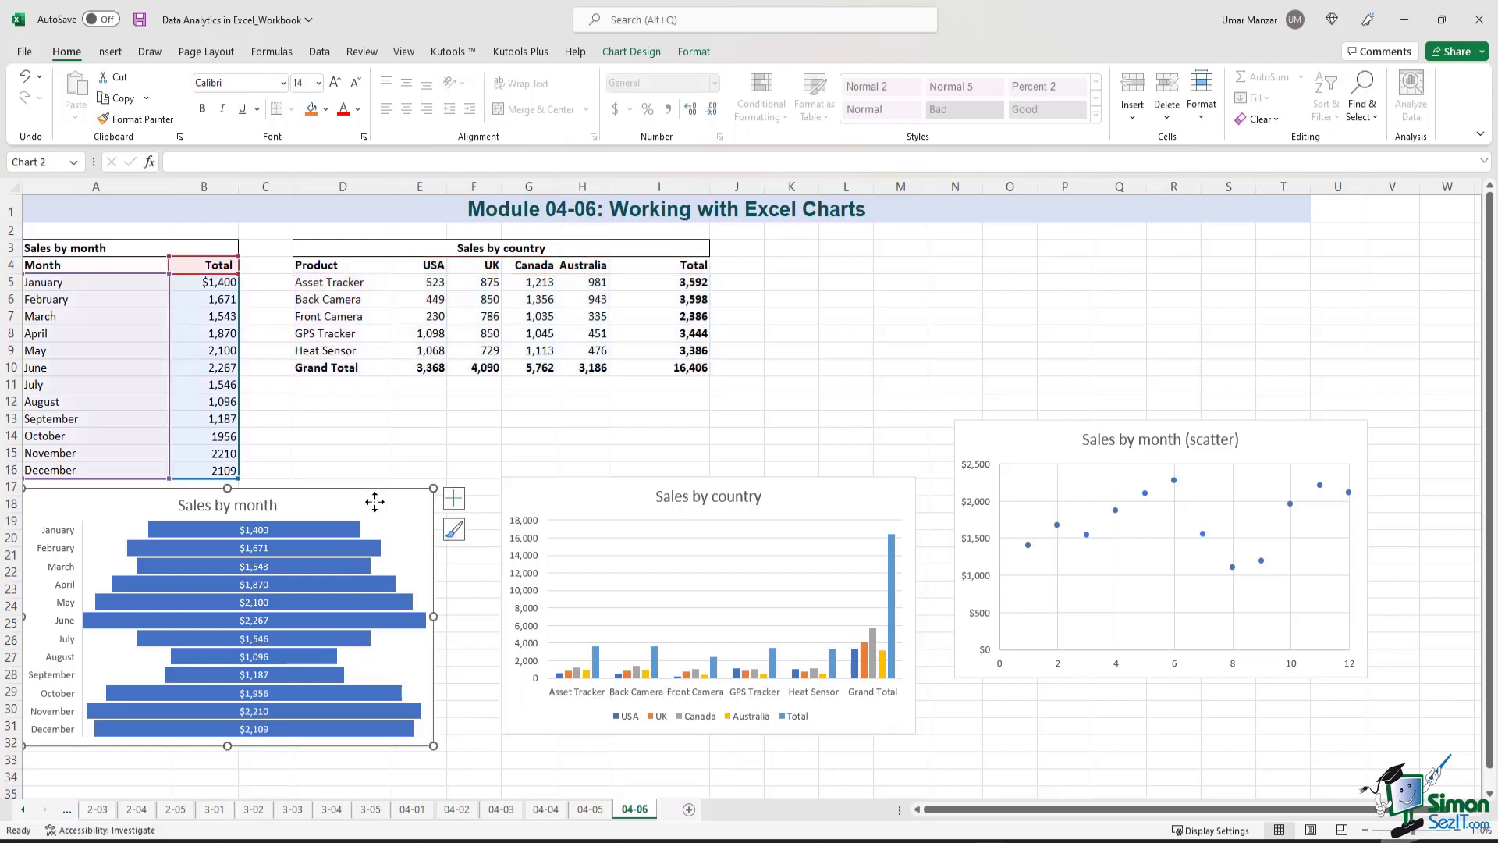
mouse_move(331, 662)
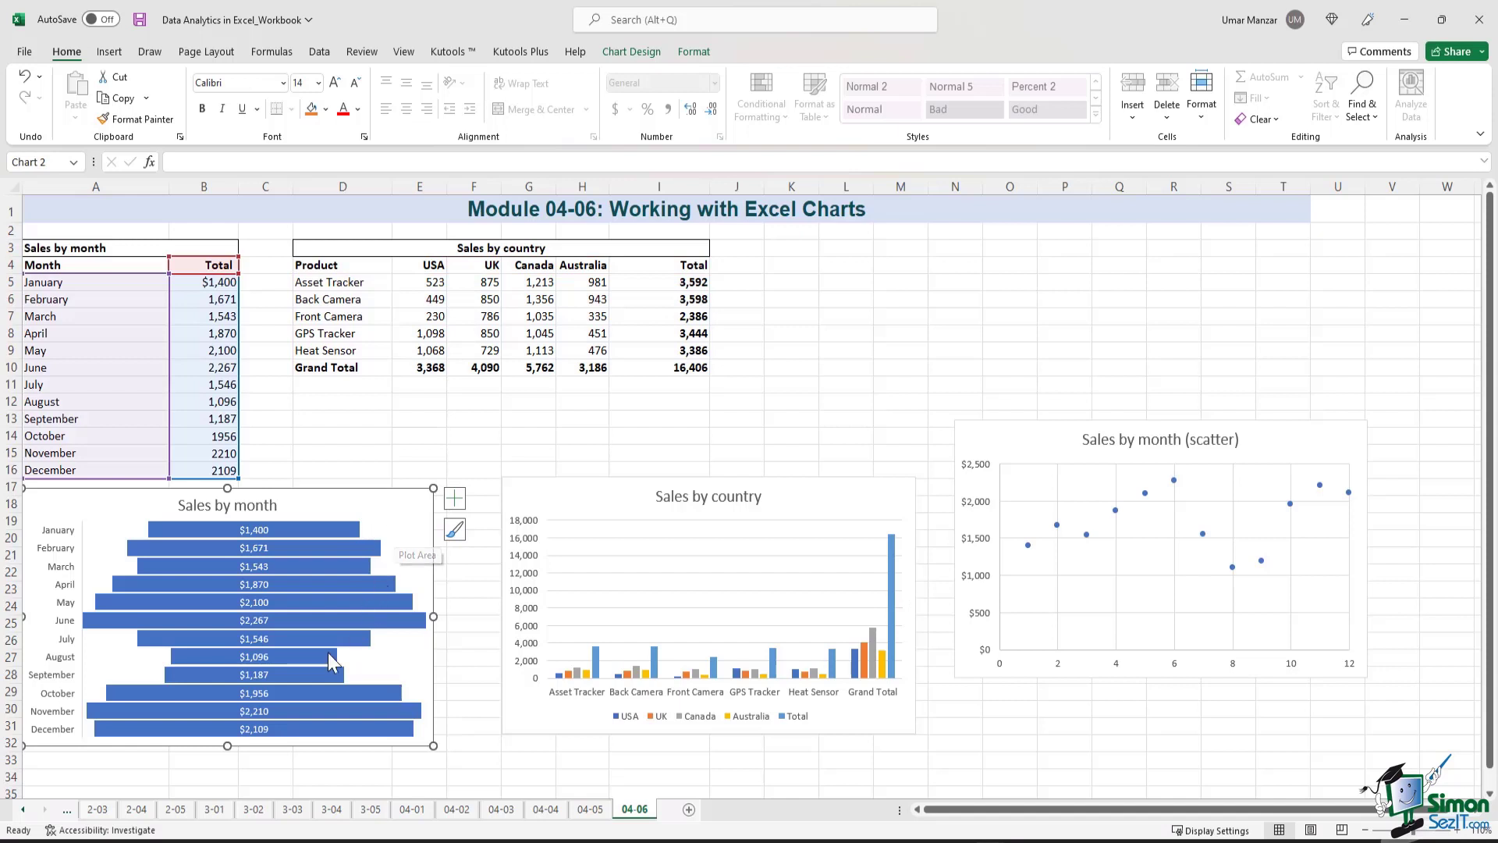
mouse_move(334, 646)
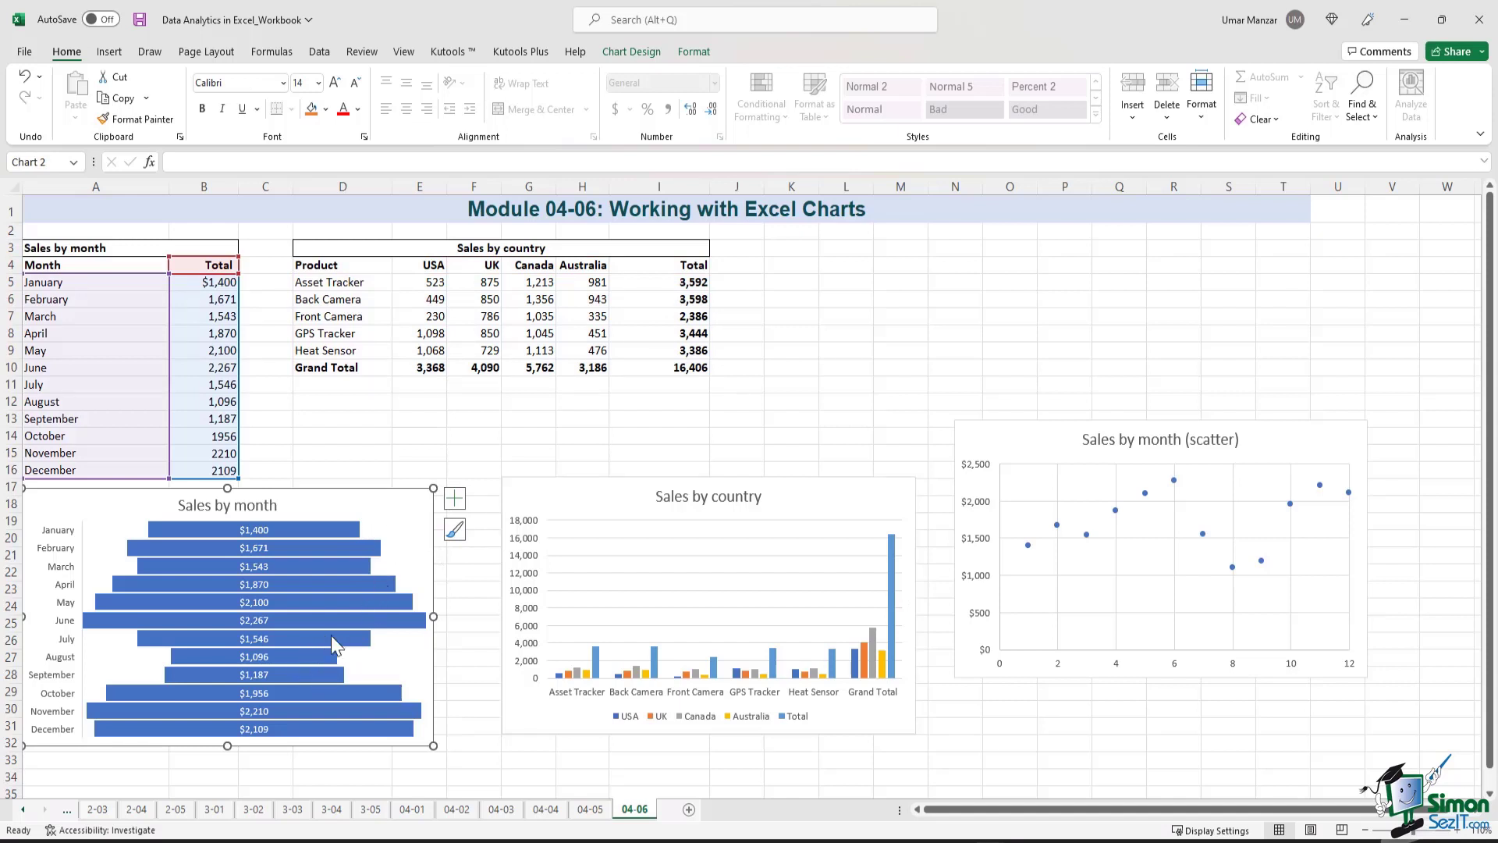
mouse_move(335, 671)
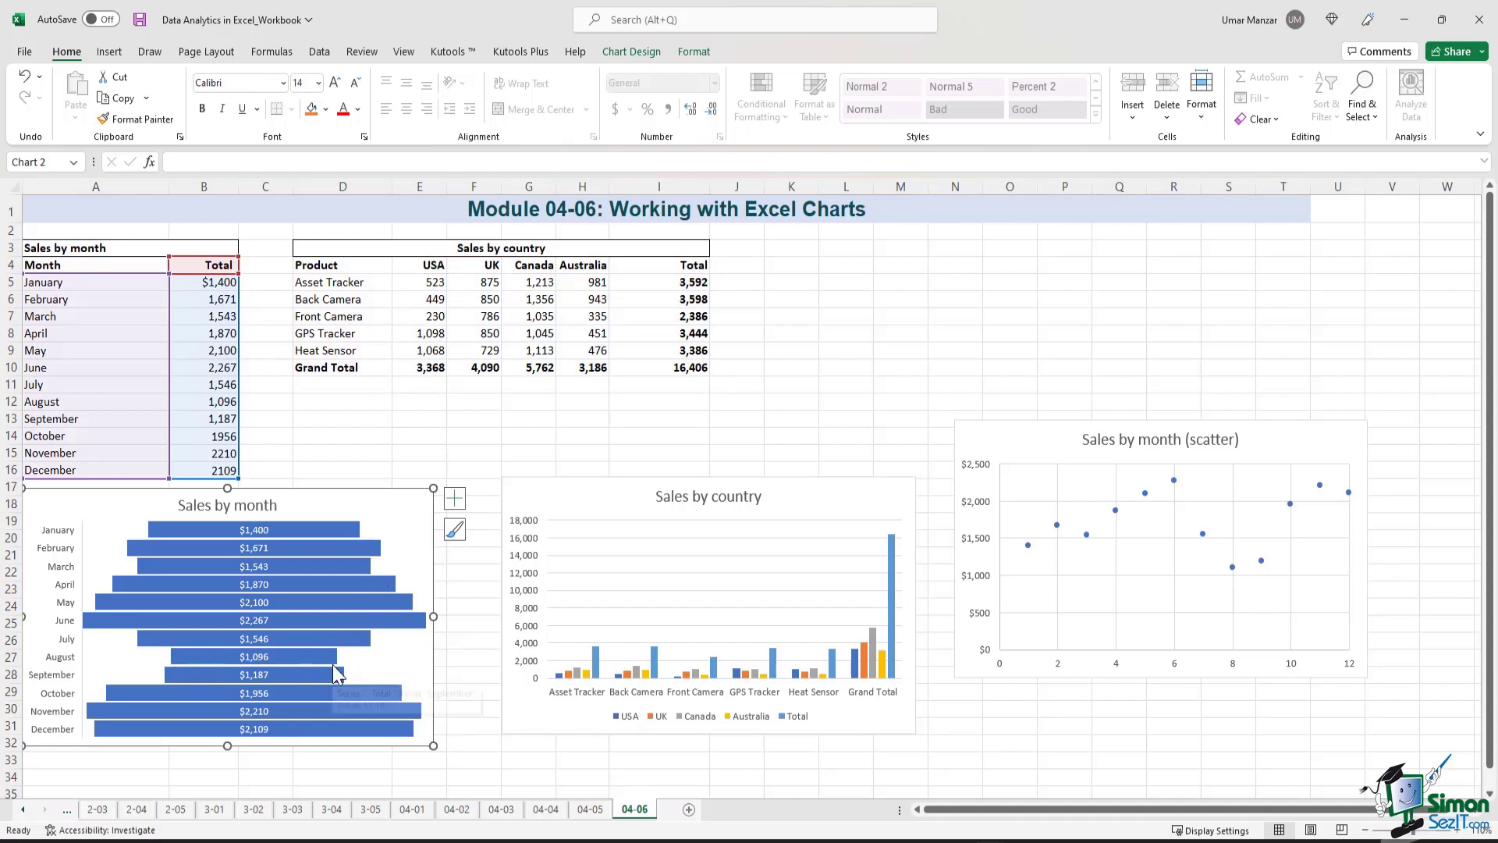
mouse_move(284, 715)
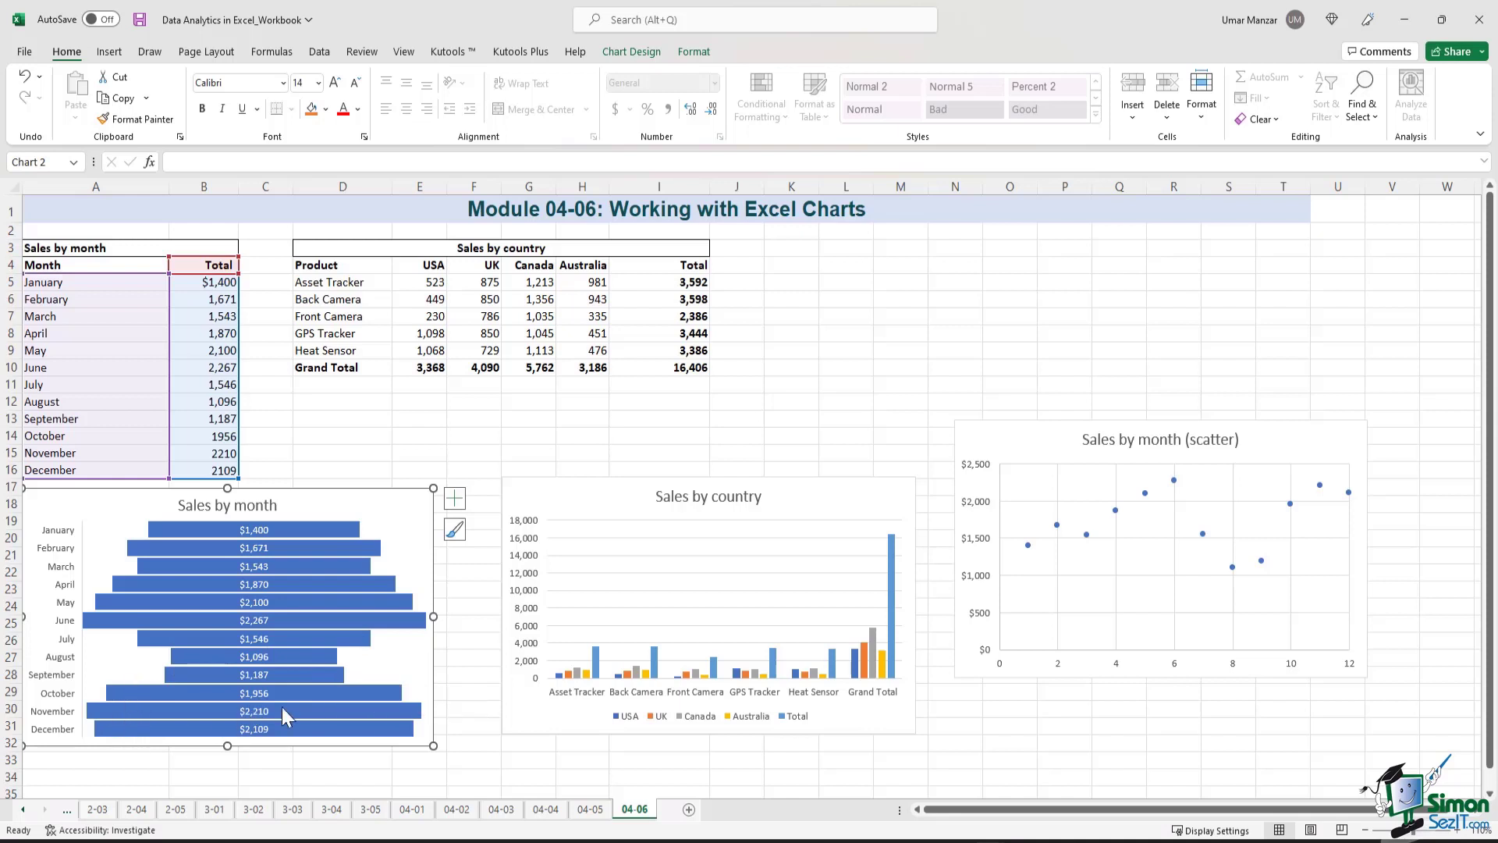
mouse_move(253, 540)
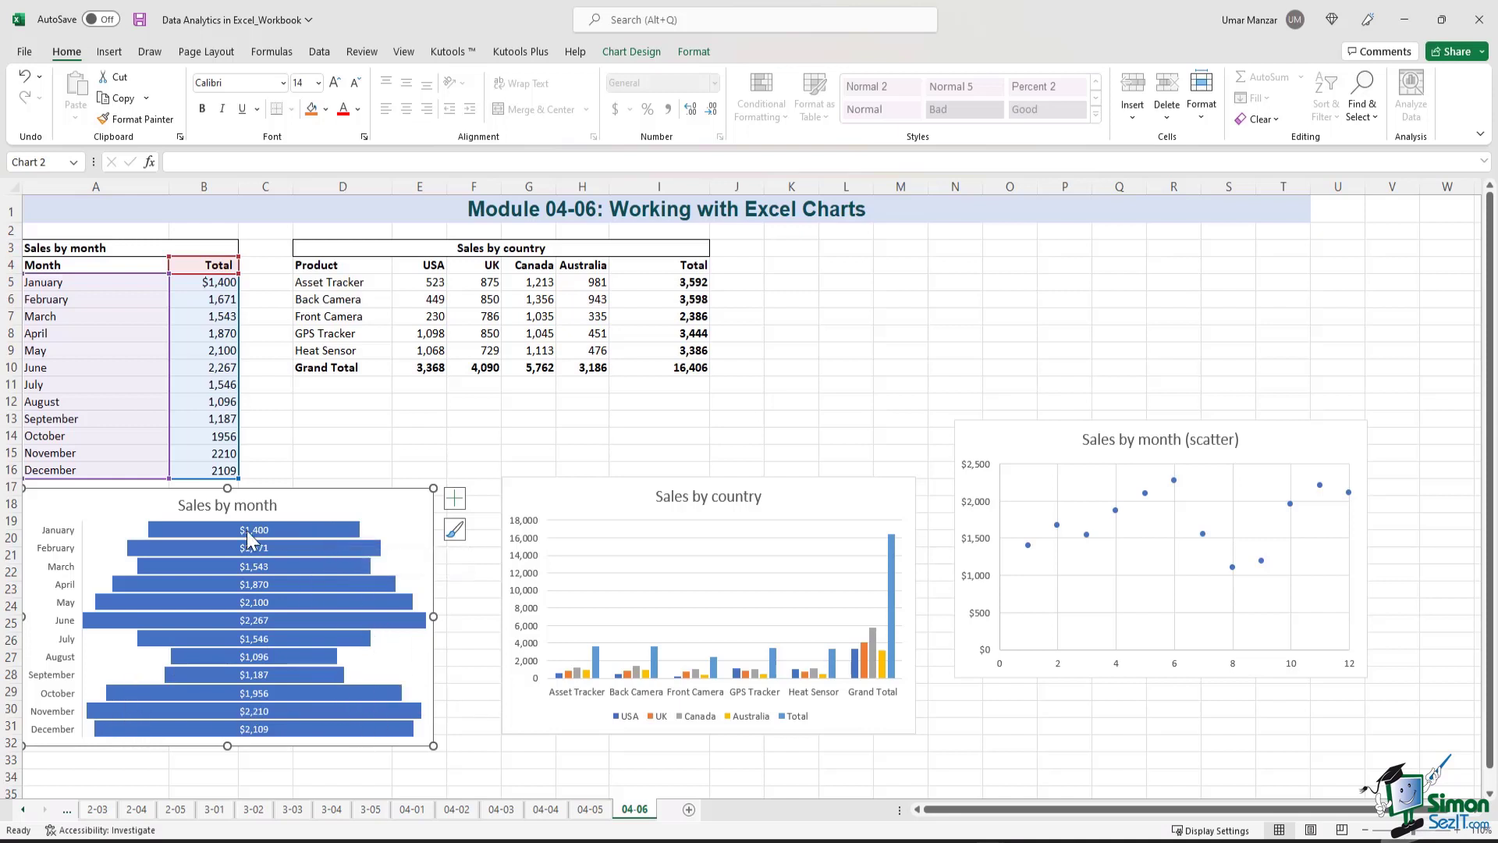